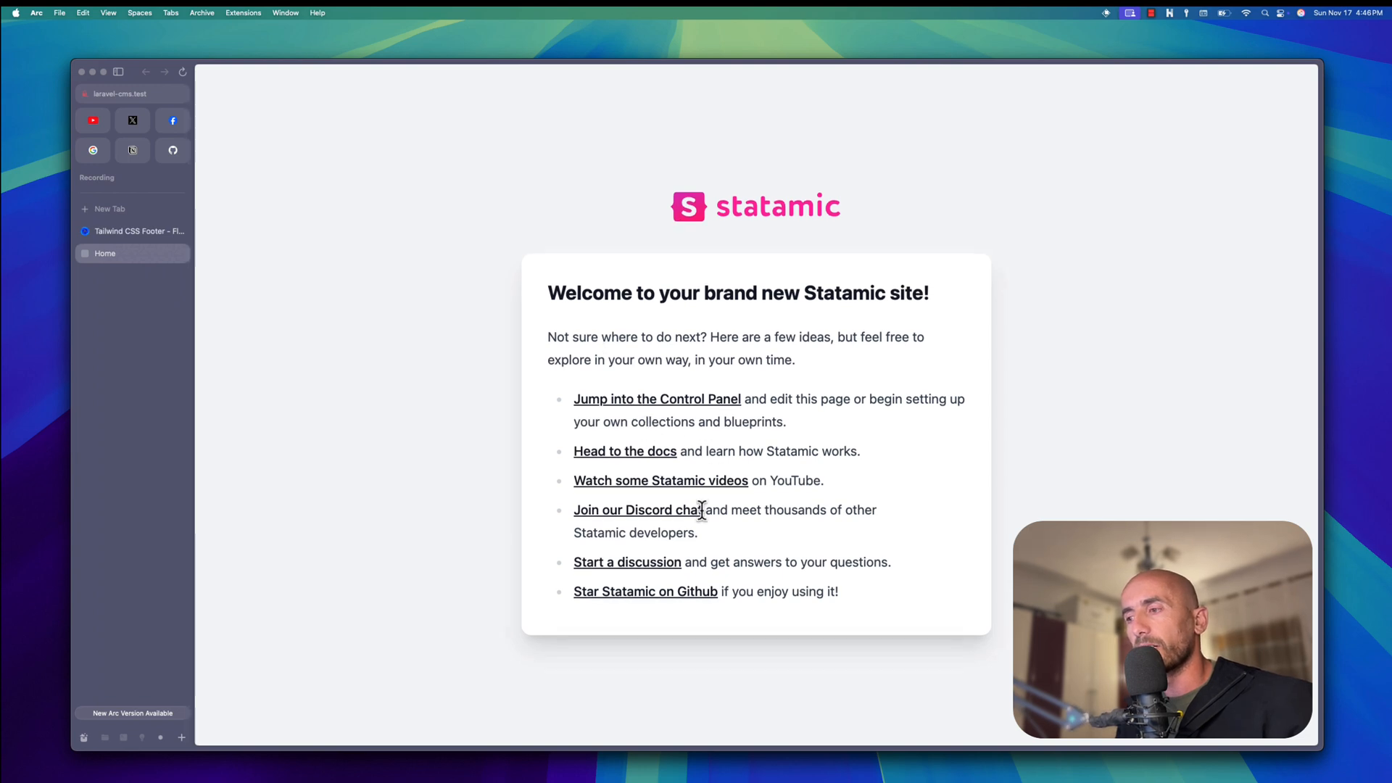
mouse_move(669, 702)
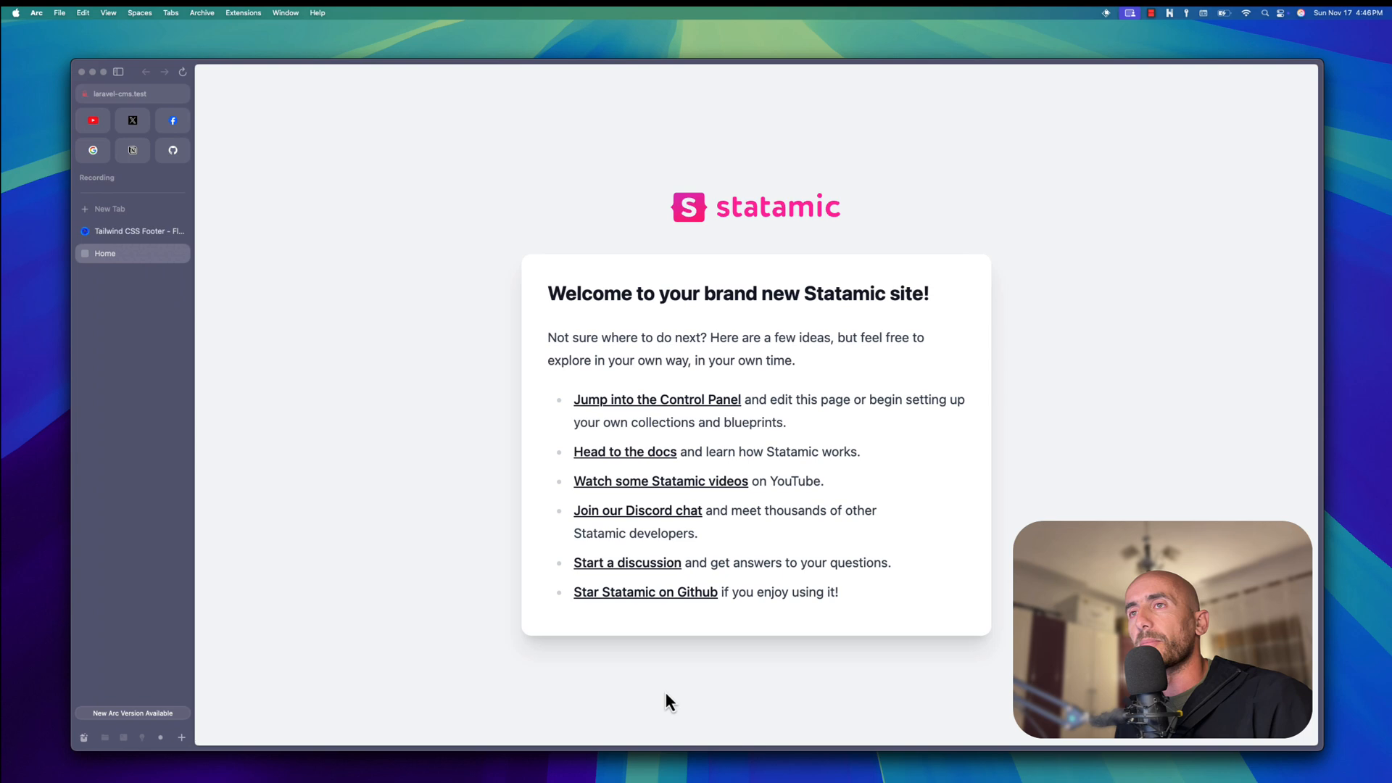
mouse_move(593, 181)
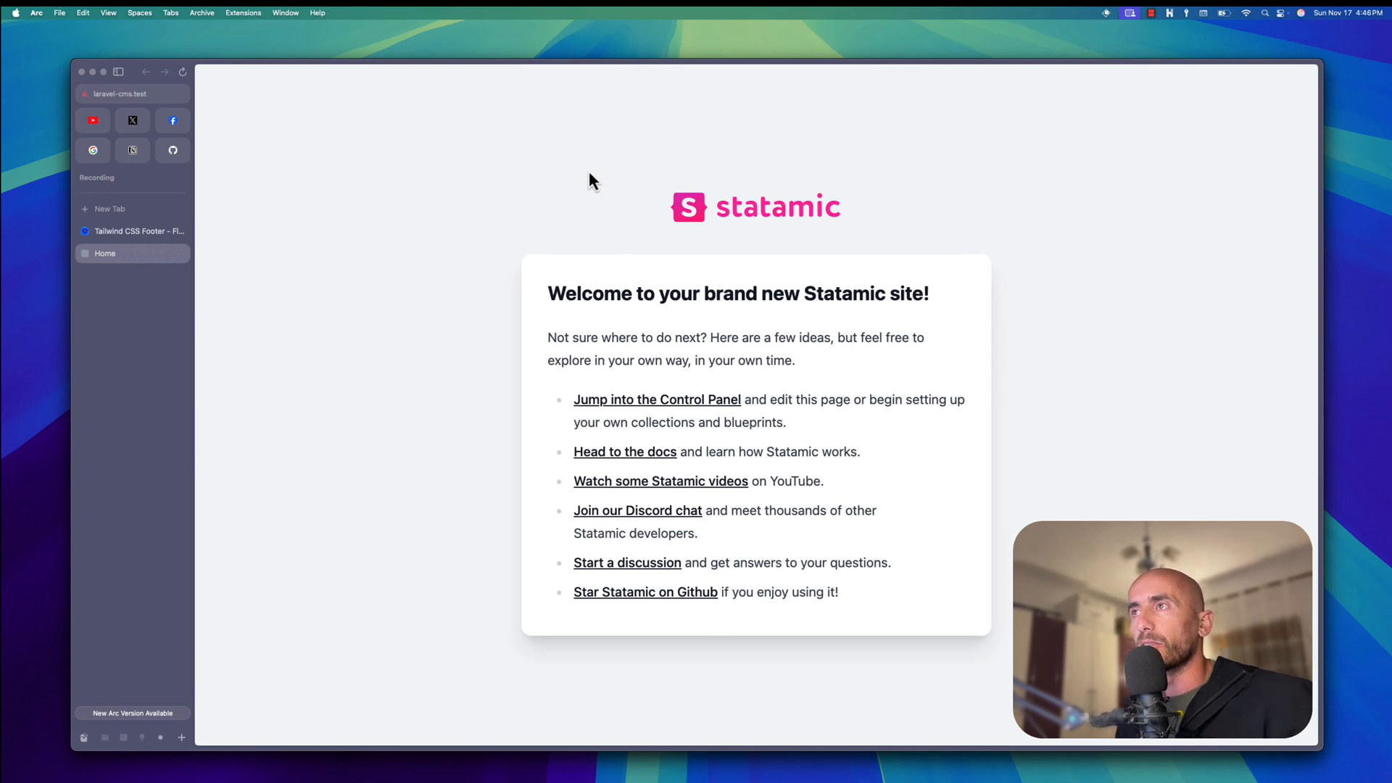
mouse_move(586, 98)
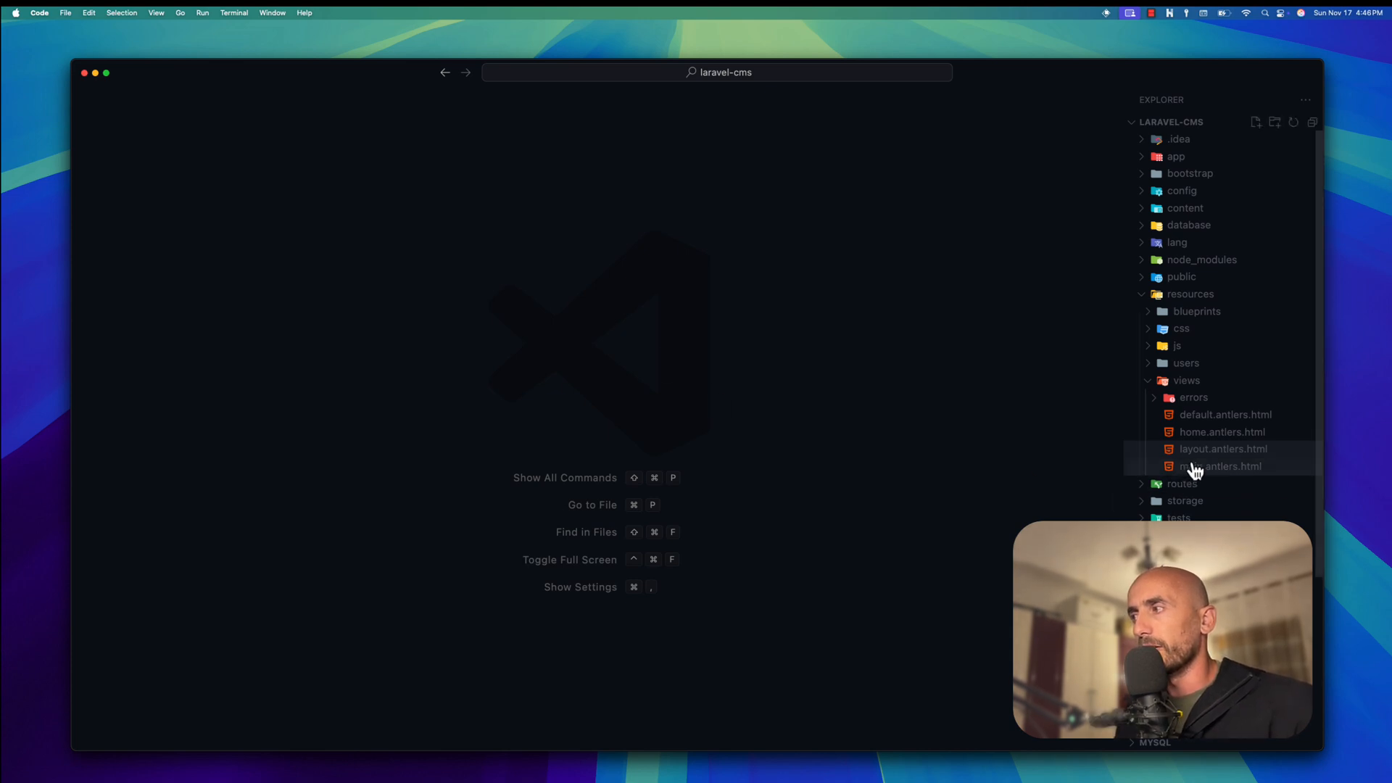
Edit layout.antlers.html so the welcome page content is no longer centred
click(1224, 448)
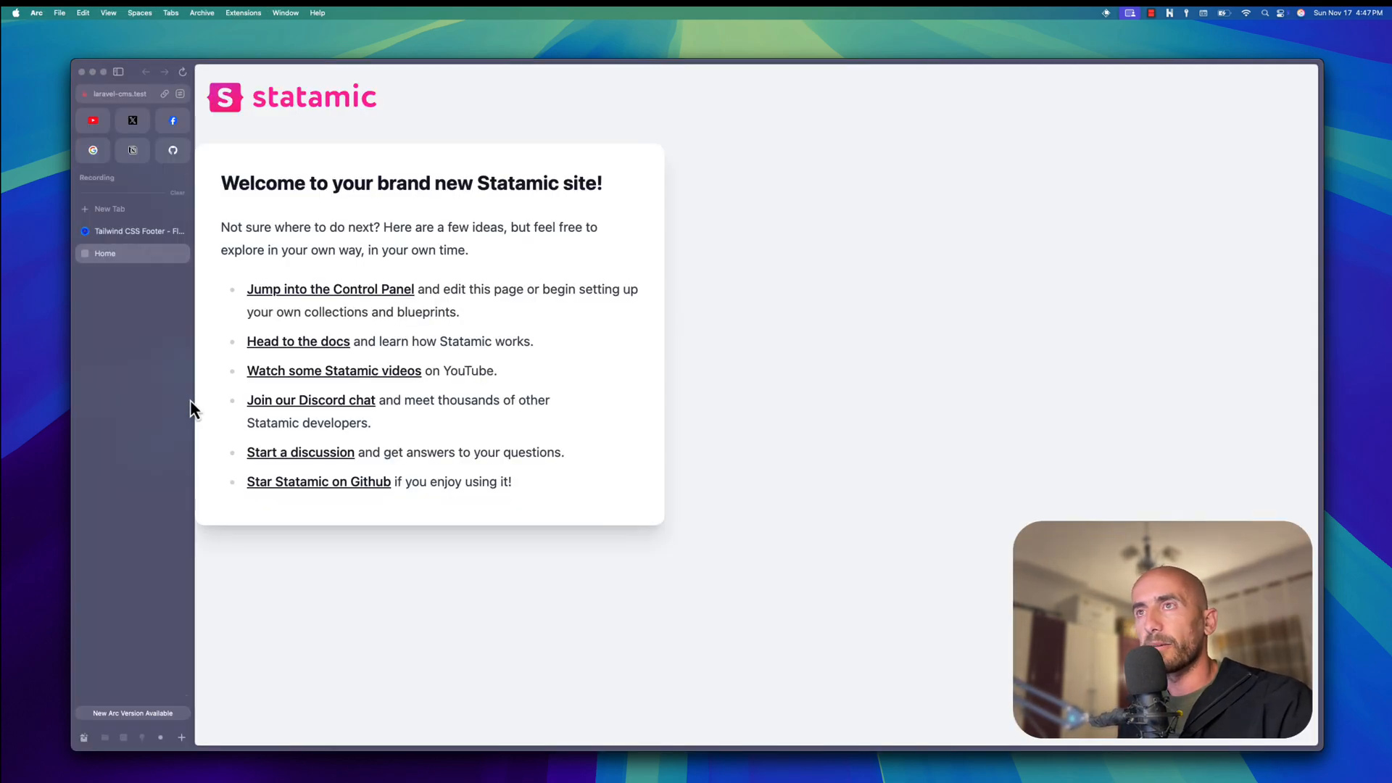
mouse_move(156, 308)
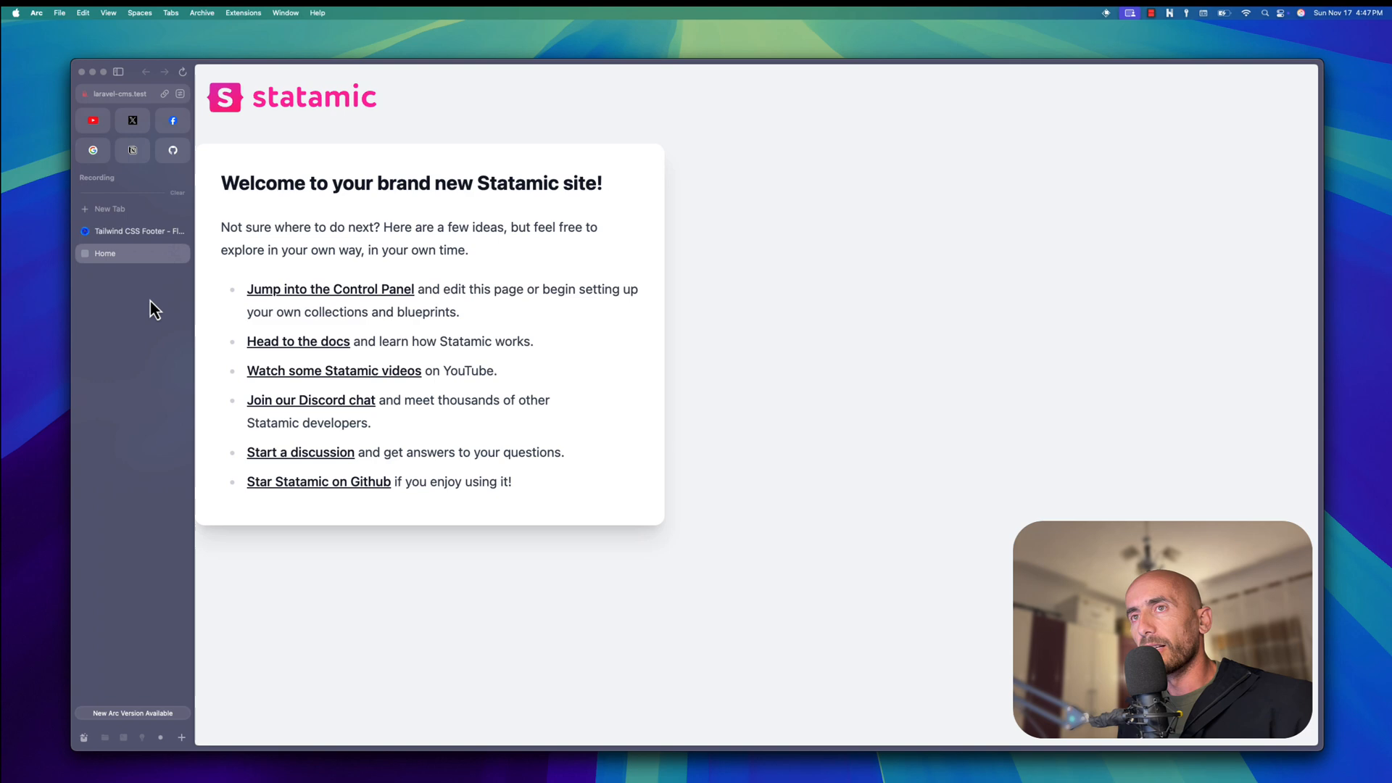
mouse_move(398, 146)
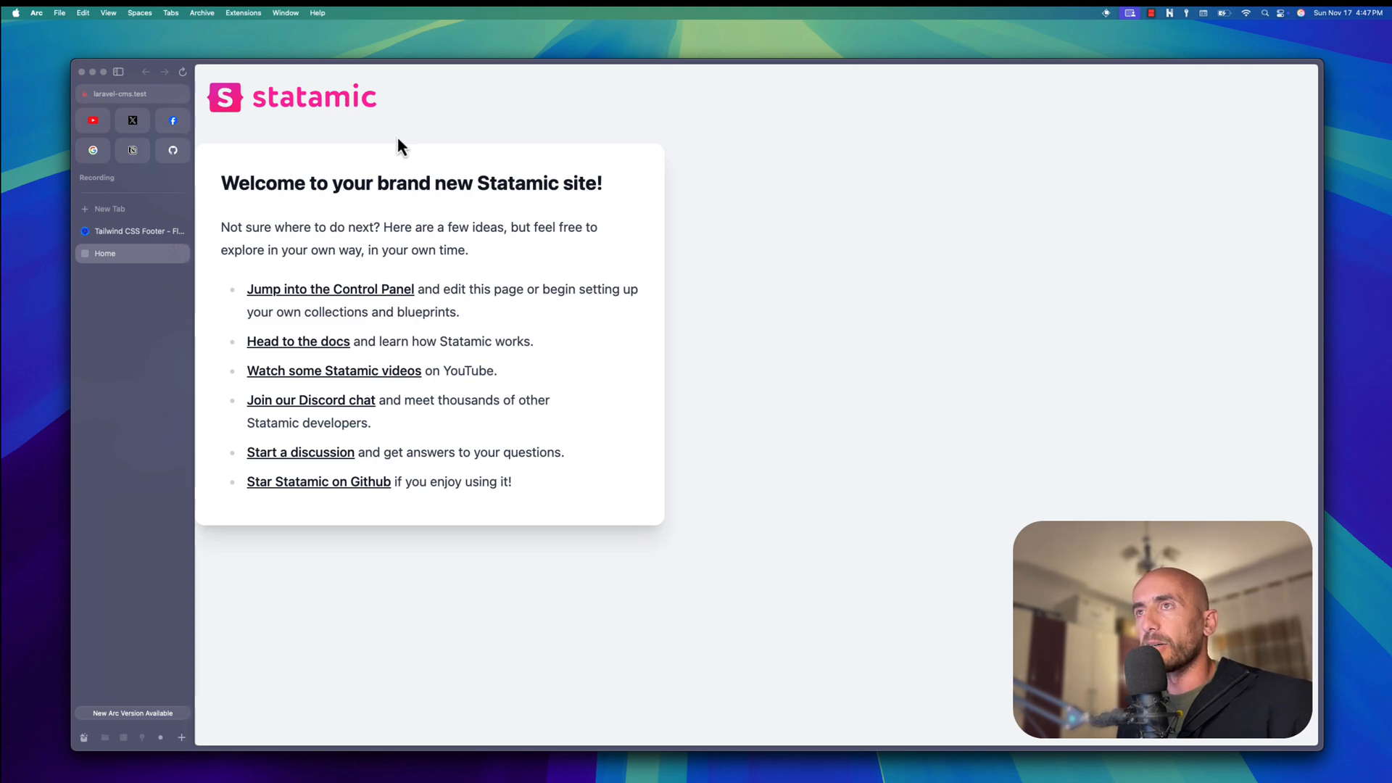
Review the Flowbite 'Footer with logo' example and its HTML code
click(141, 230)
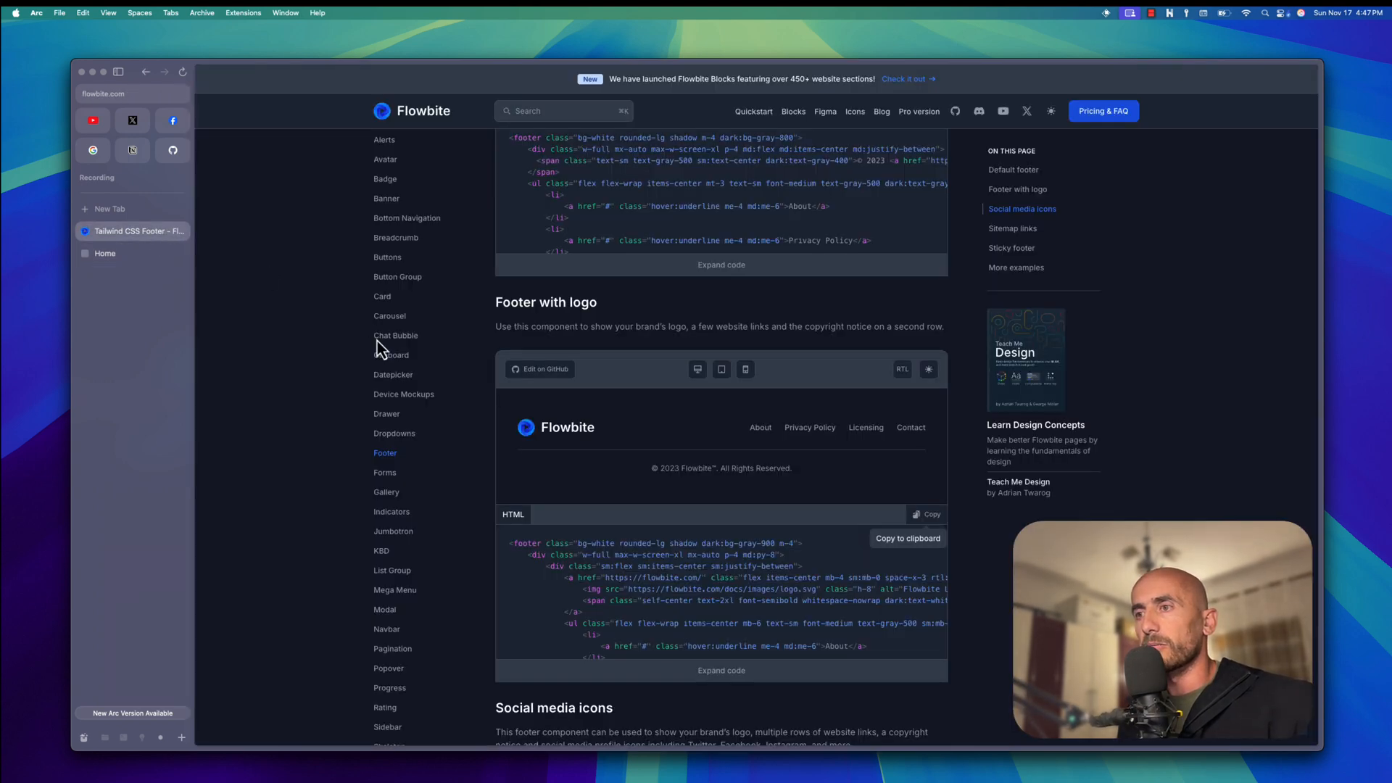
click(927, 513)
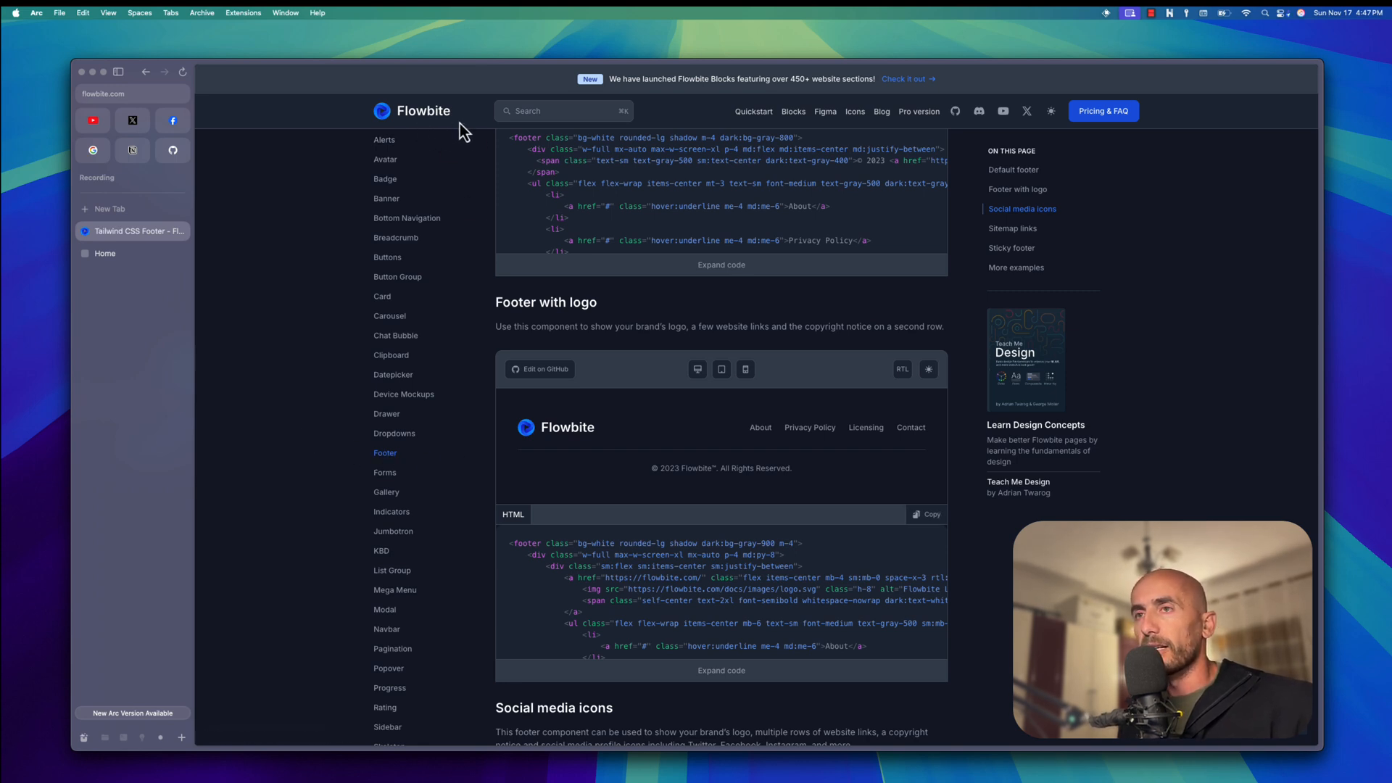
mouse_move(294, 248)
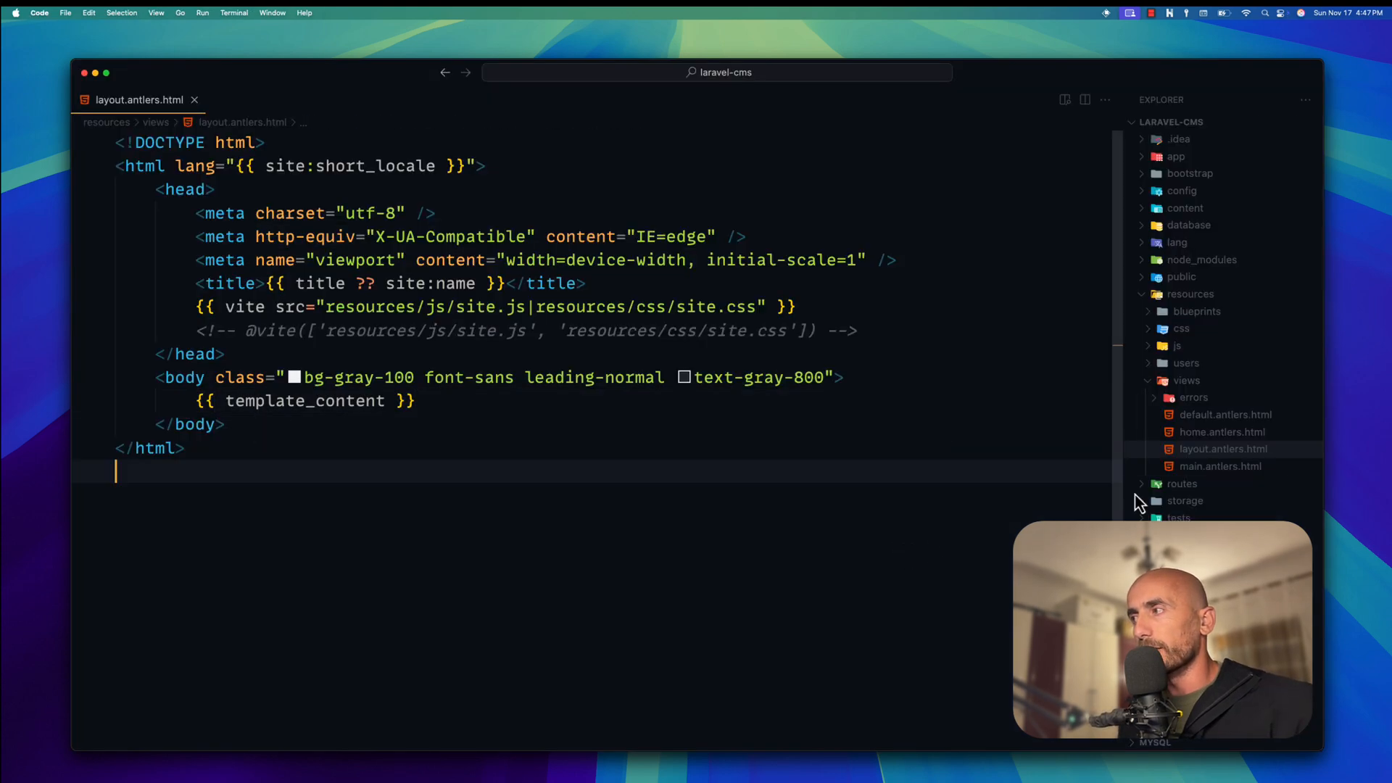
Create a new partials folder inside the views folder
click(1186, 380)
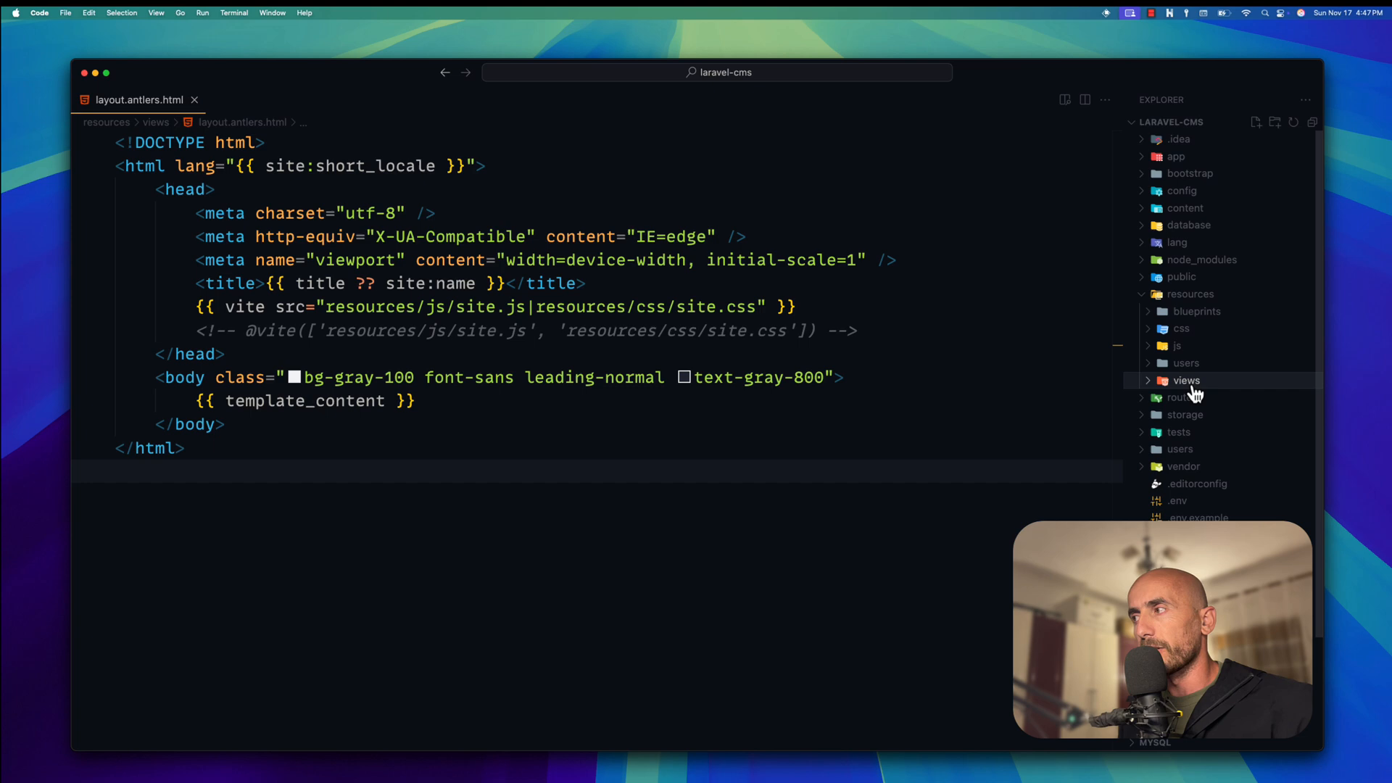
click(1188, 380)
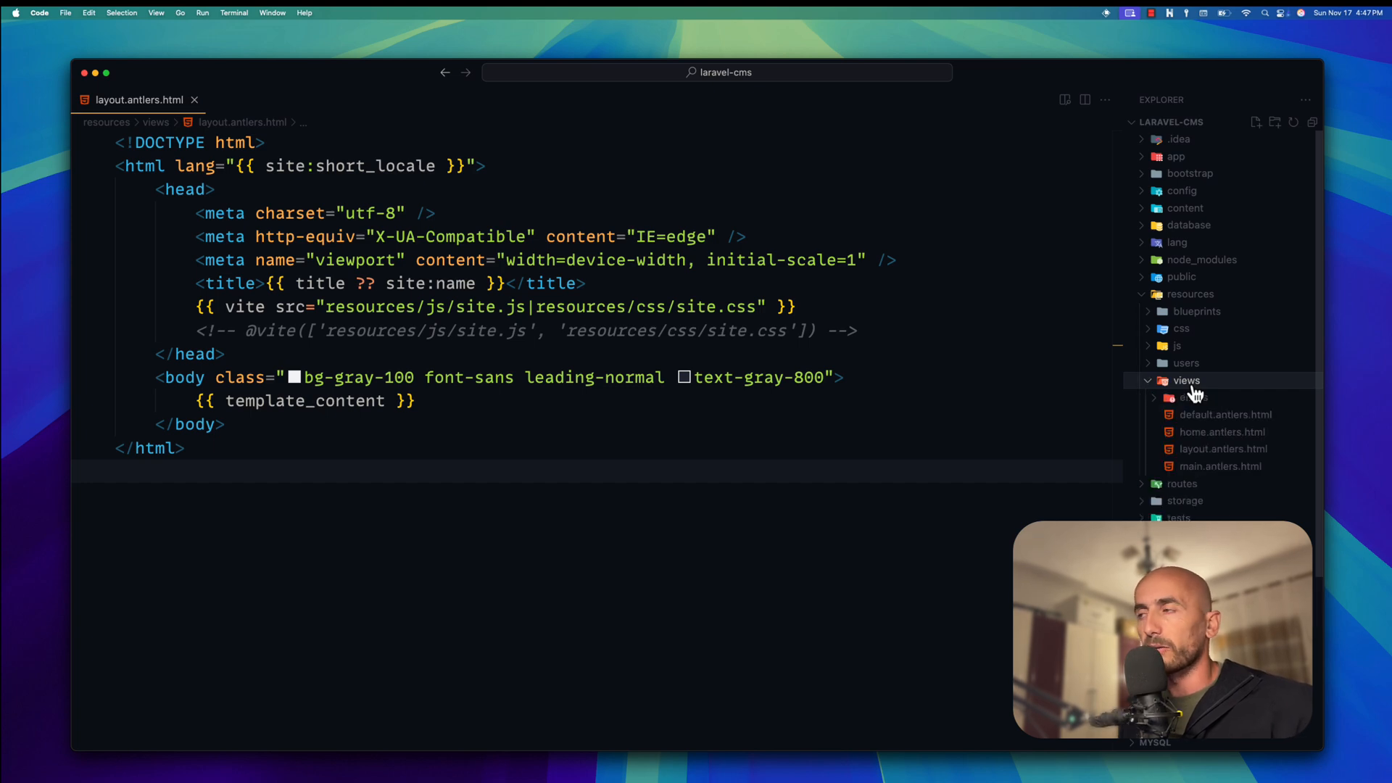
right_click(1188, 380)
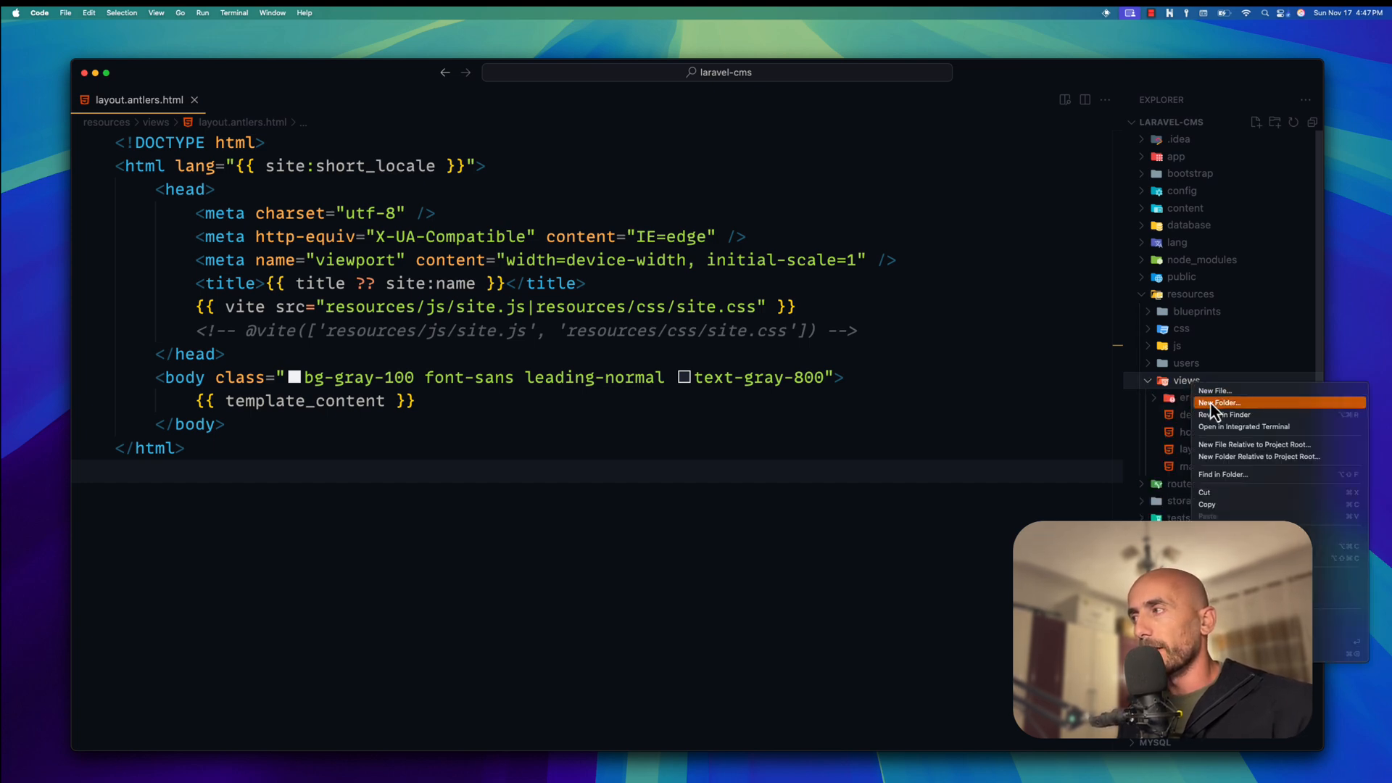
click(1218, 402)
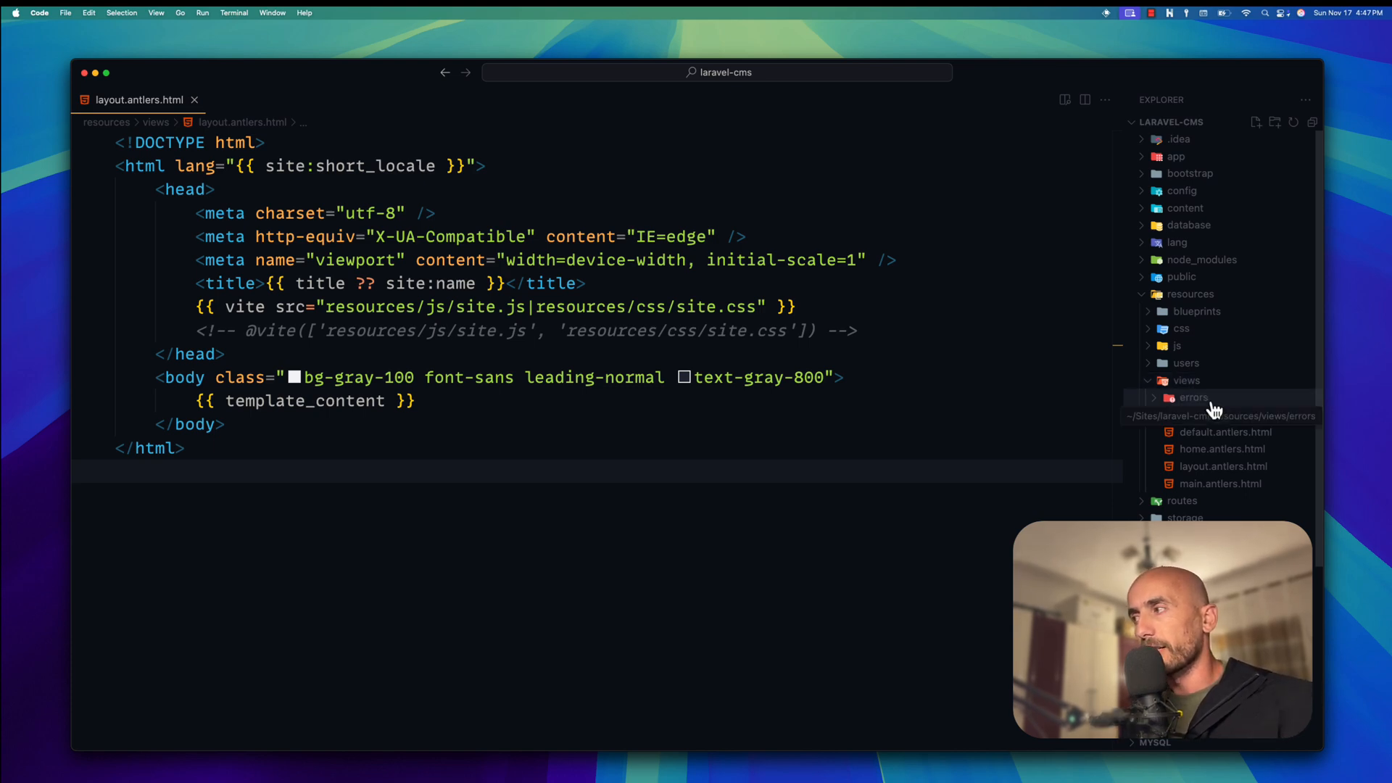
mouse_move(1198, 415)
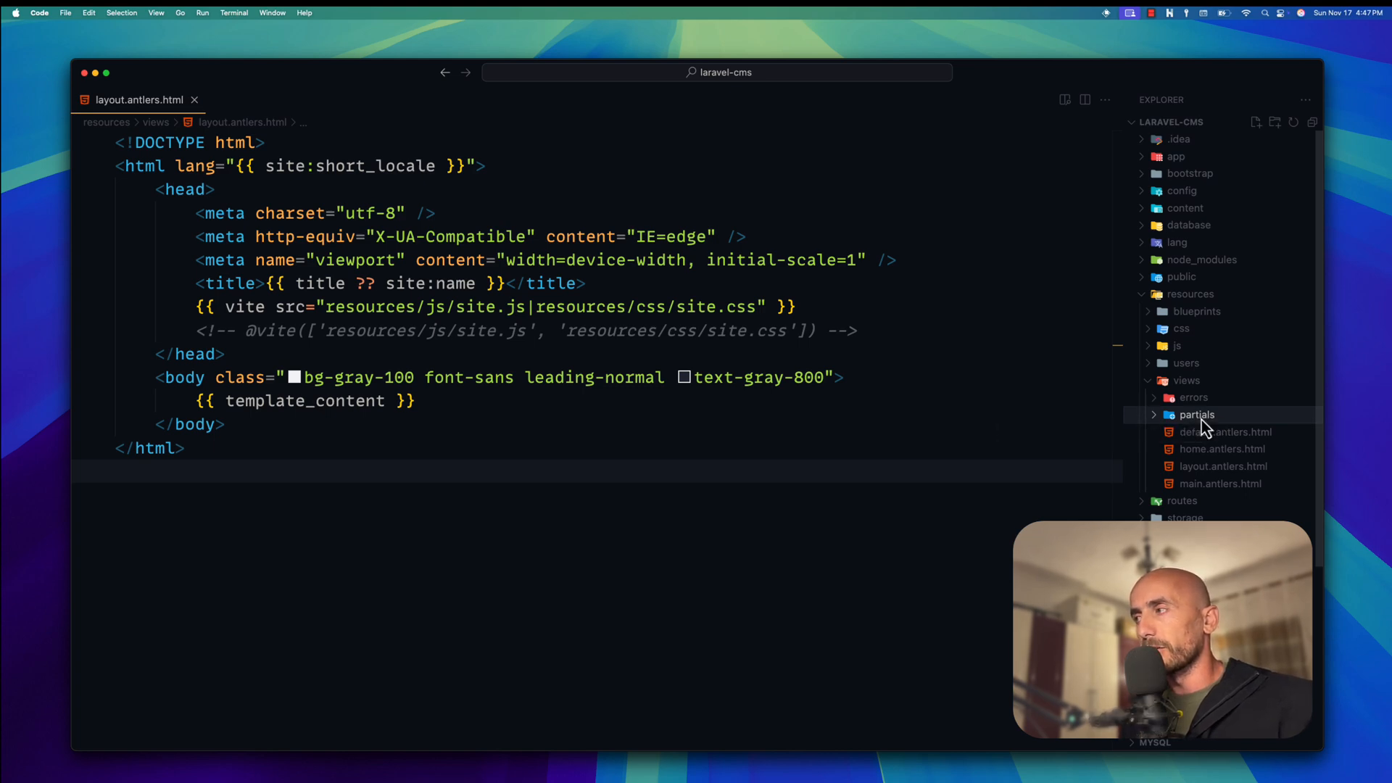
Add a new footer.antlers.html file inside the partials folder
click(1256, 122)
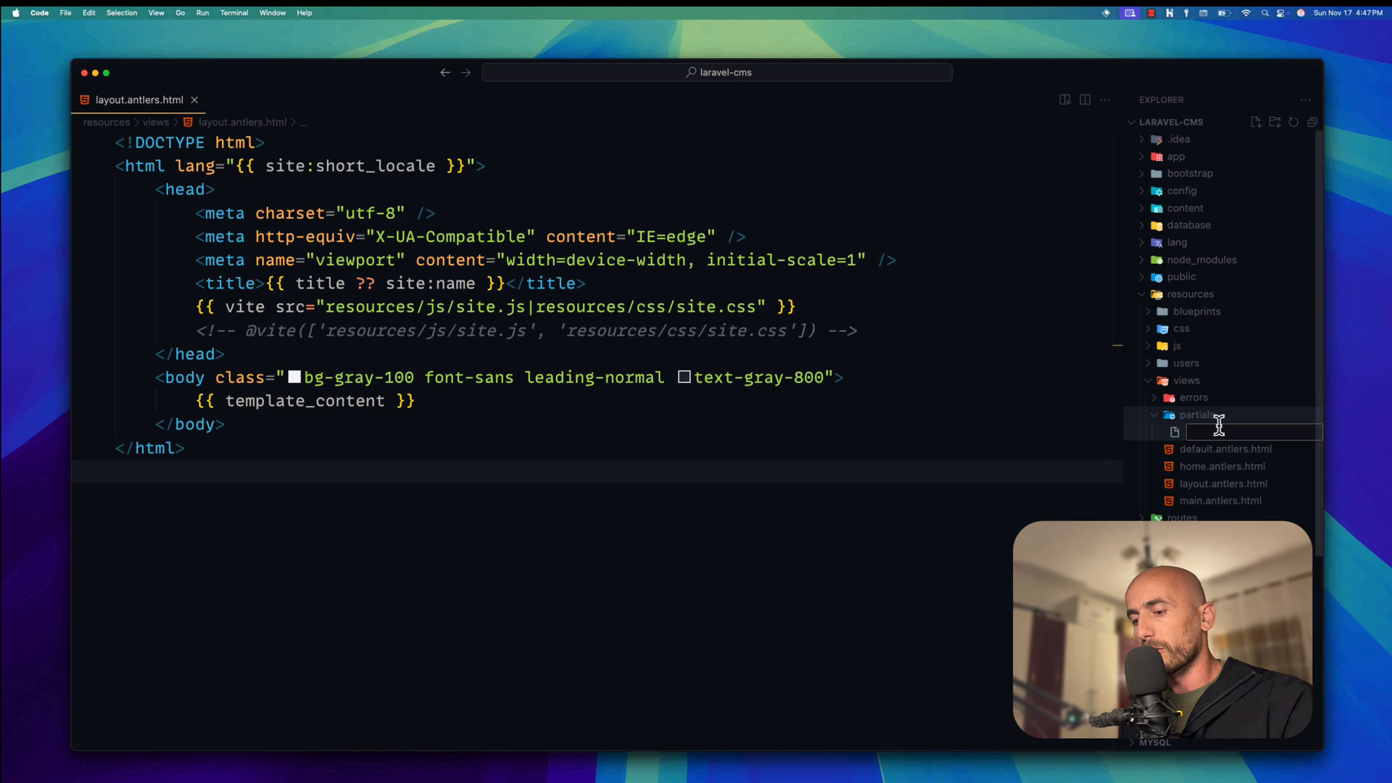
text(footer)
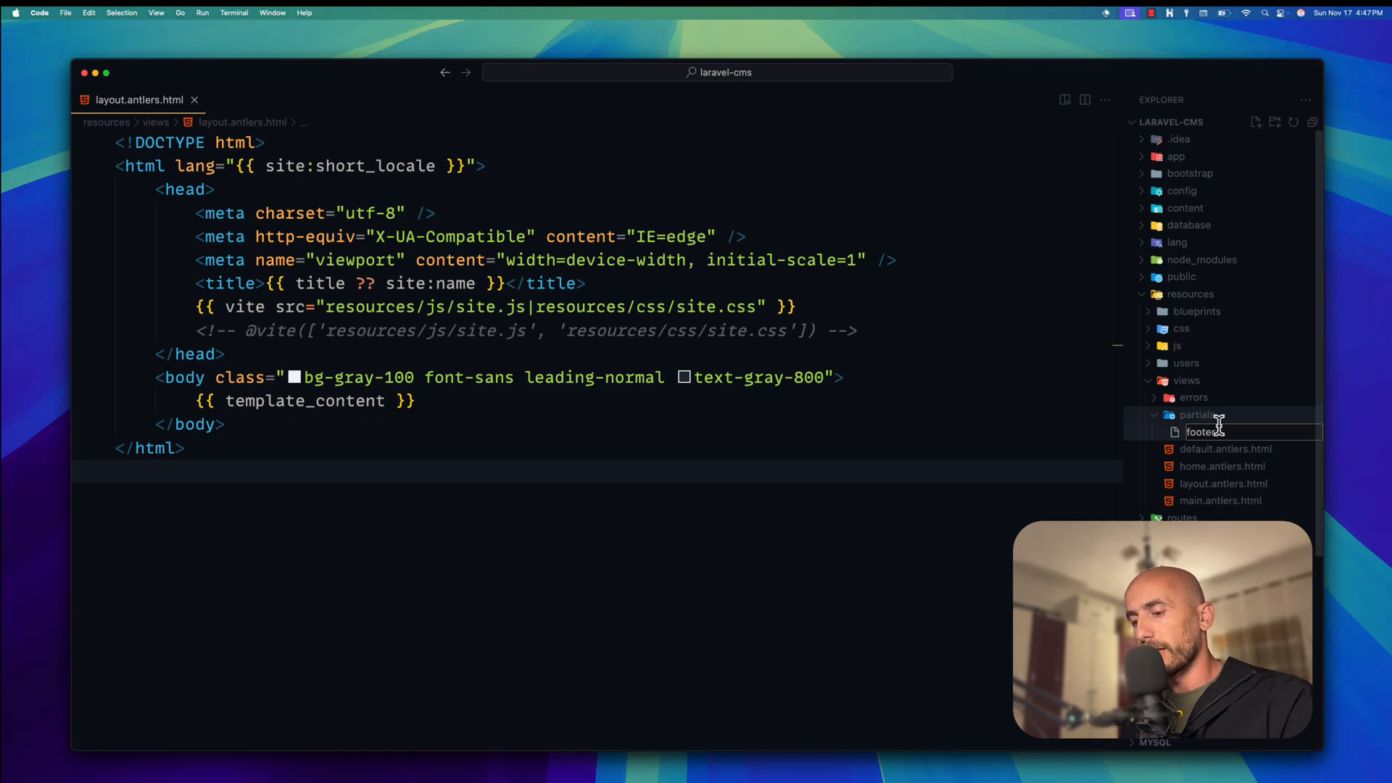
text(.antlers)
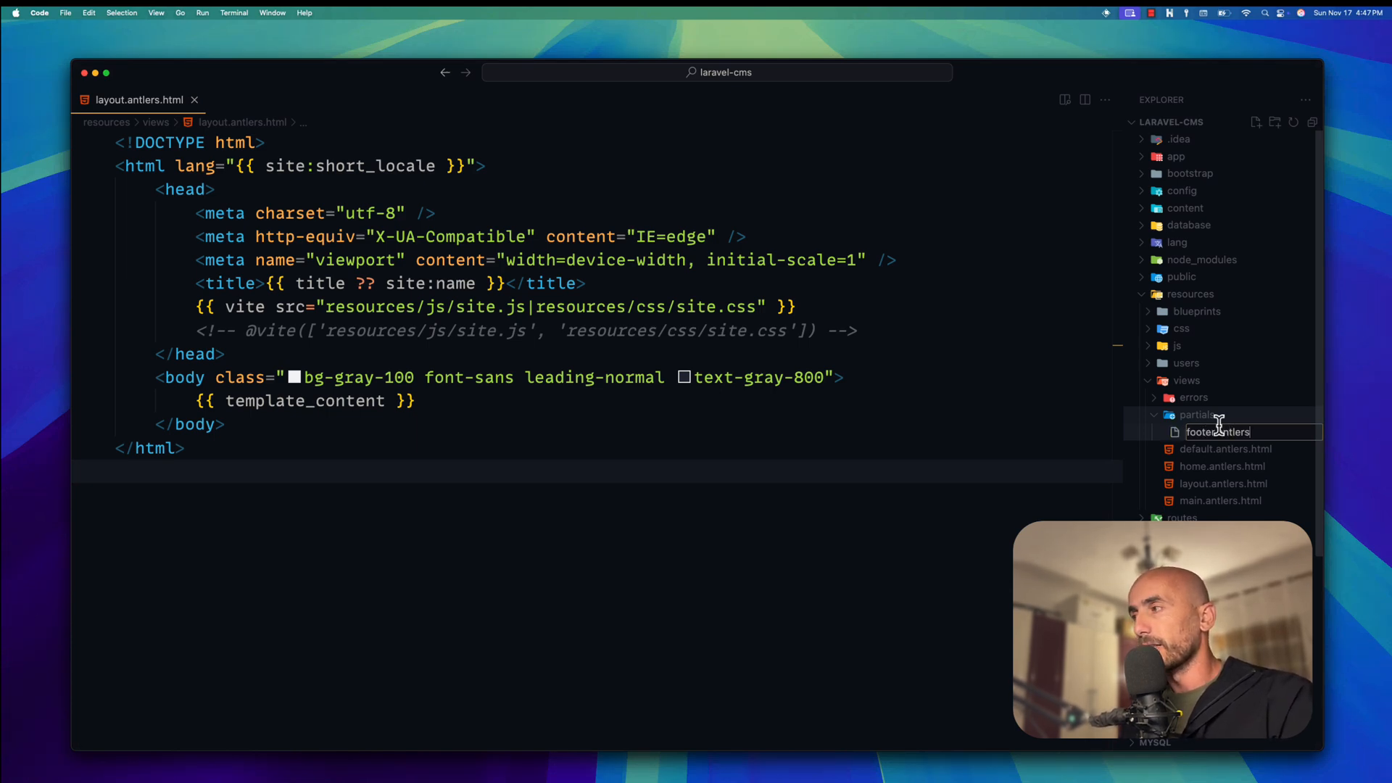
text(.ht)
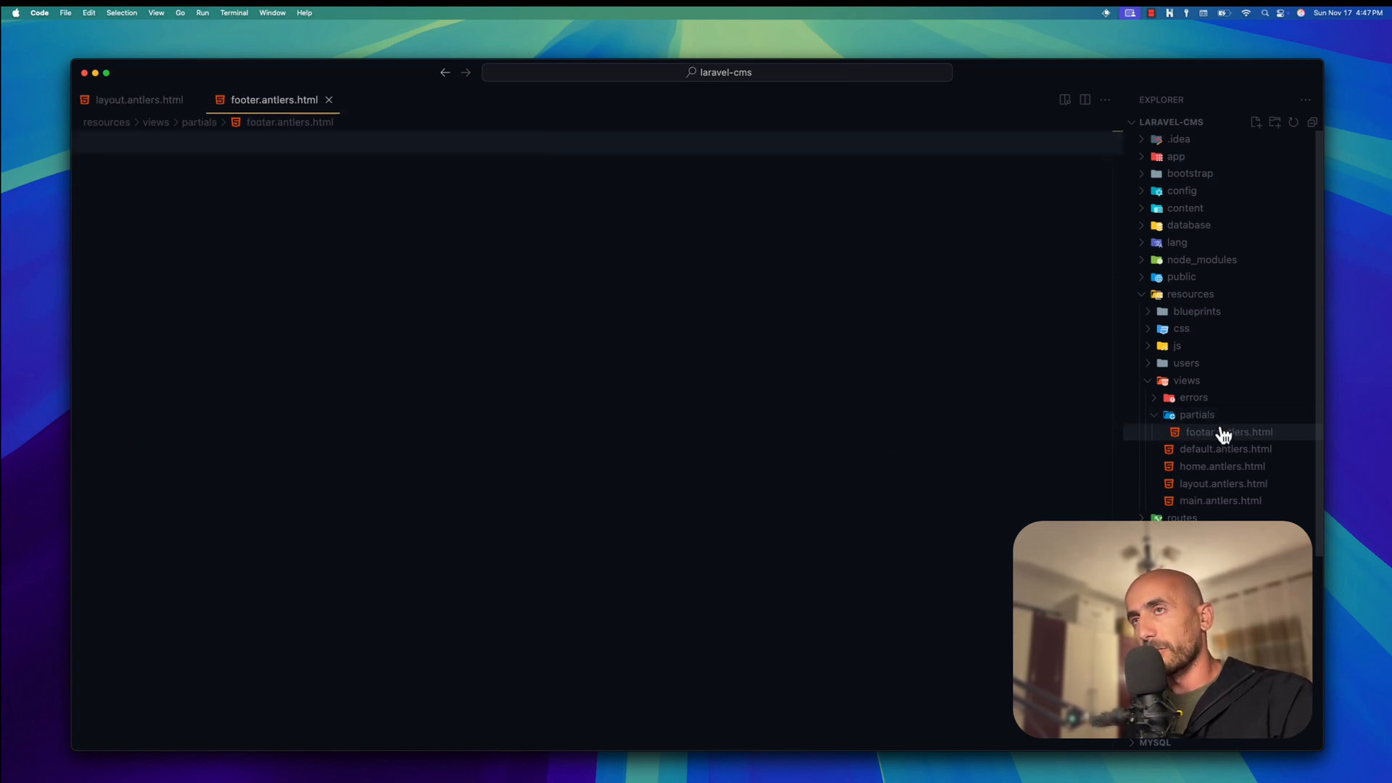
Fill the footer and navbar partials with Flowbite markup, then return to layout.antlers.html
click(1228, 433)
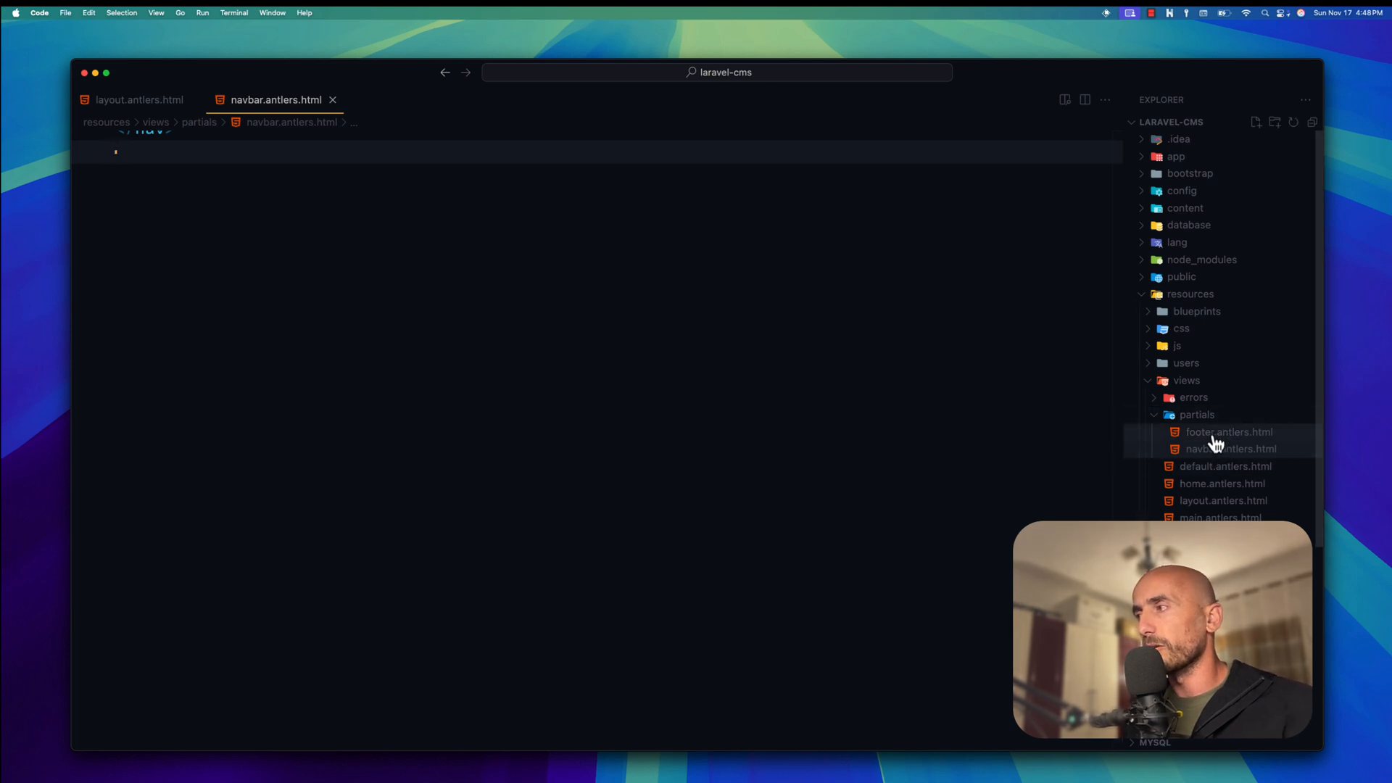
click(1197, 415)
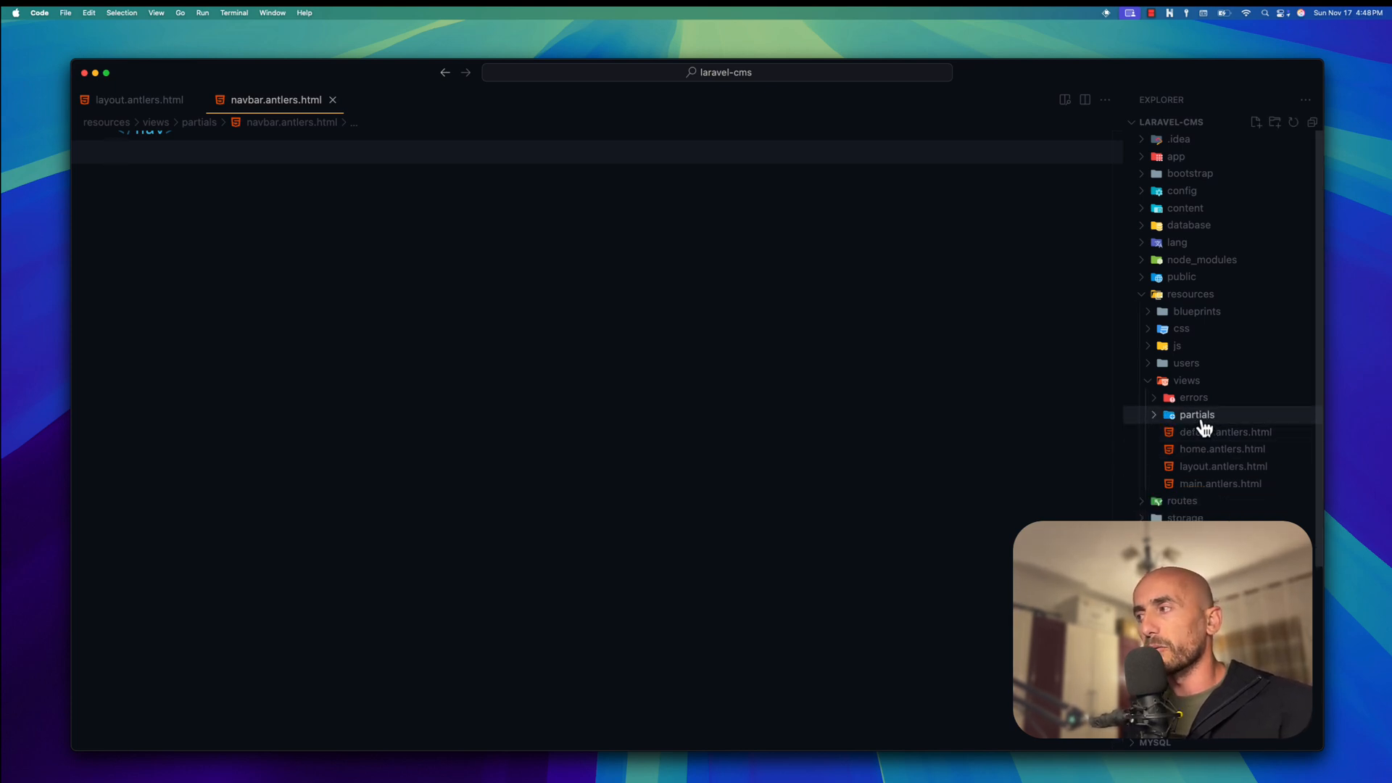
double_click(1224, 466)
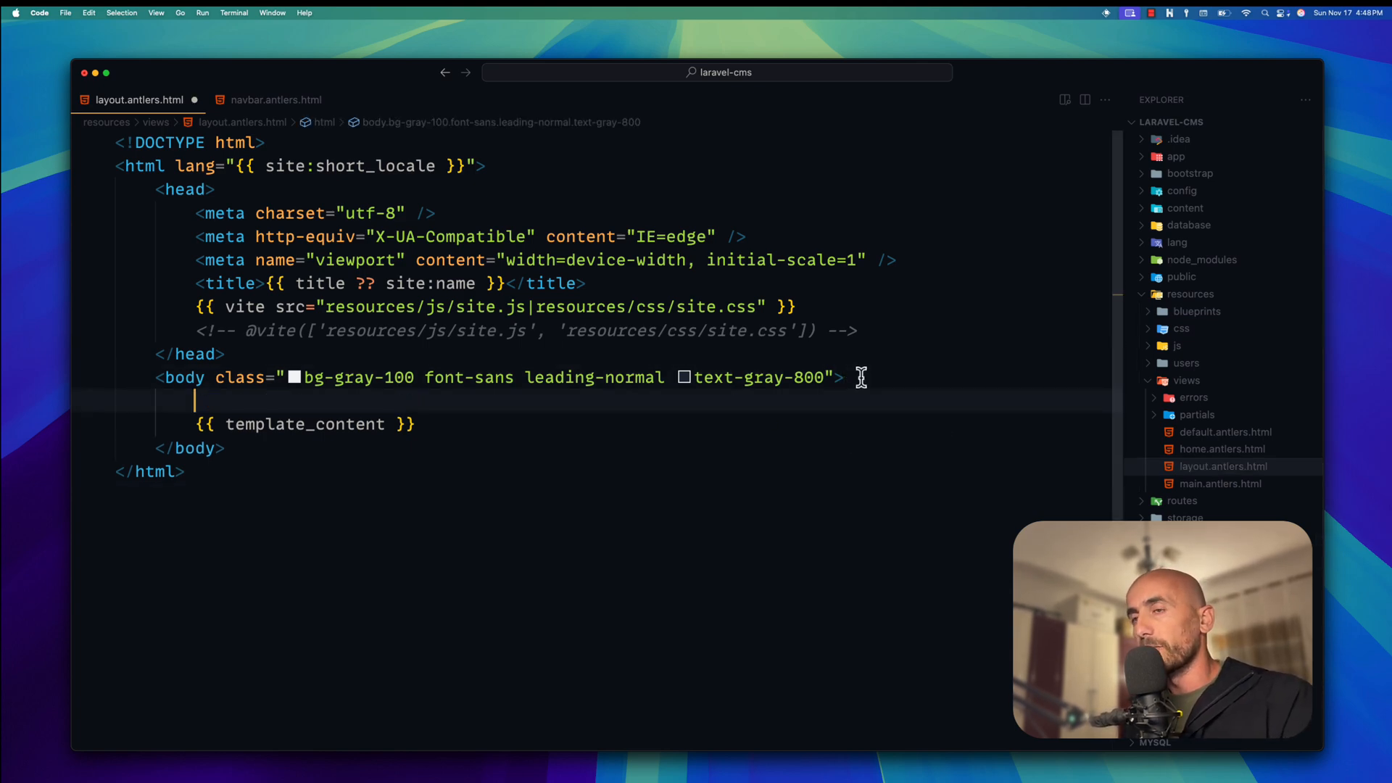
Write {{ partial:navbar }} inside the body above {{ template_content }}
text({{ }})
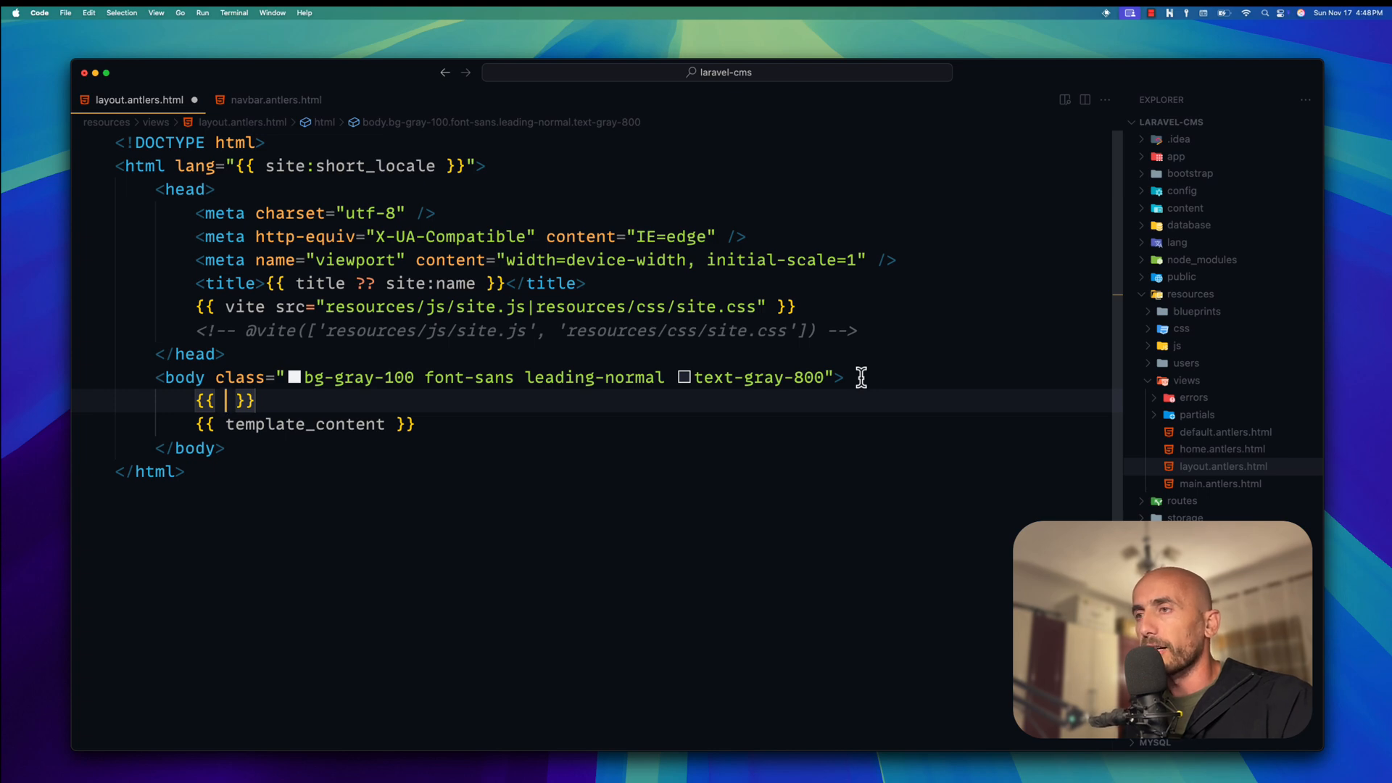
text(partial:)
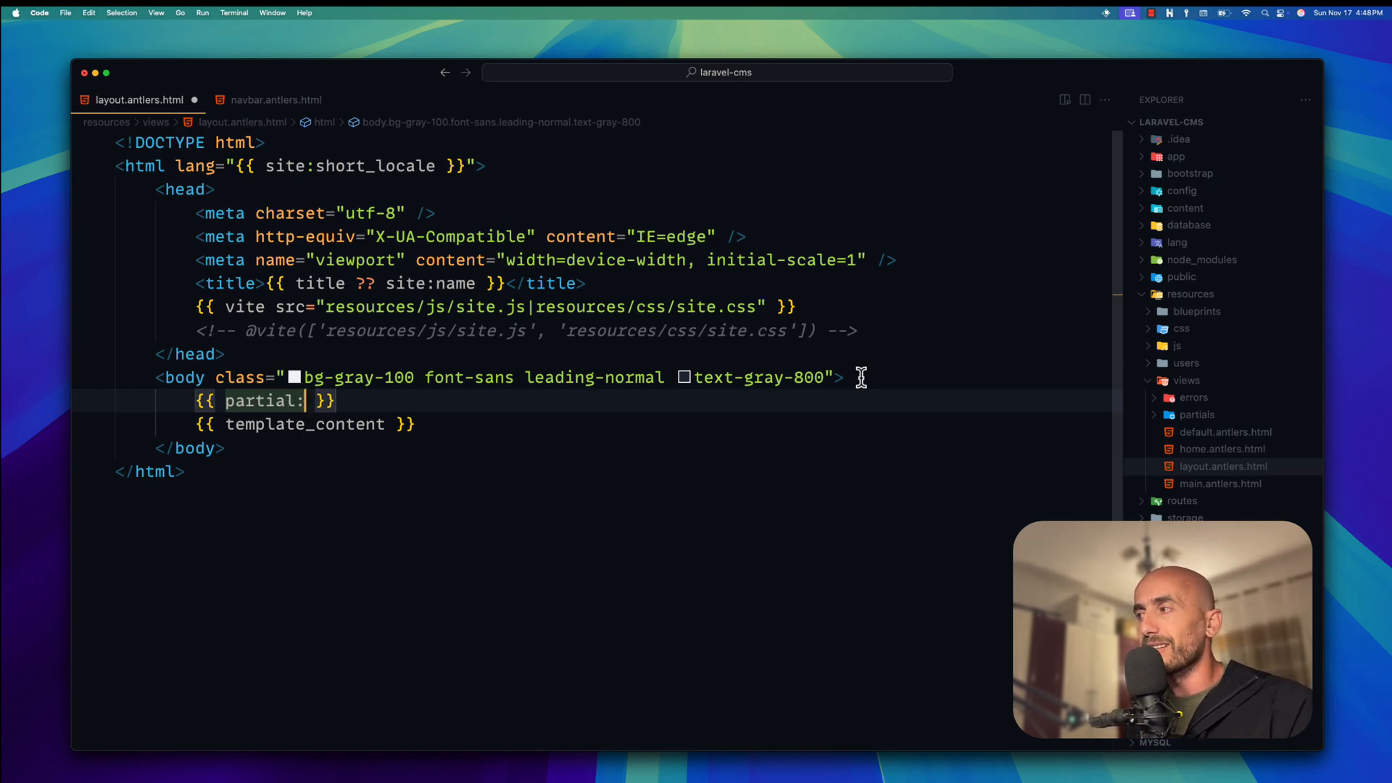
mouse_move(1188, 422)
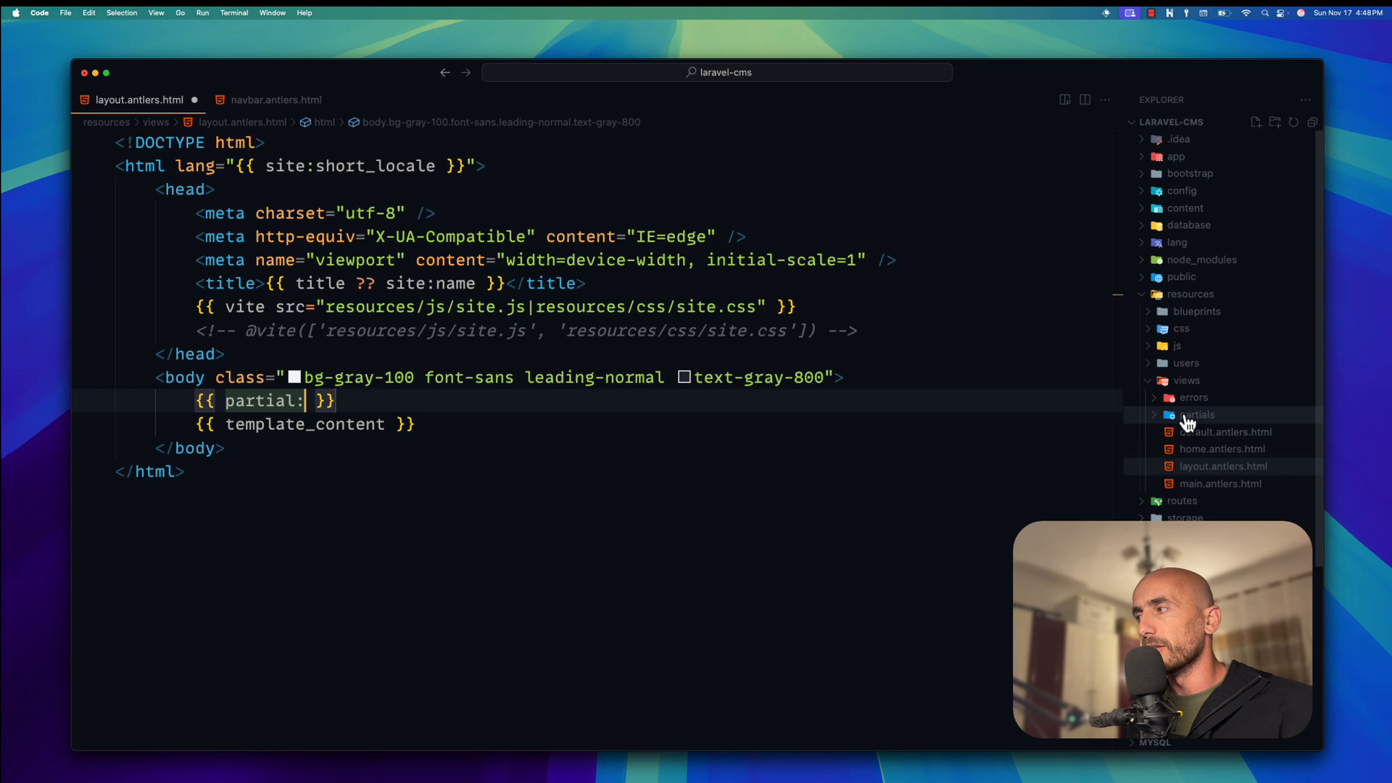
click(1197, 415)
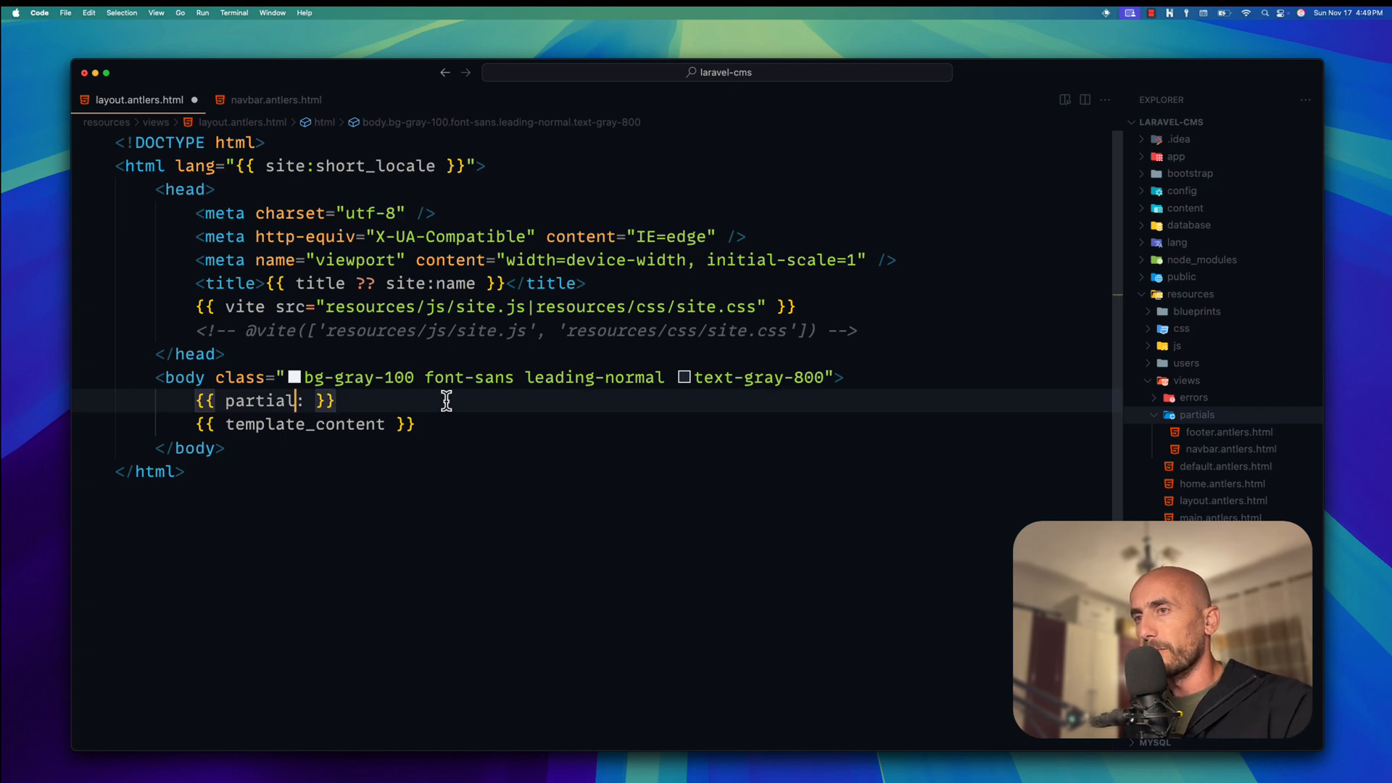
text(:nav)
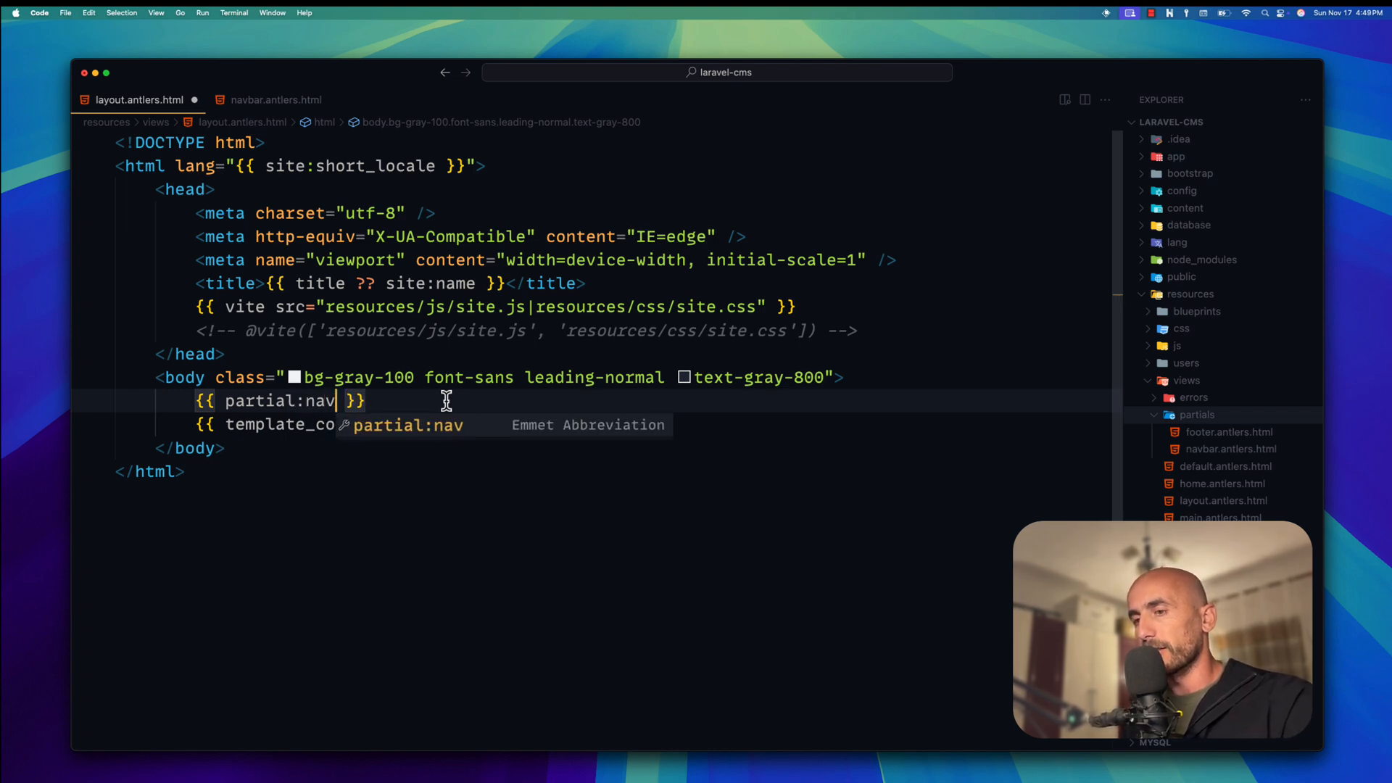
text(bar)
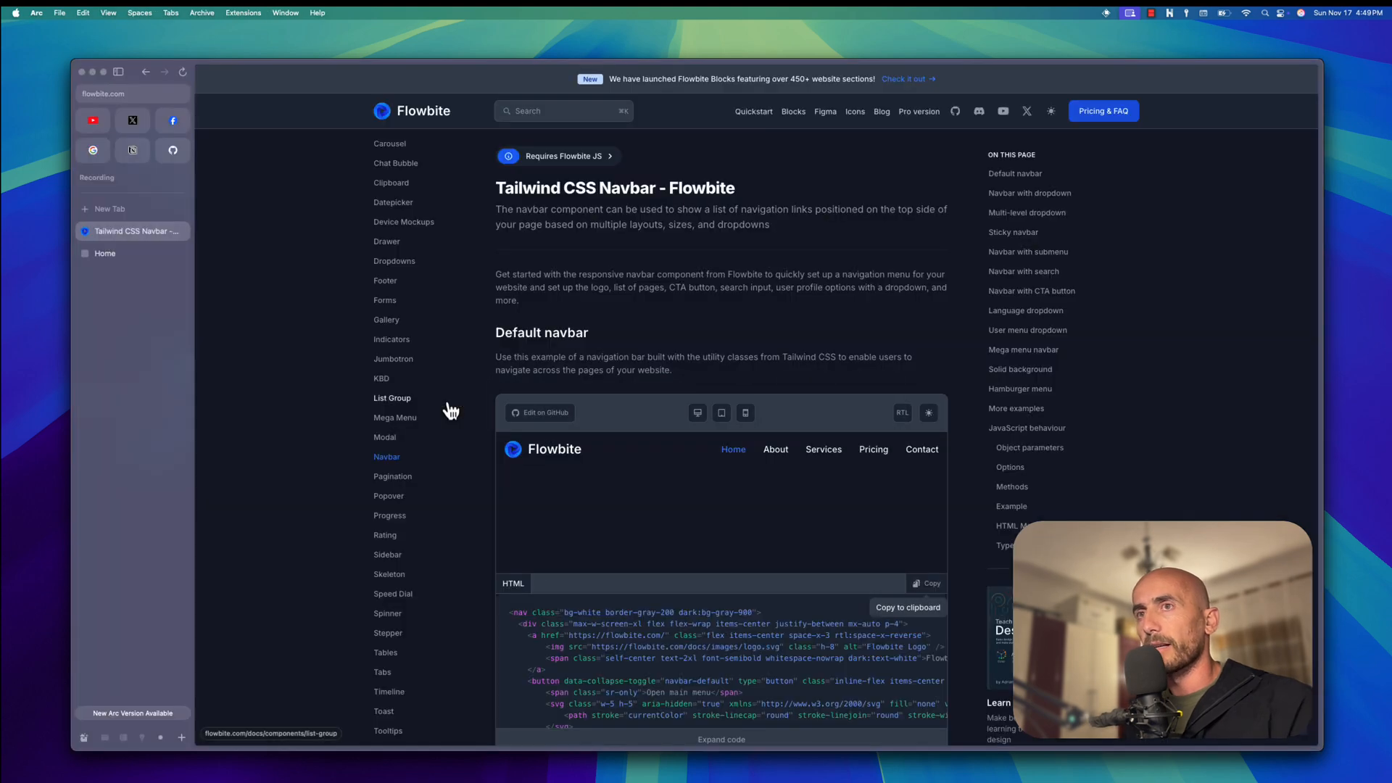
Reload the Statamic home page to see the dark Flowbite navbar above the welcome card
click(105, 252)
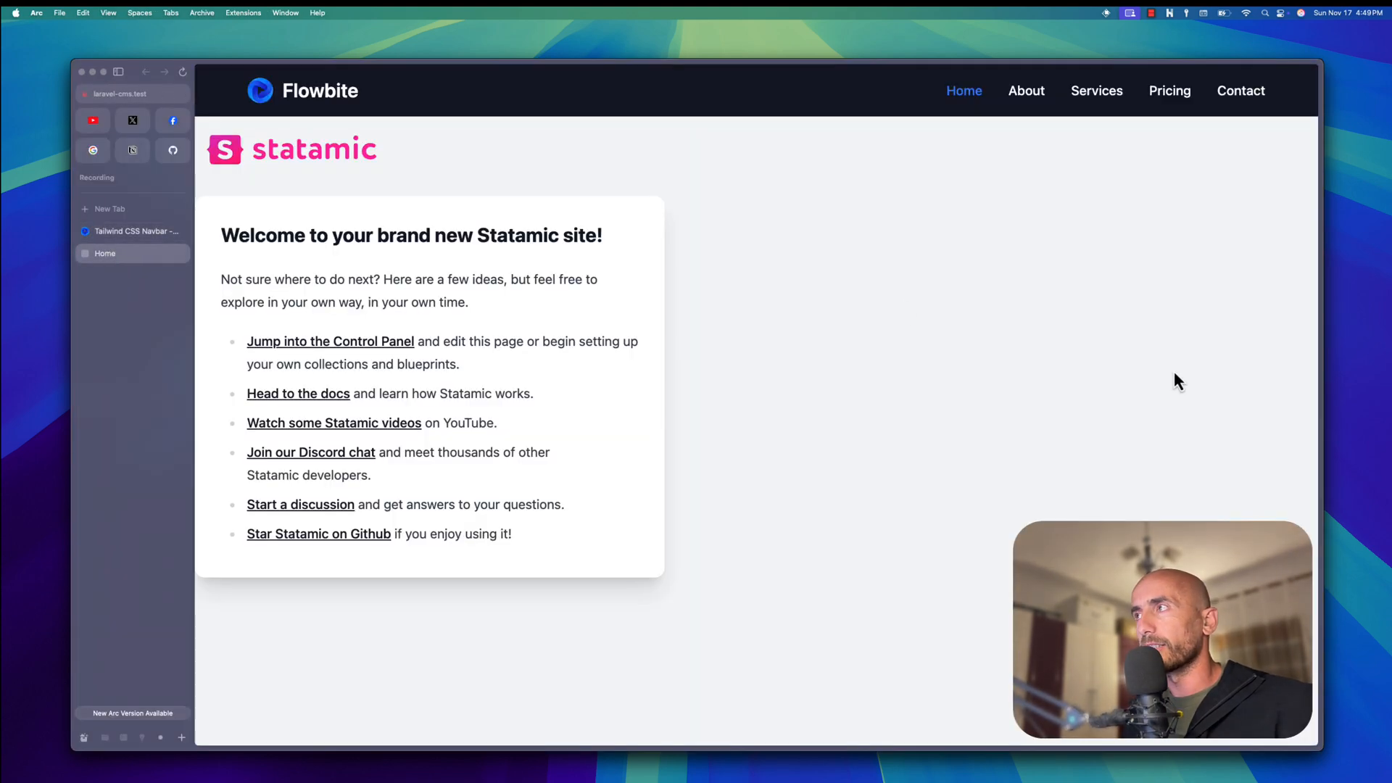
mouse_move(1030, 82)
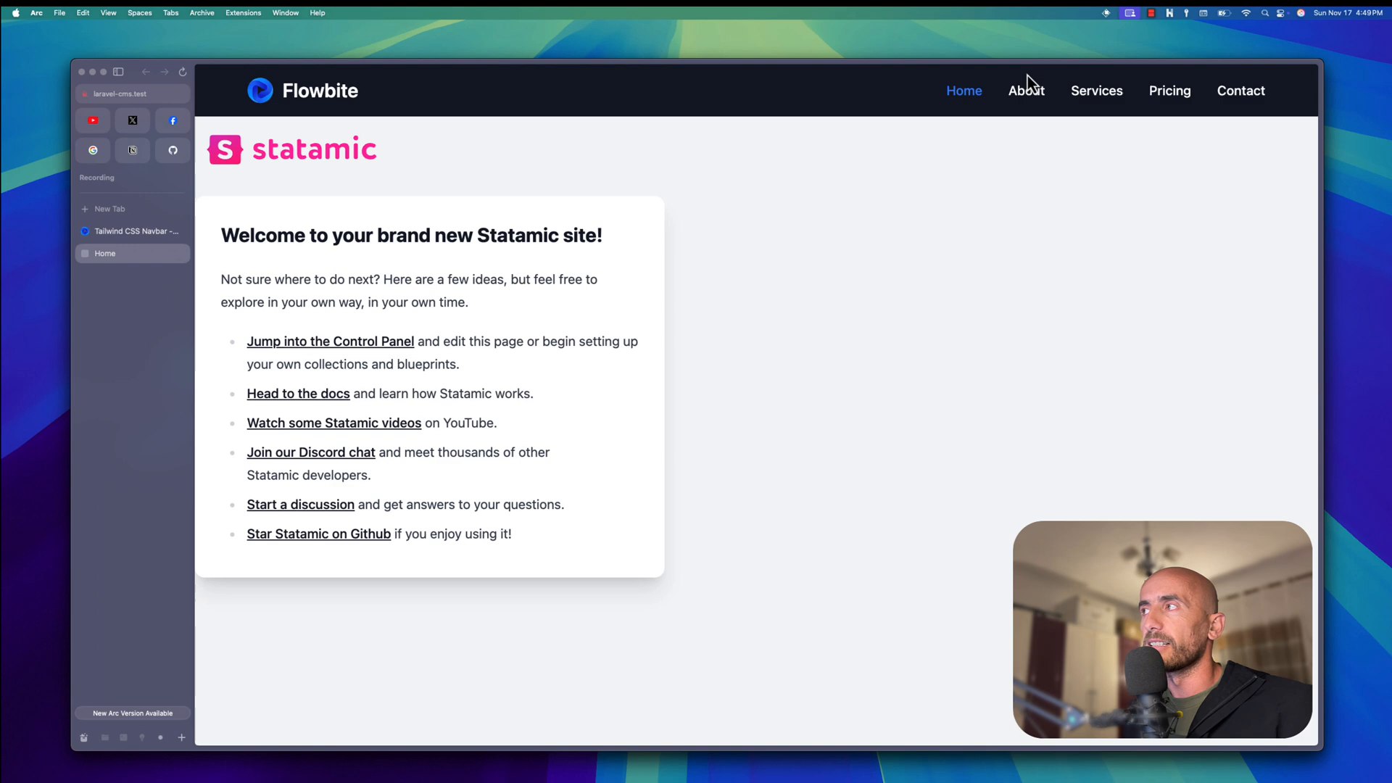
mouse_move(1078, 234)
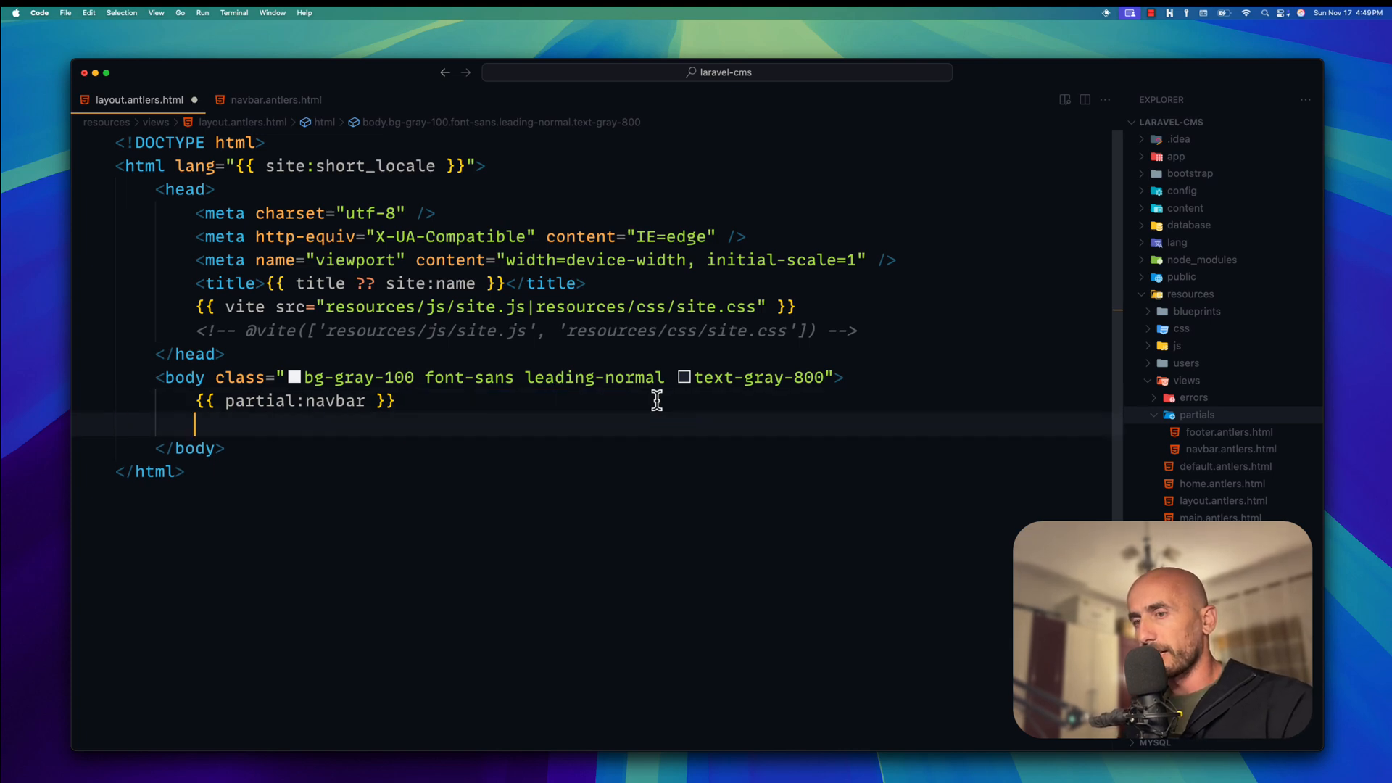
Wrap {{ template_content }} in <main class="max-w-6xl mx-auto flex justify-center">
text(<m)
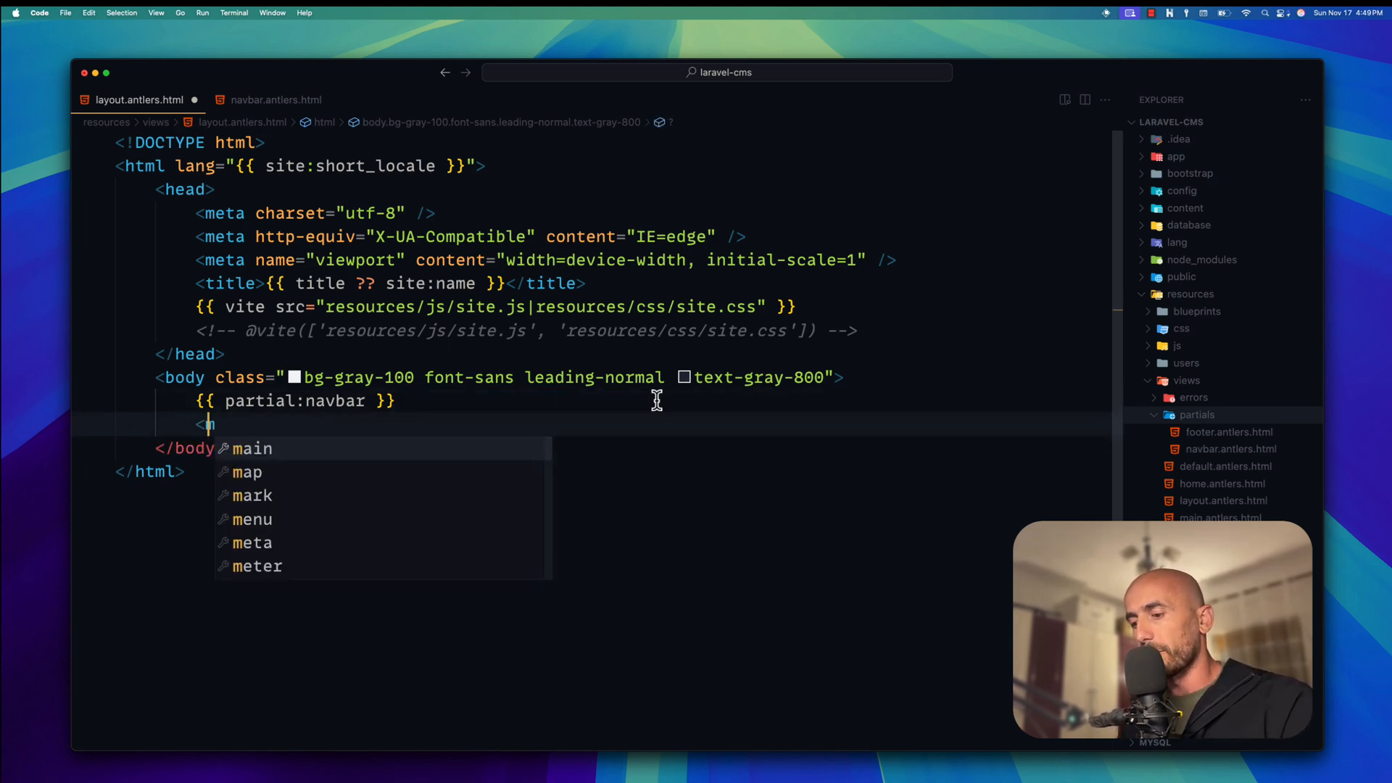
text(main)
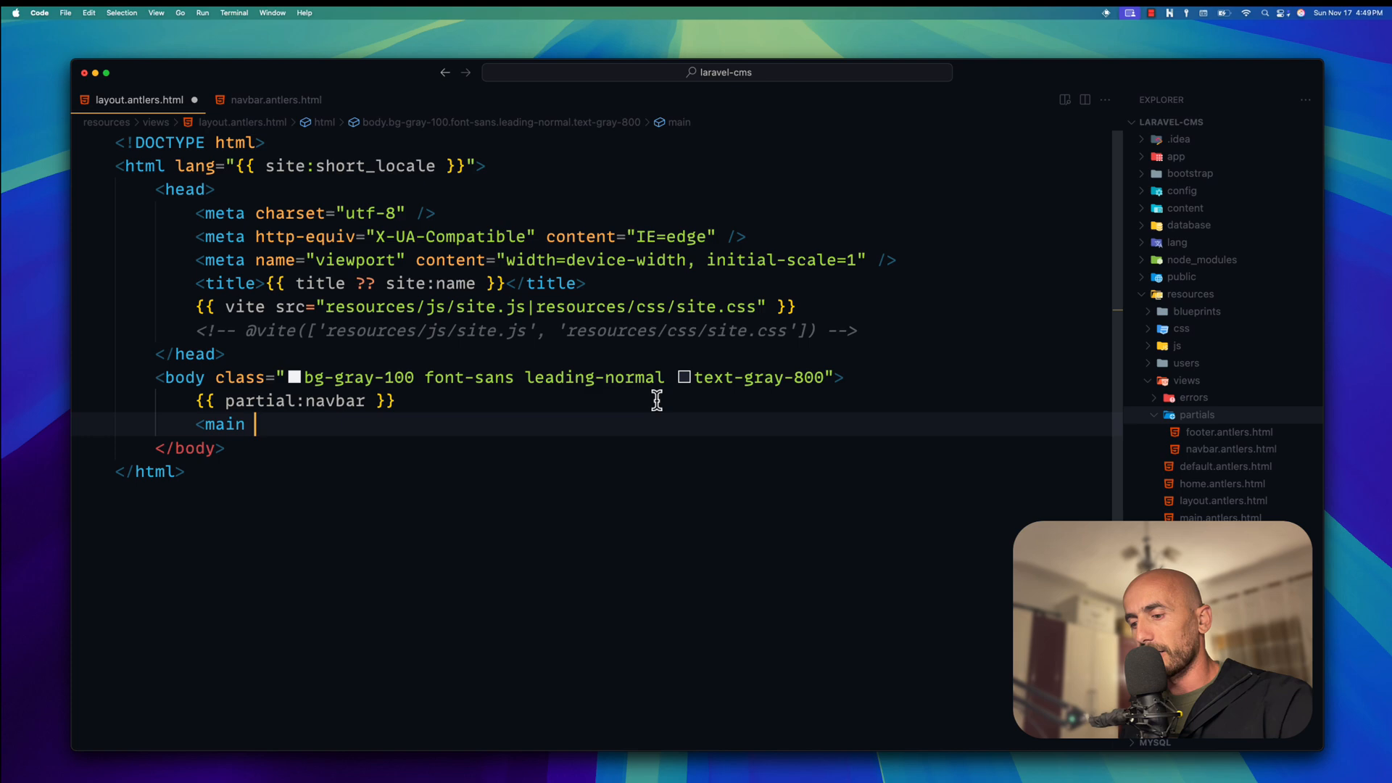
text(class="")
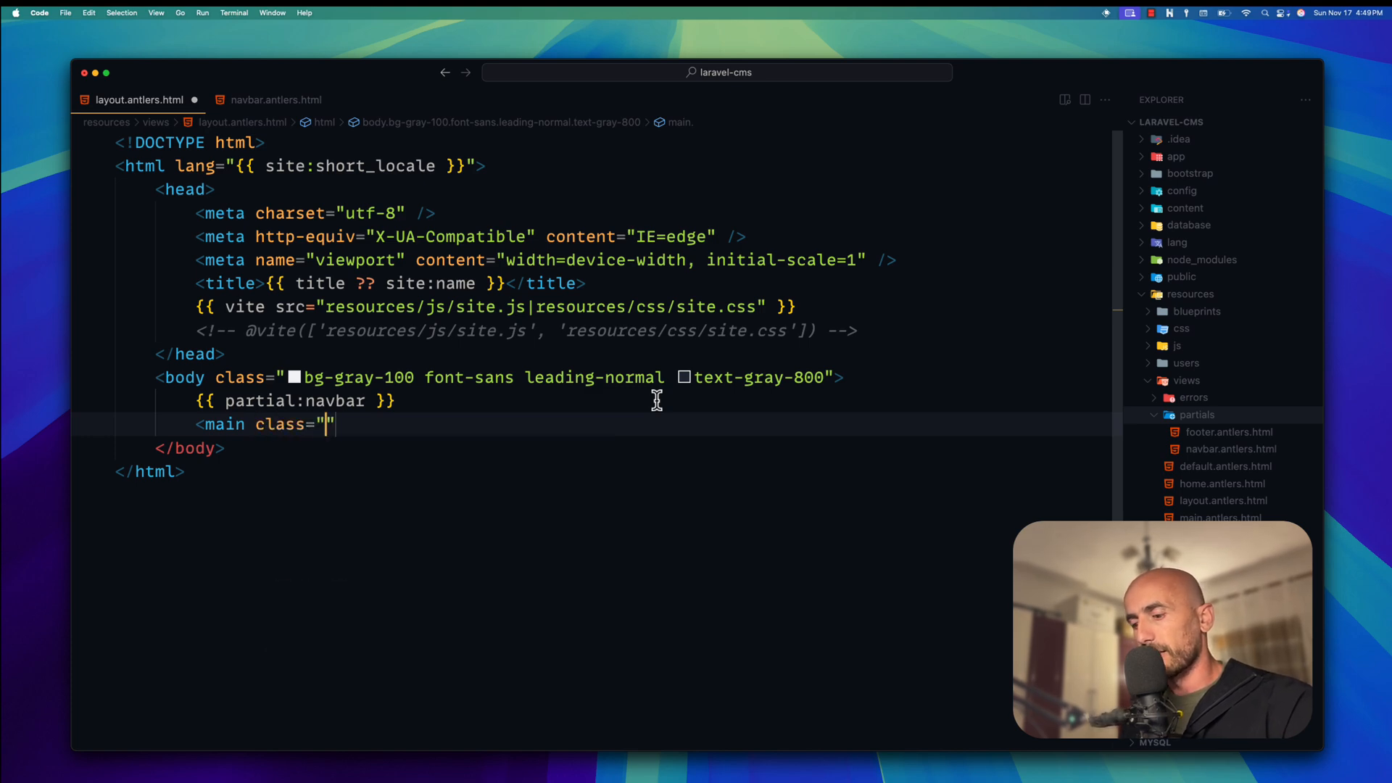
text(max)
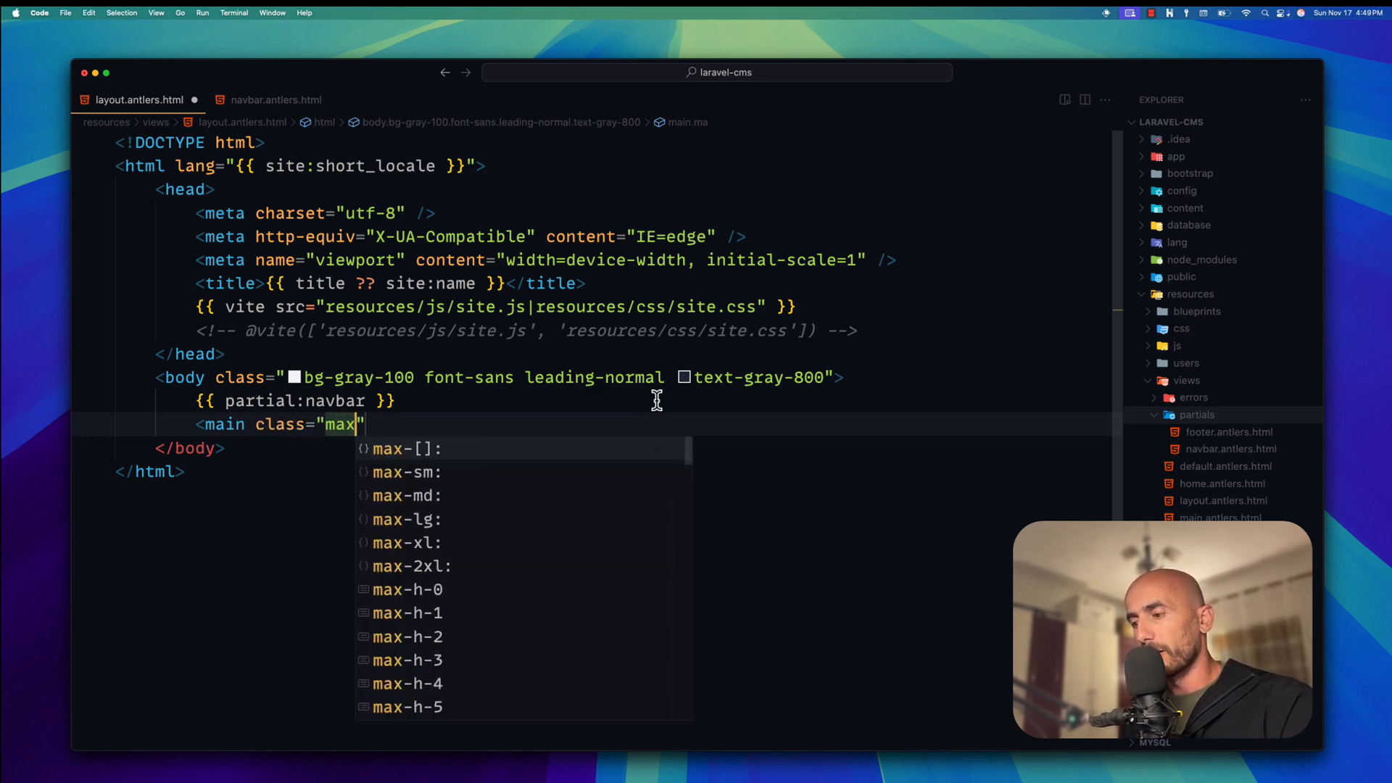
text(-w-6xl)
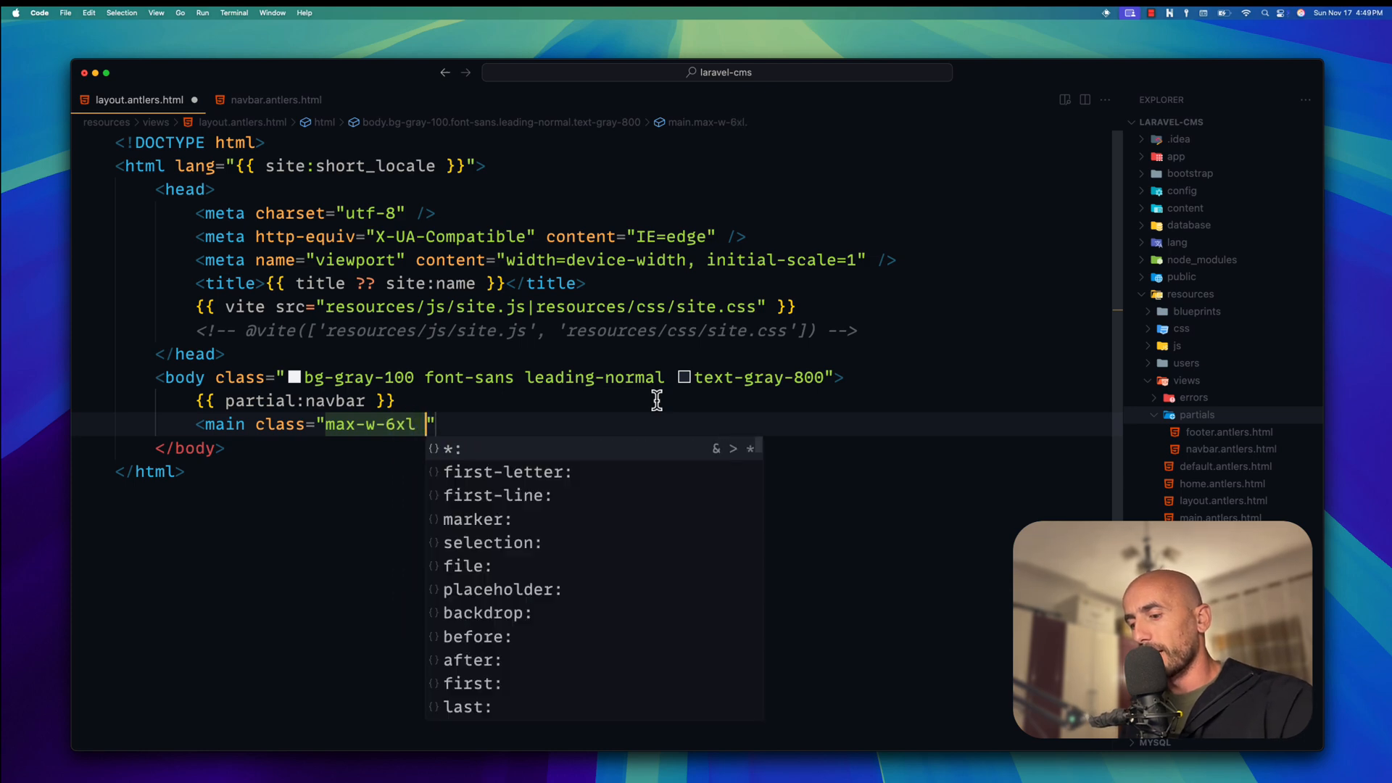
text(mx-auto)
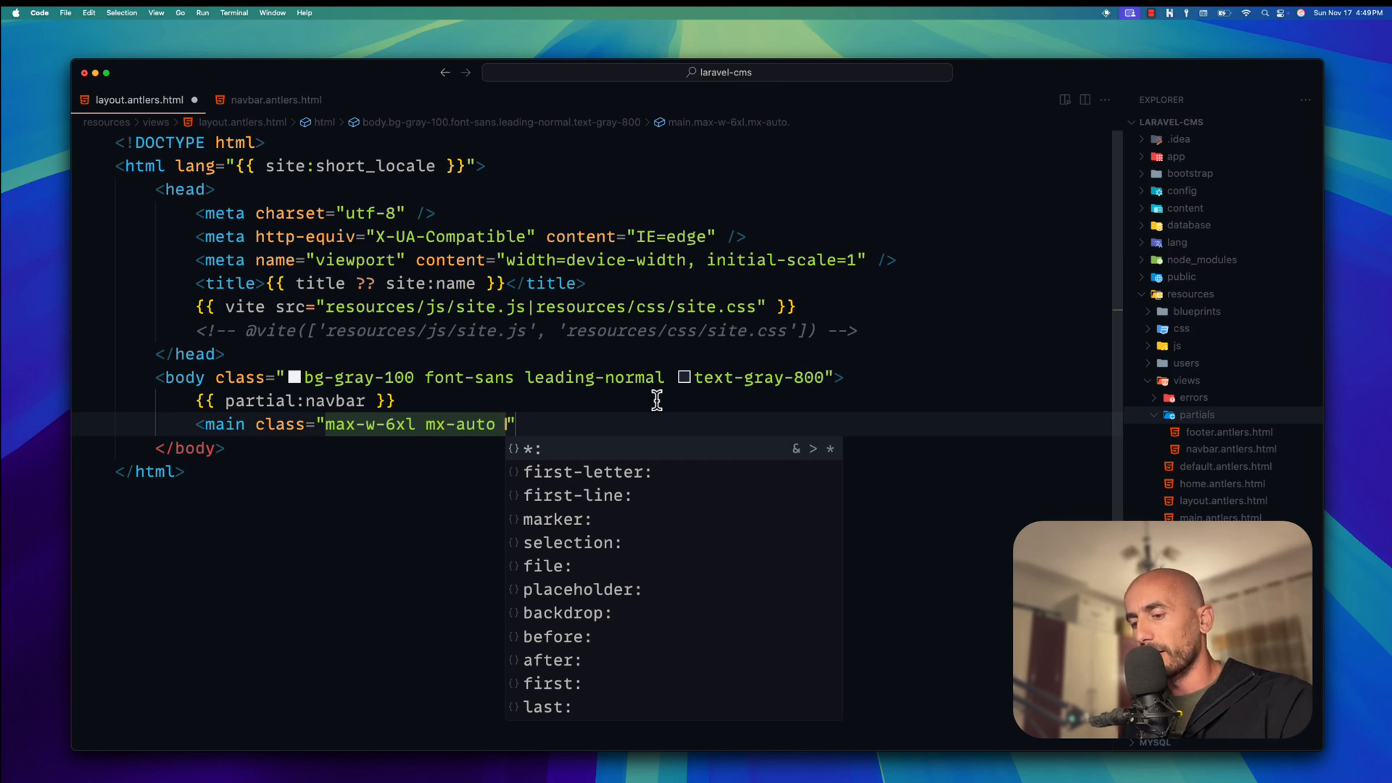
text(flex)
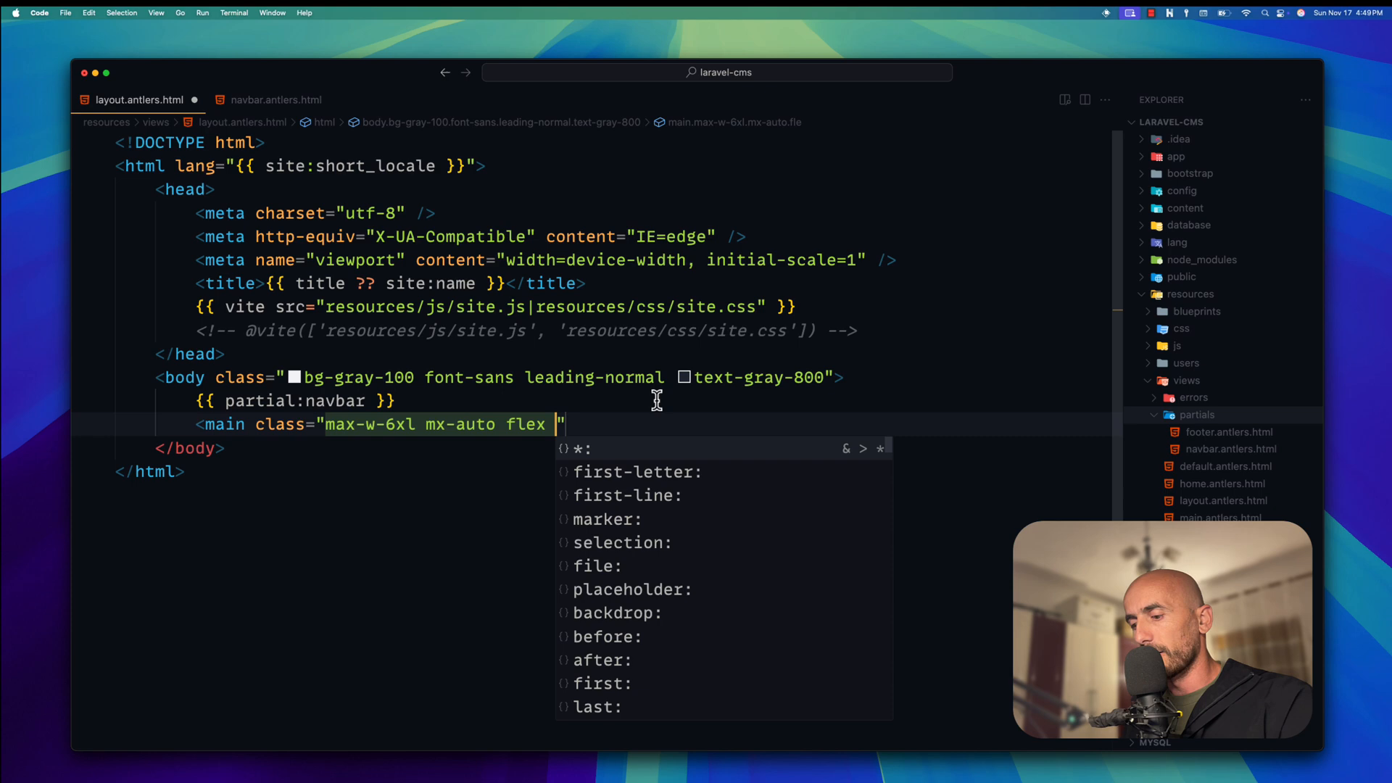
text(justify-center)
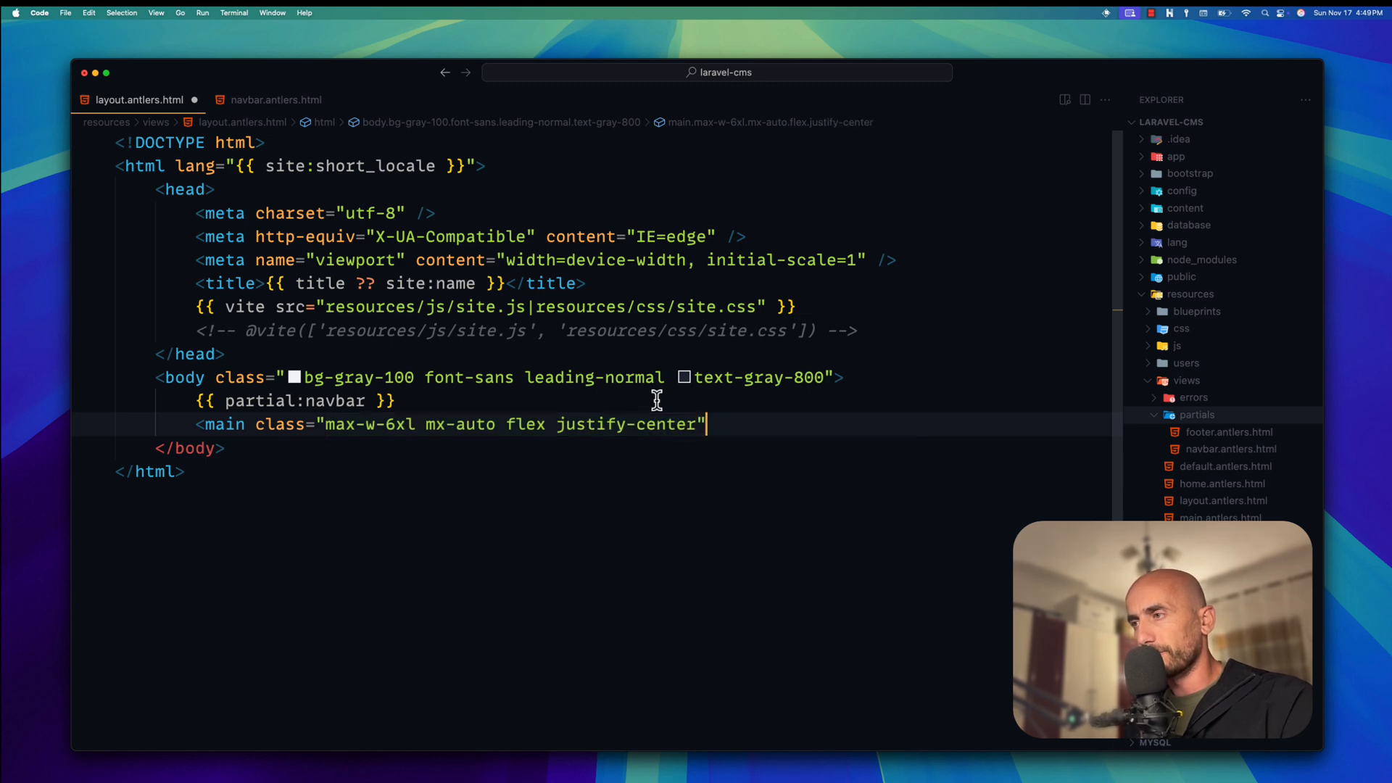
text({{ template_content }})
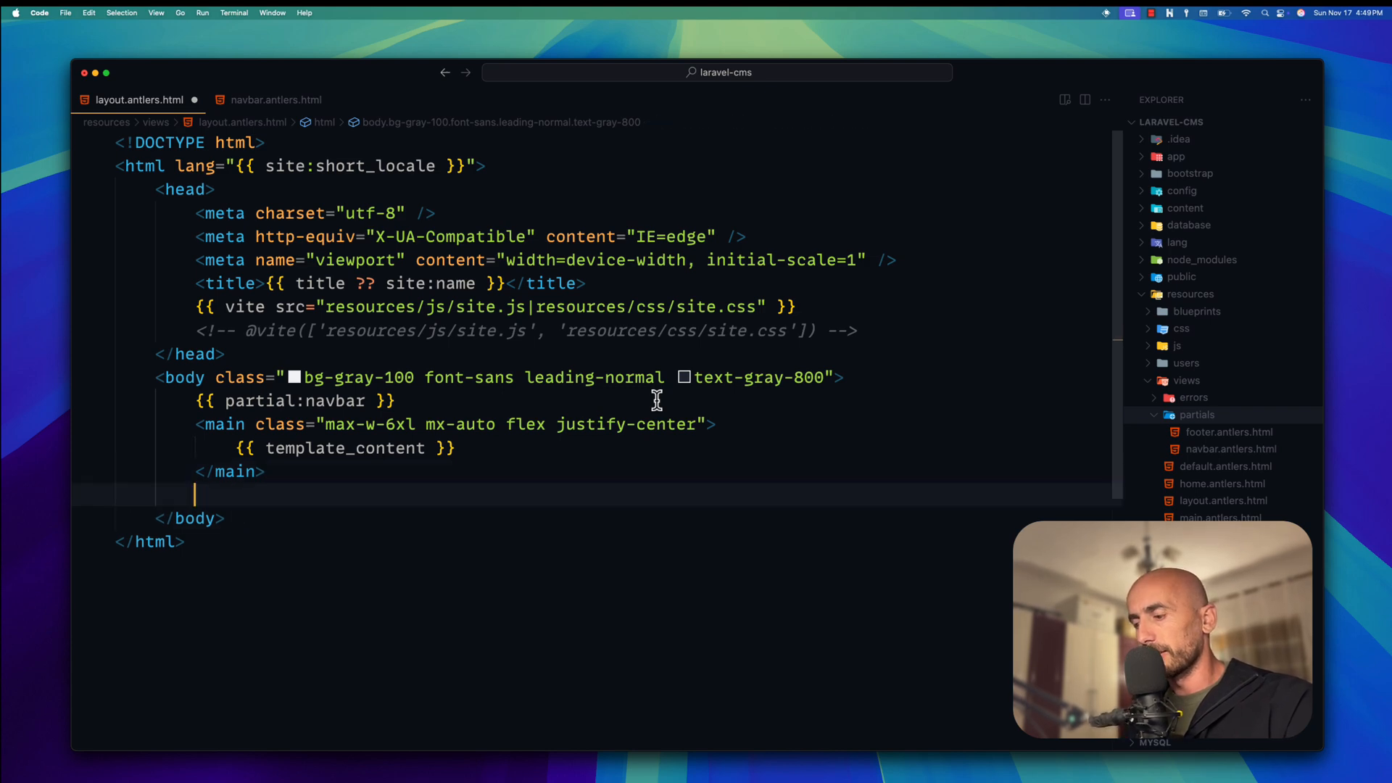
Add {{ partial:footer }} after the closing </main> tag
text({{ }})
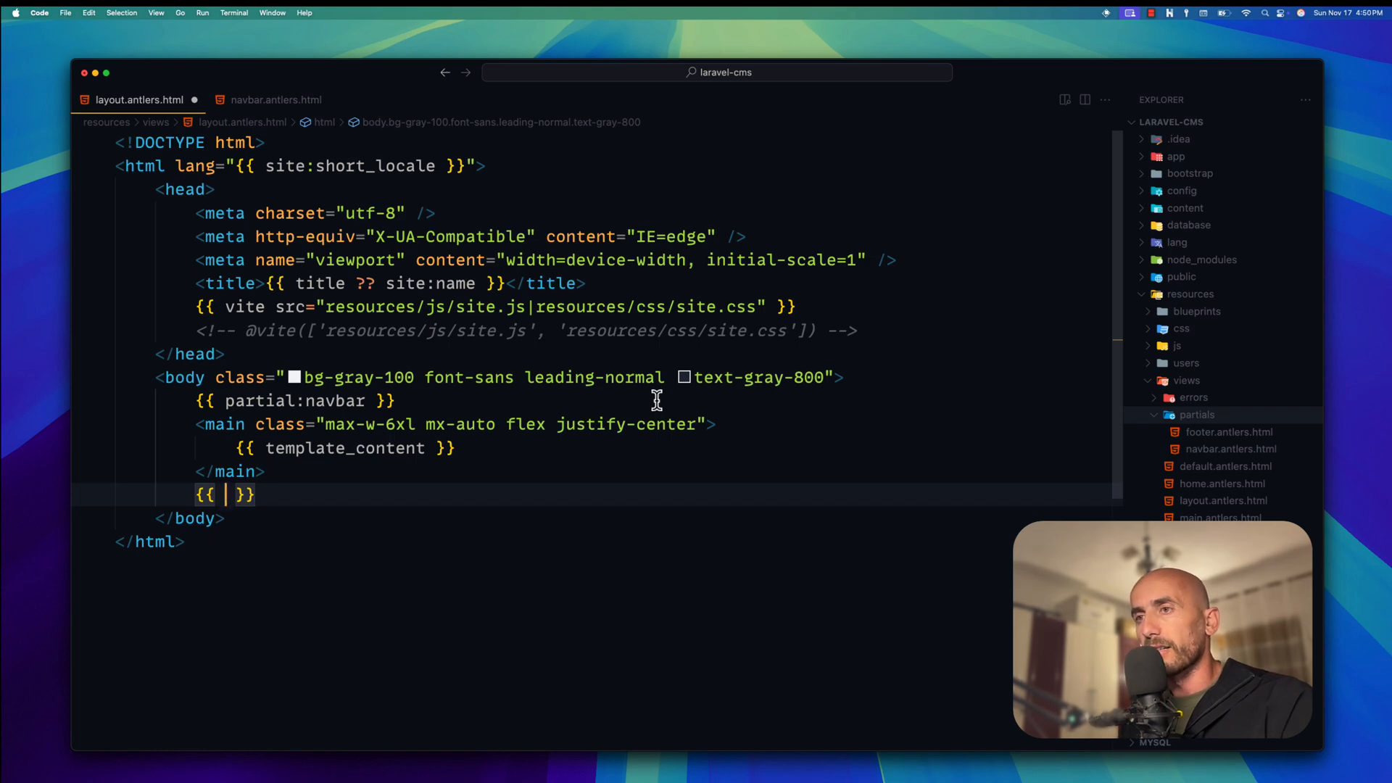
text(part)
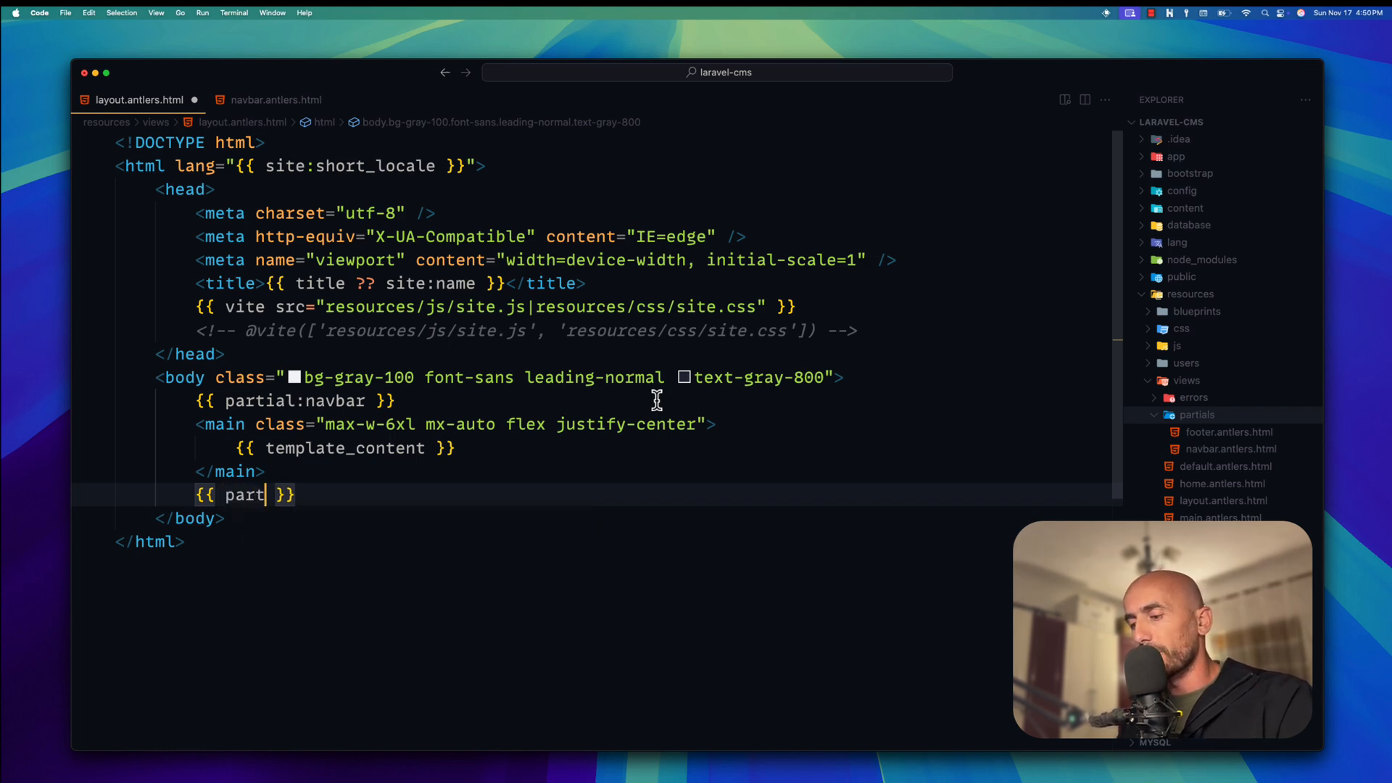
text(ial:)
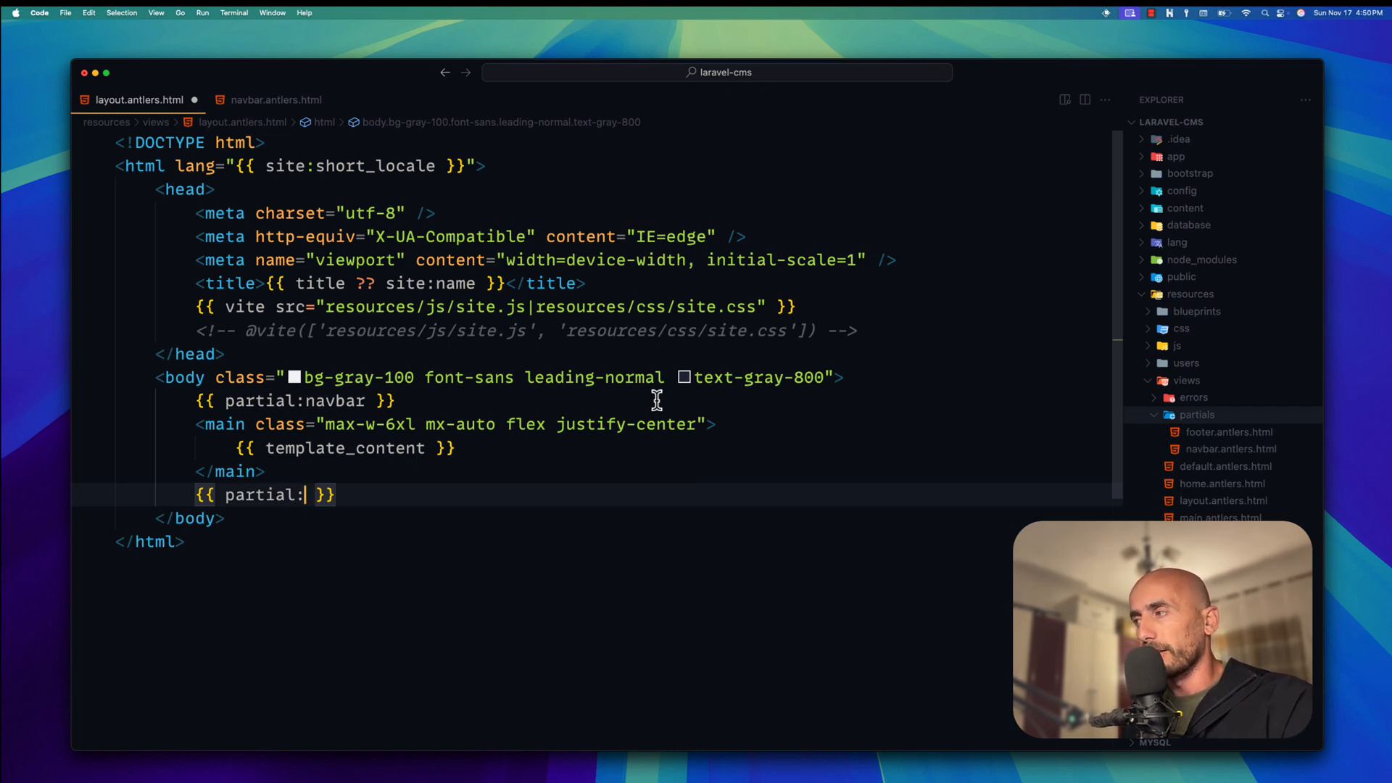
text(footer)
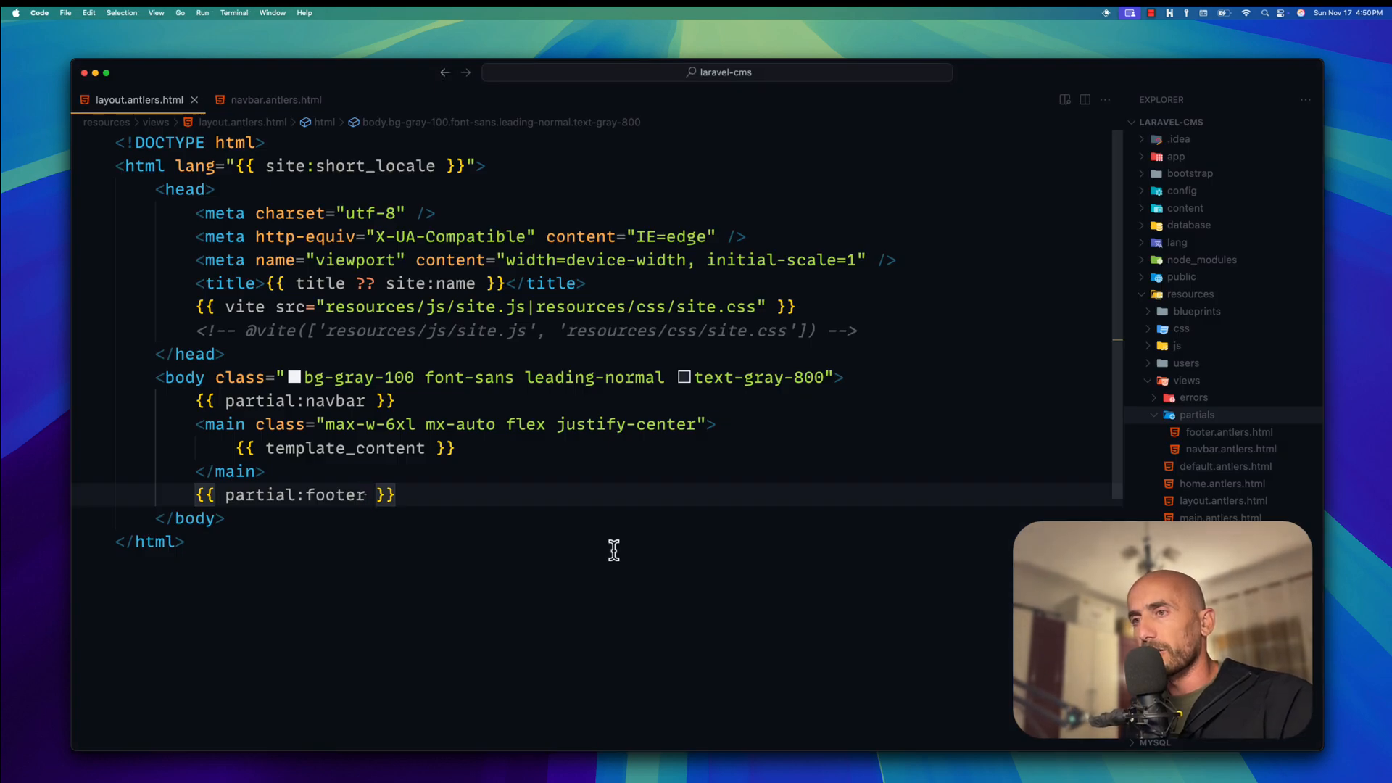
Append min-h-screen to the main element's class list
click(364, 449)
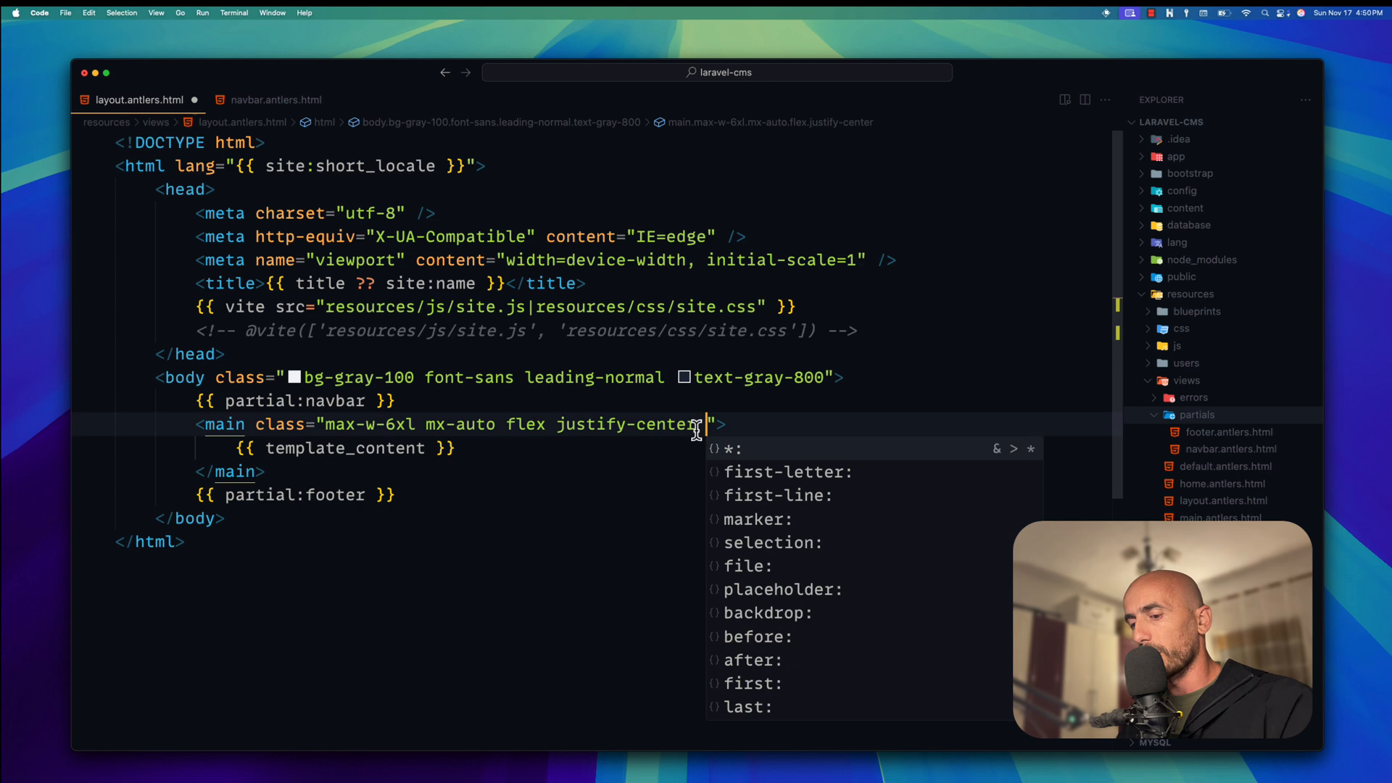
text(min-h-)
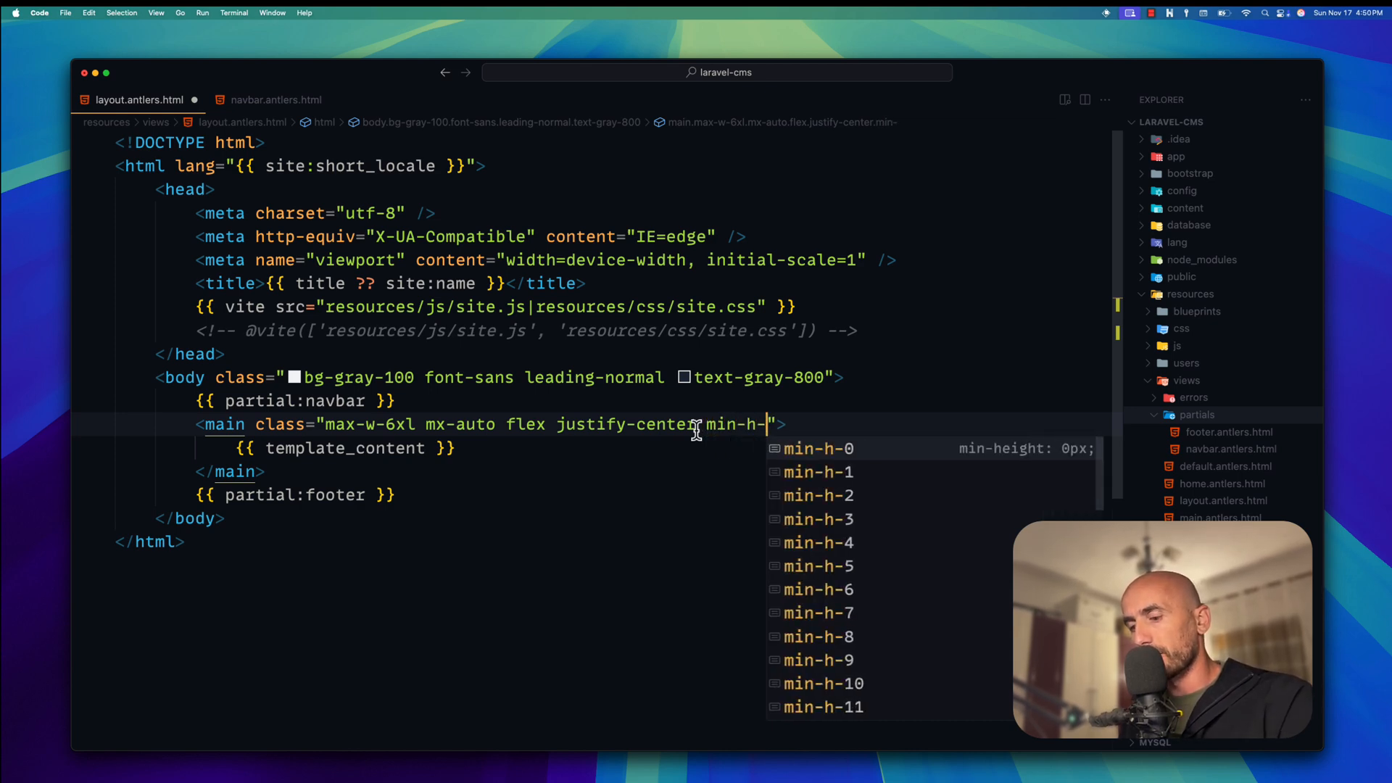
text(screen)
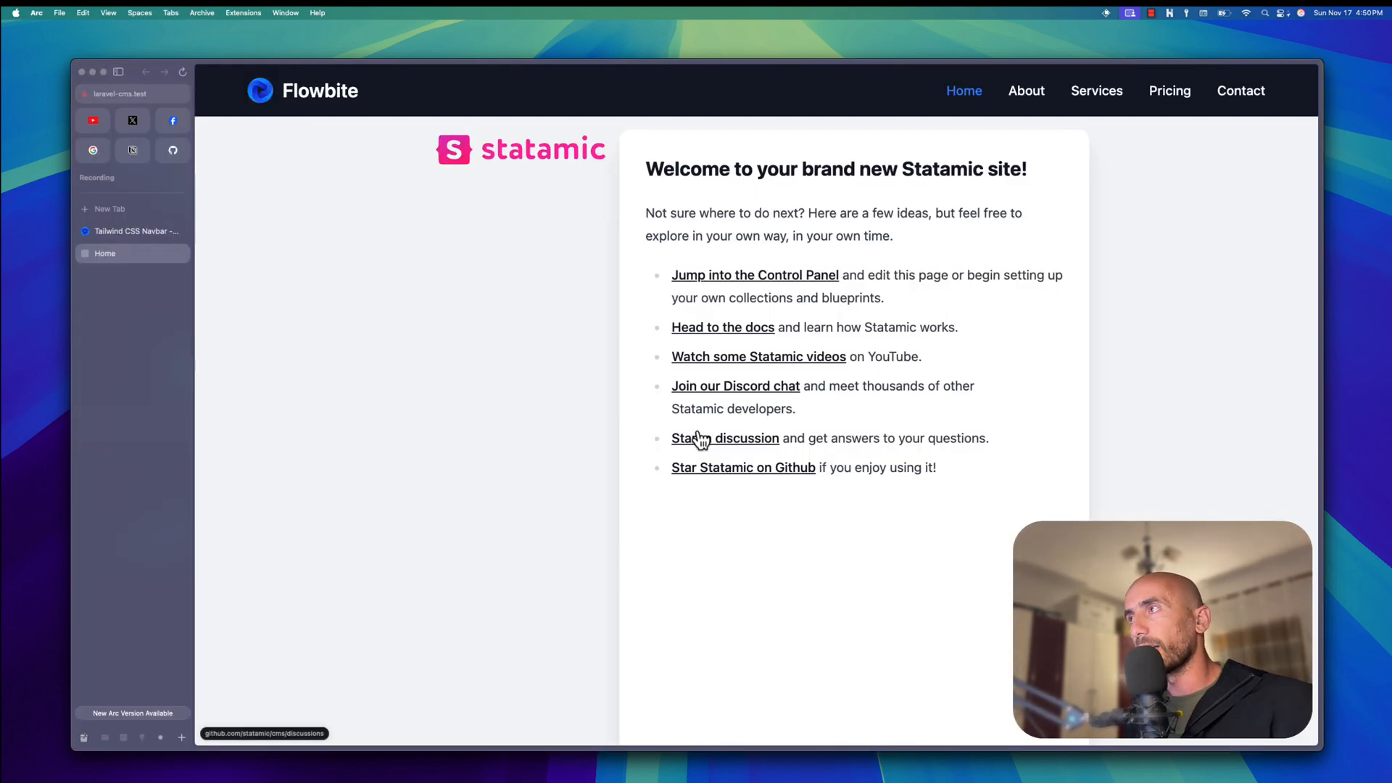
mouse_move(766, 116)
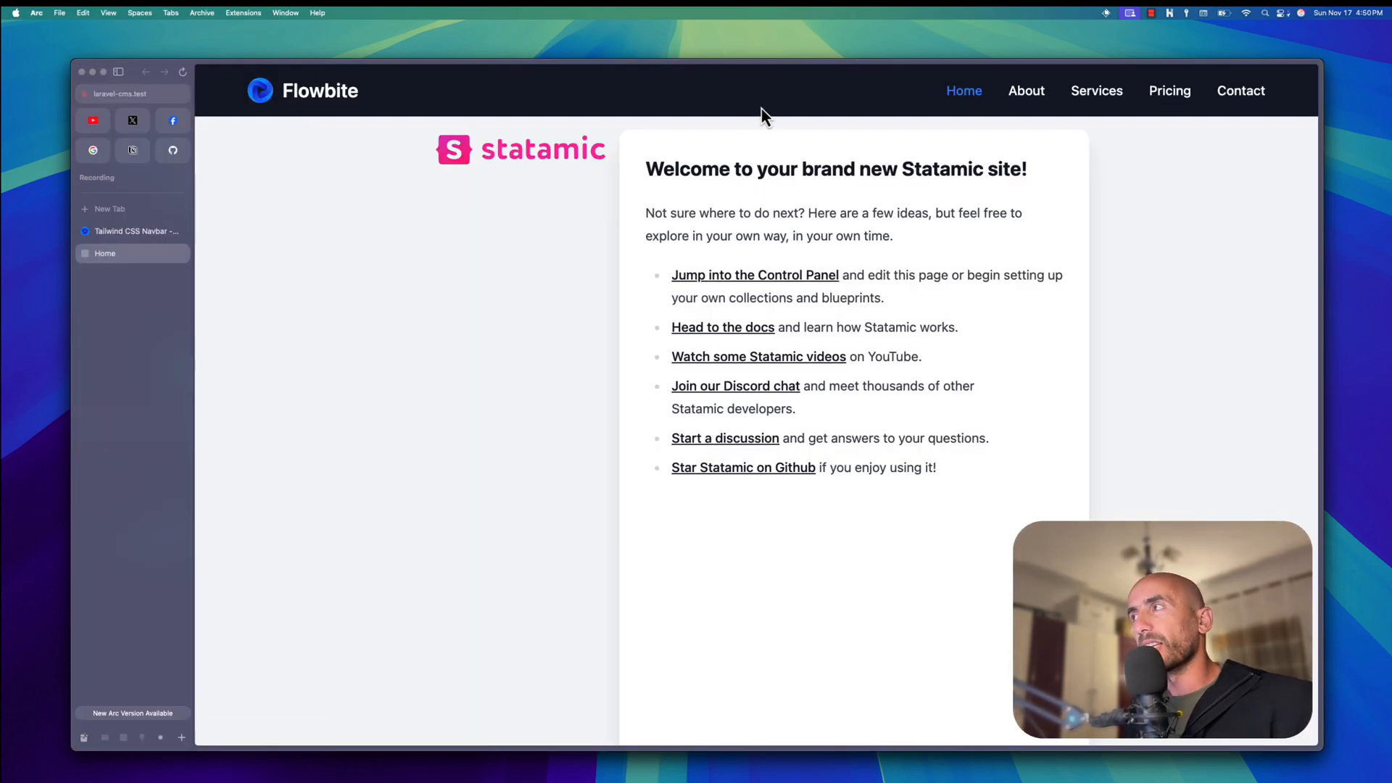
Scroll the home page to inspect the Flowbite navbar and welcome content
scroll(down, 3)
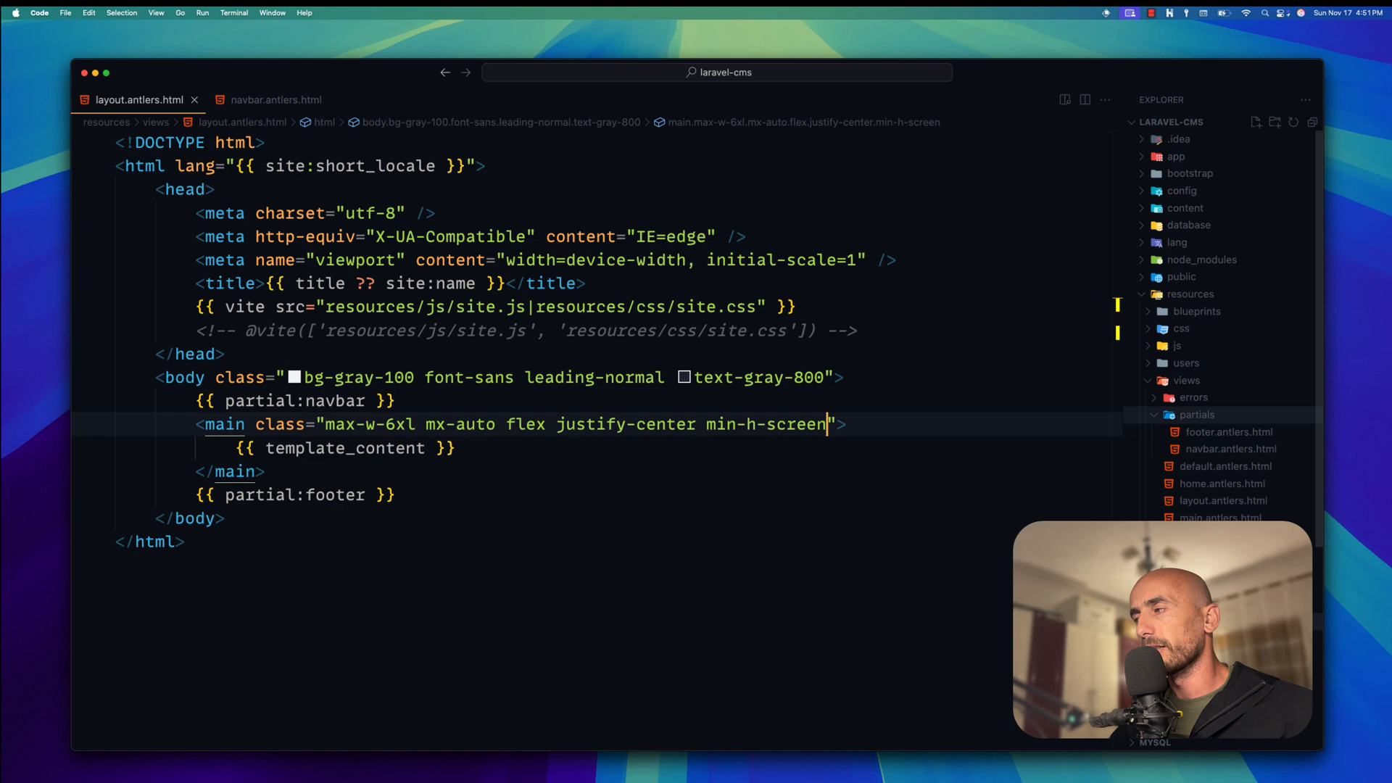
mouse_move(1221, 485)
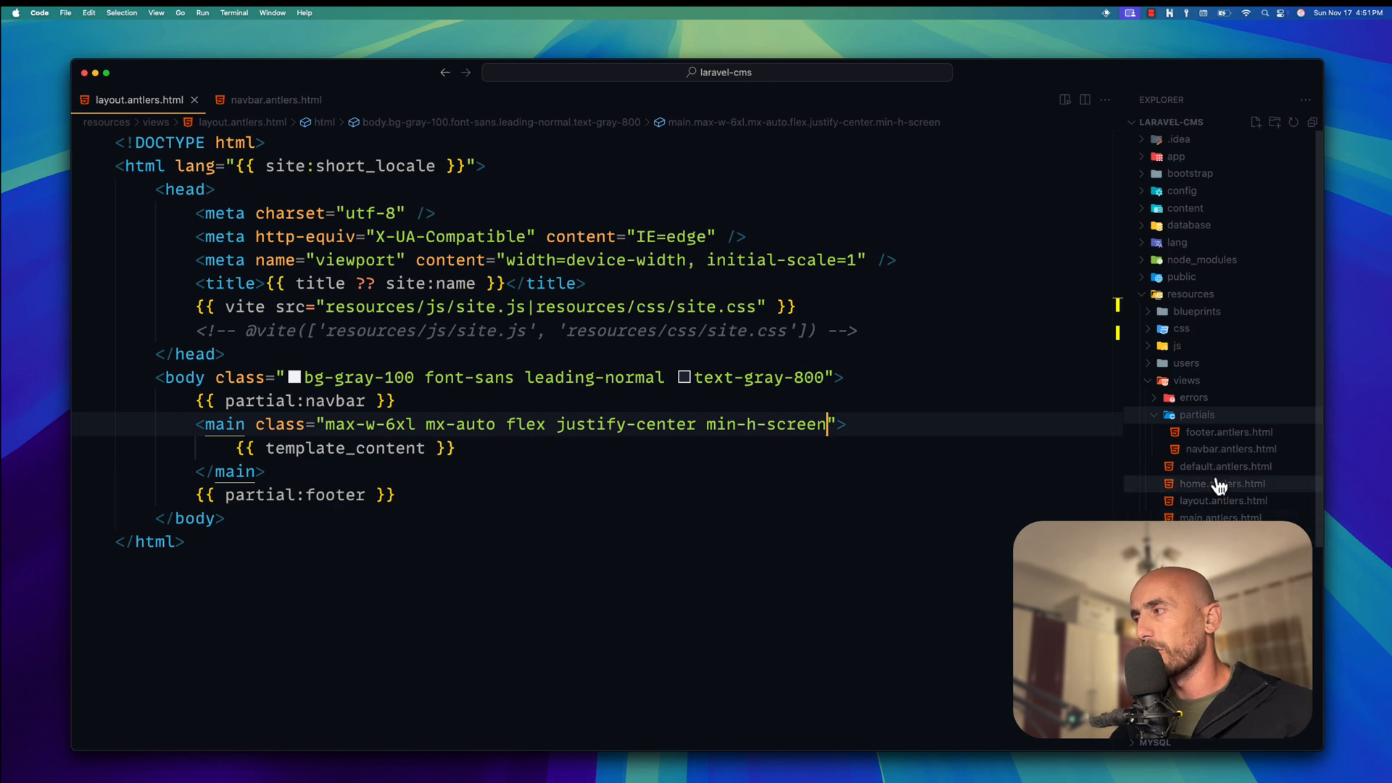
Replace the Statamic logo link in home.antlers.html with {{ partial:navbar }}
click(1223, 483)
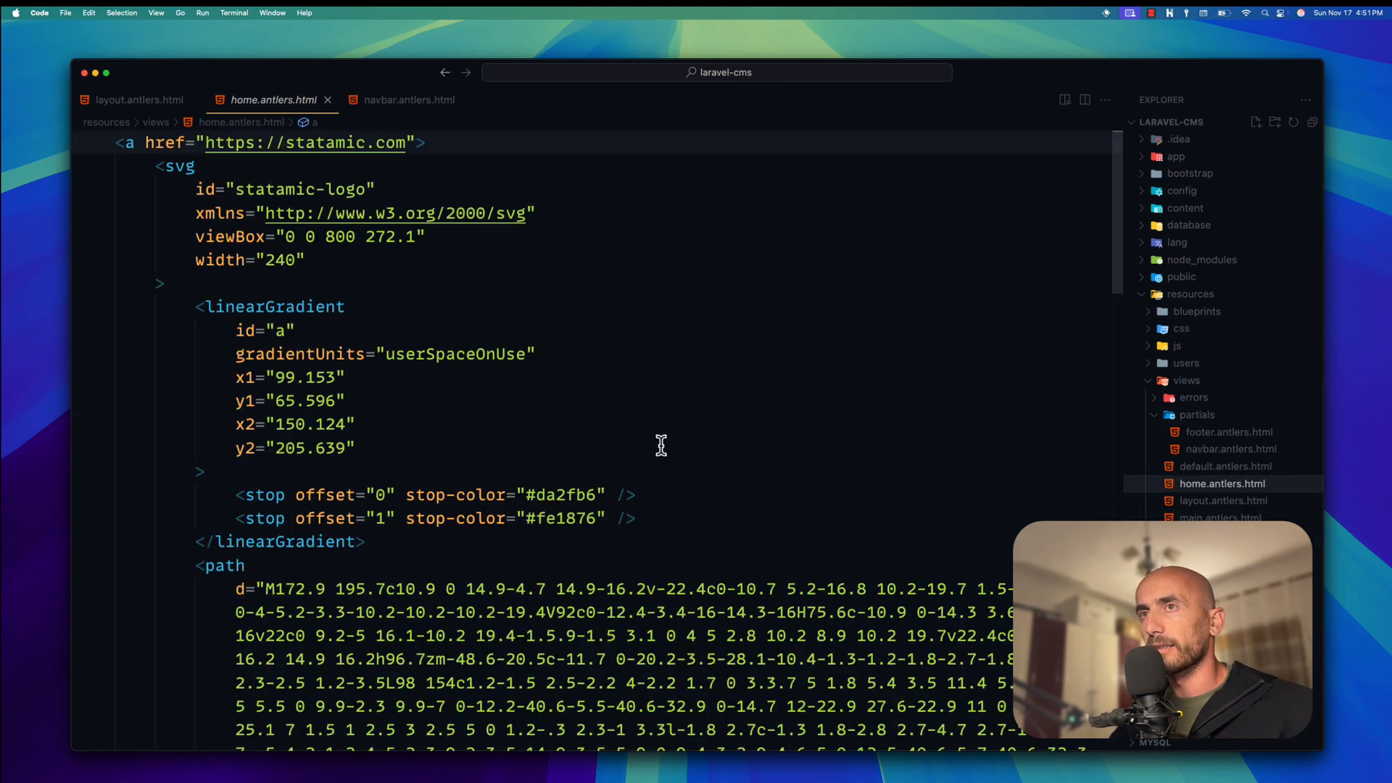
click(106, 144)
text({{  )
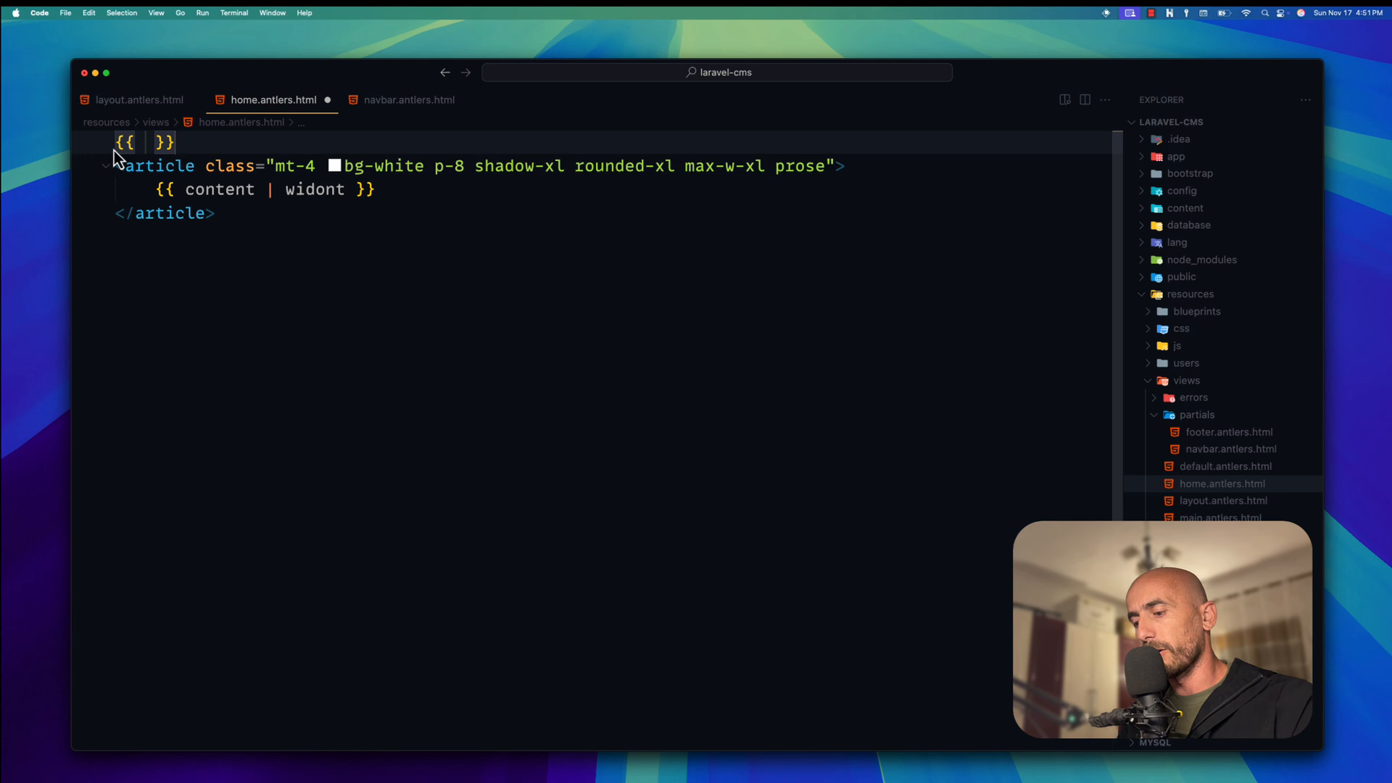
text(partial)
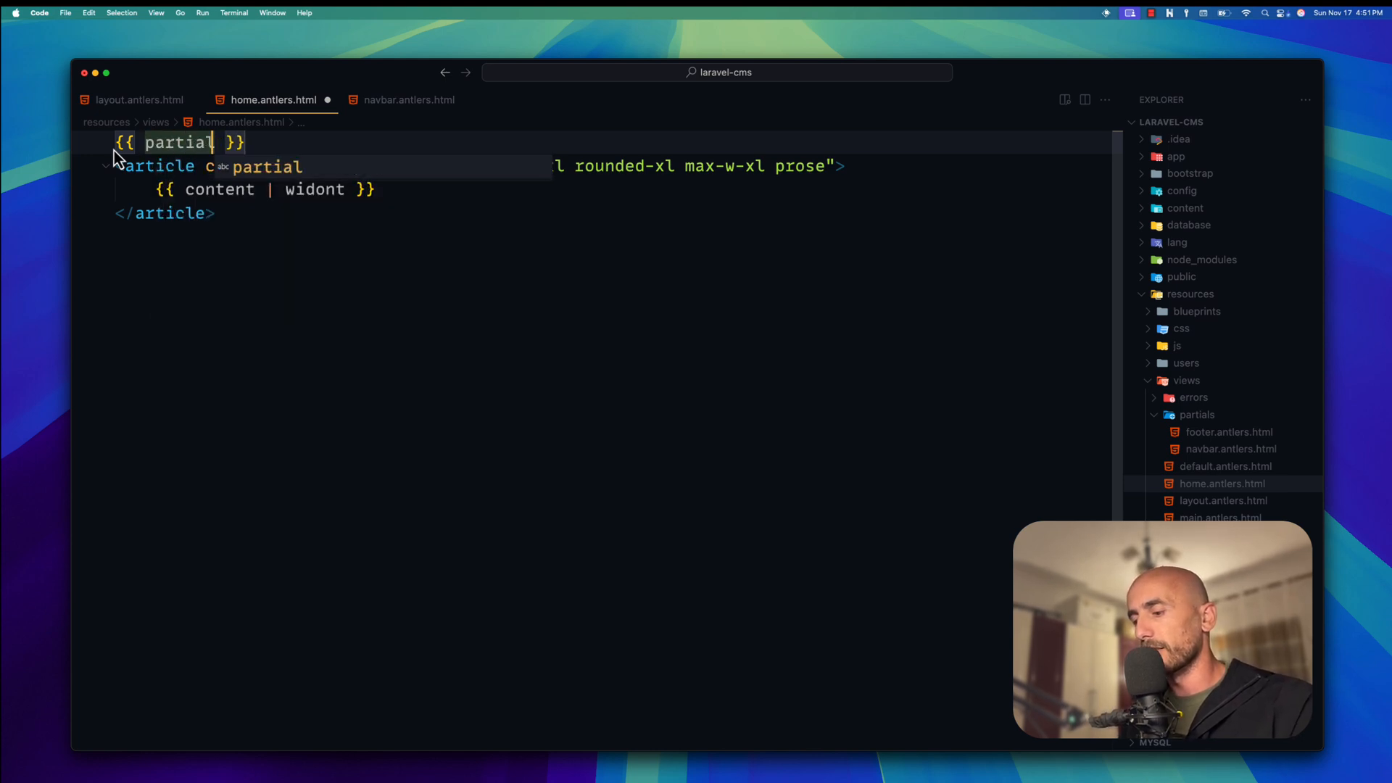
text(:navb)
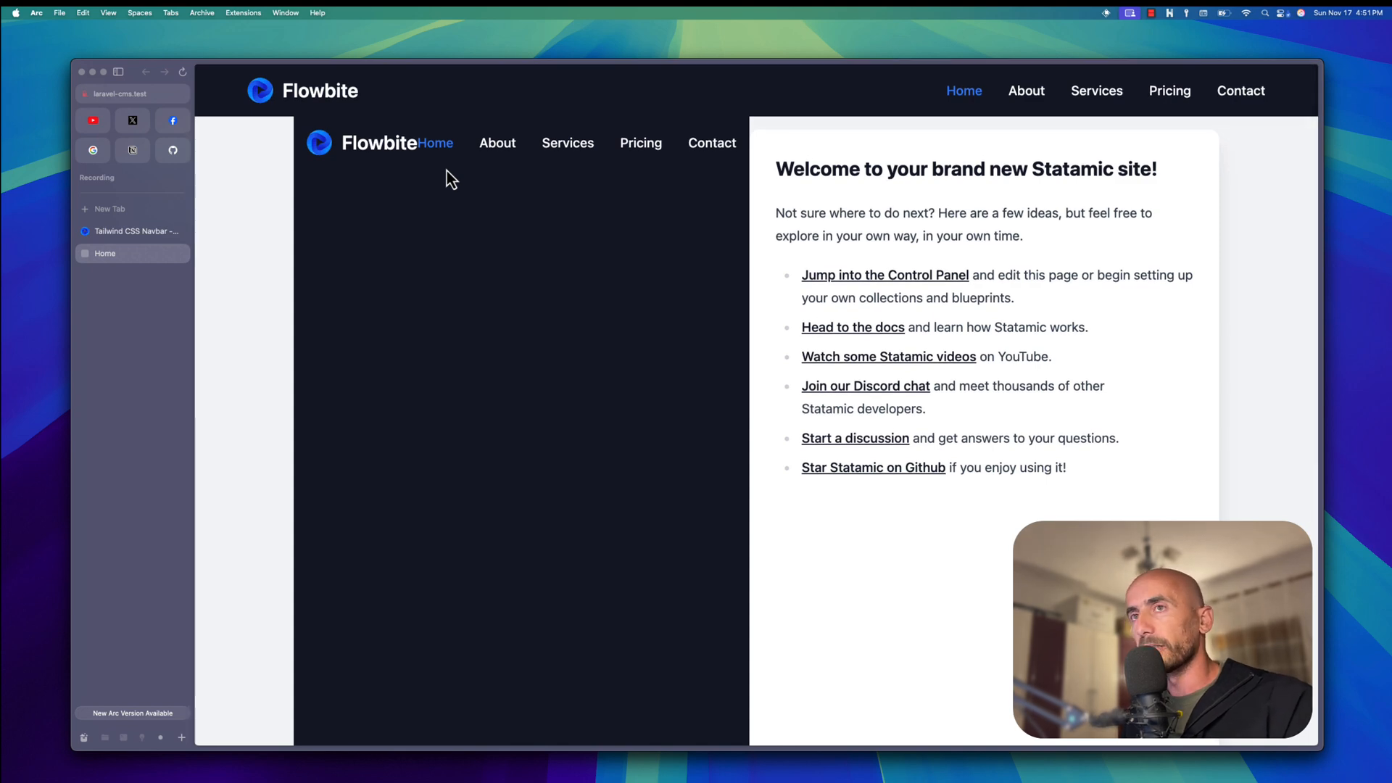
Bring up Flowbite's Jumbotron documentation from the components list in Arc
click(138, 231)
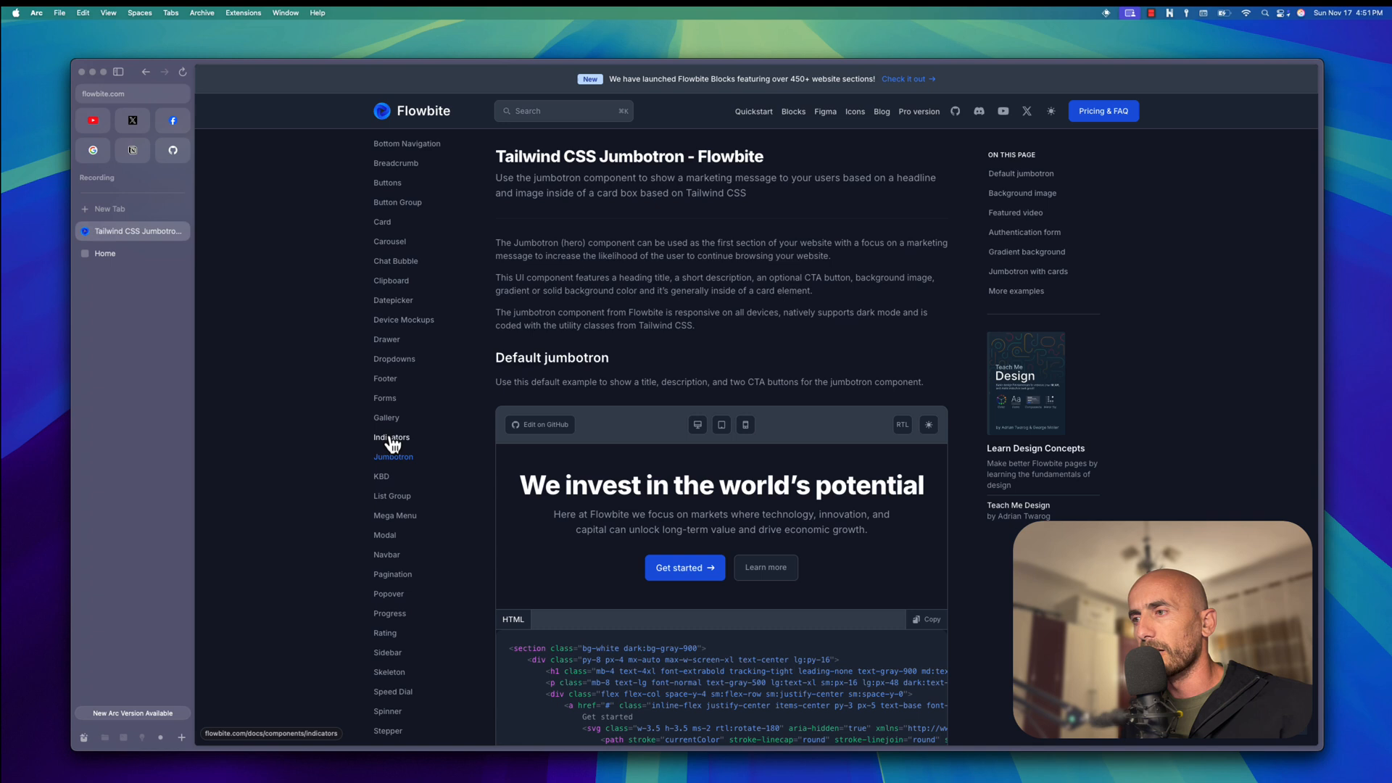
click(927, 619)
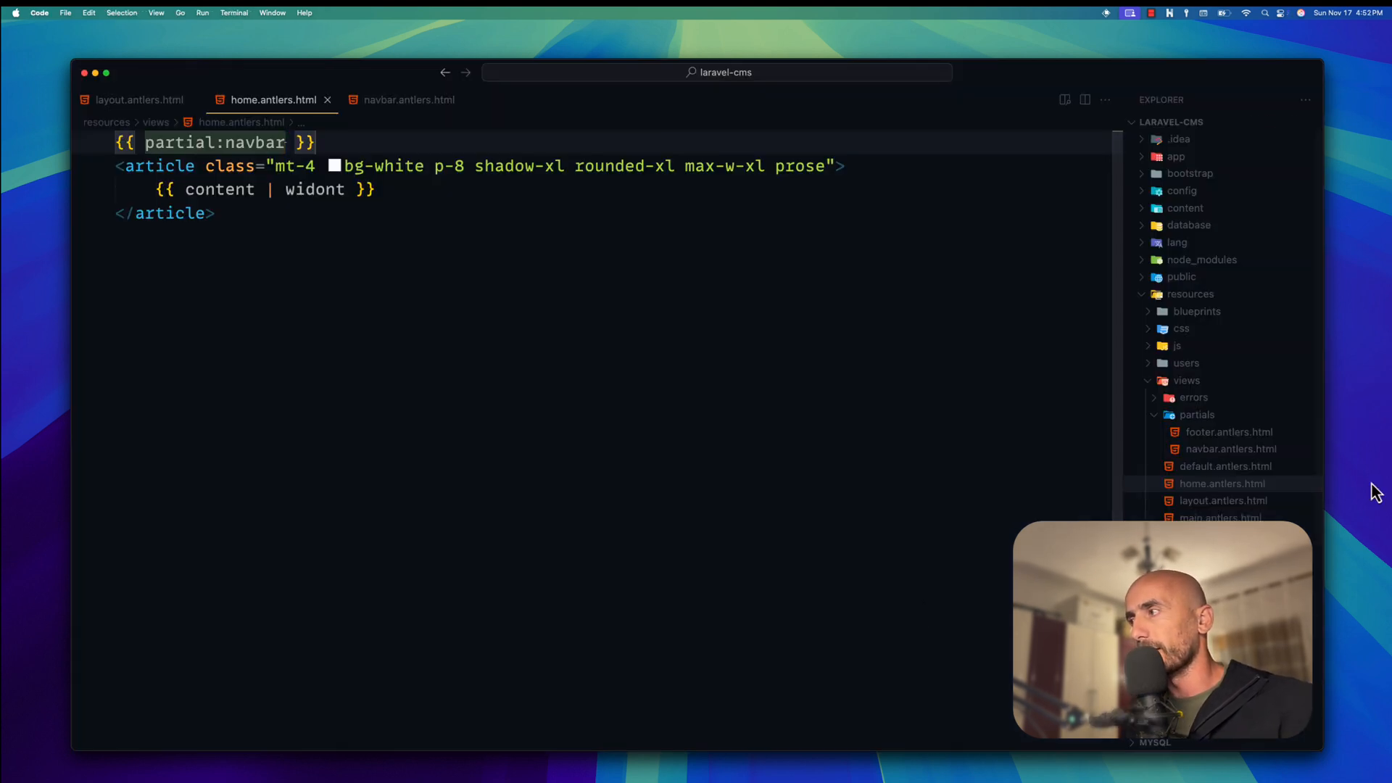
Save navbar.antlers.html as jumbotron.antlers.html in partials with Flowbite's jumbotron section markup
click(1231, 448)
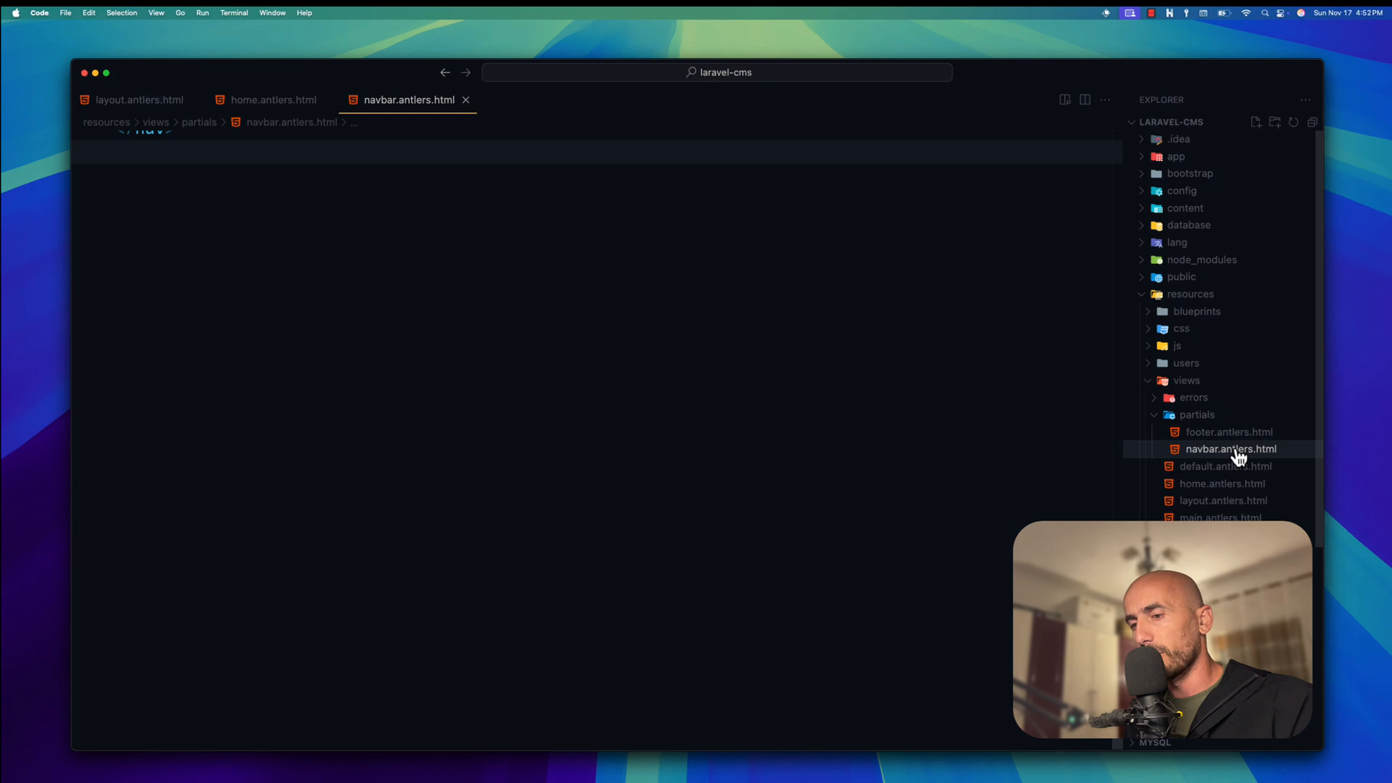
click(1230, 448)
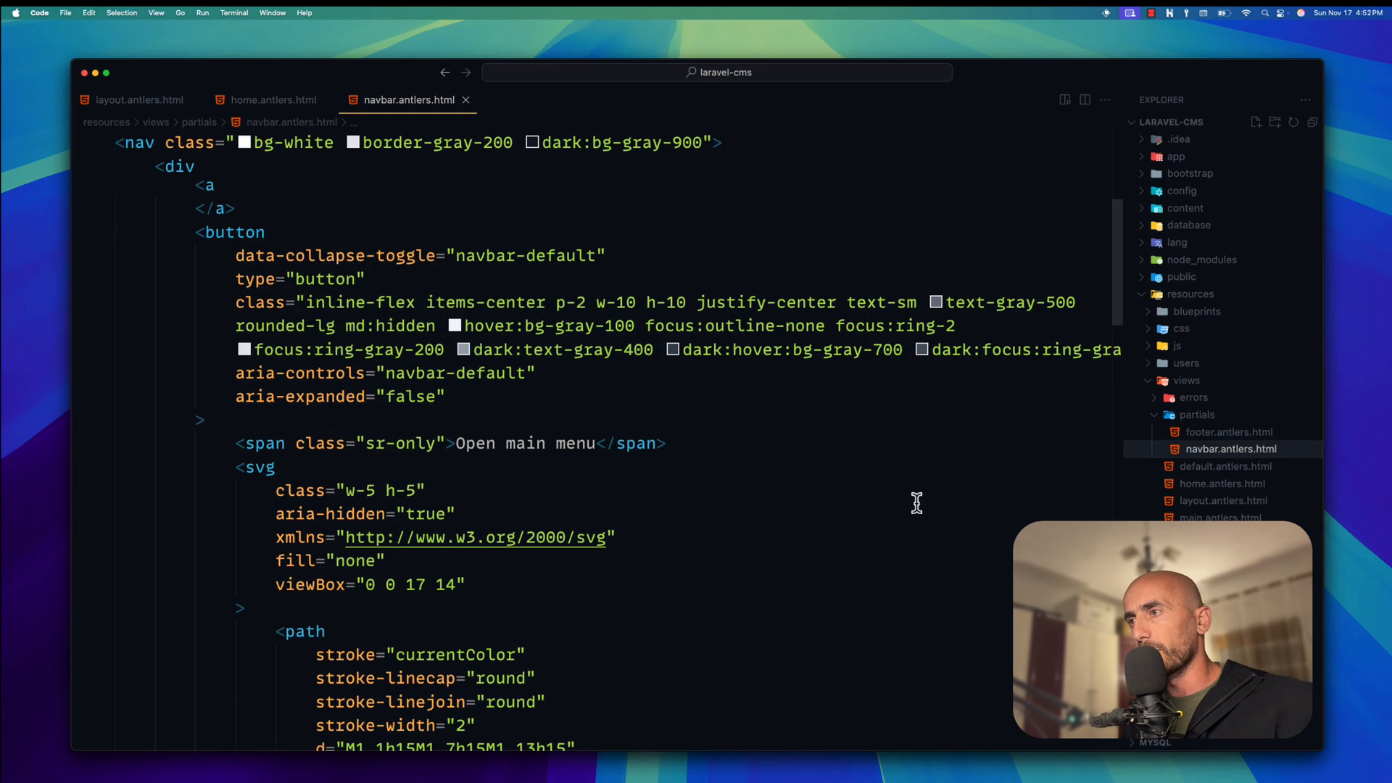
key(cmd+shift+s)
text(button.antlers.html)
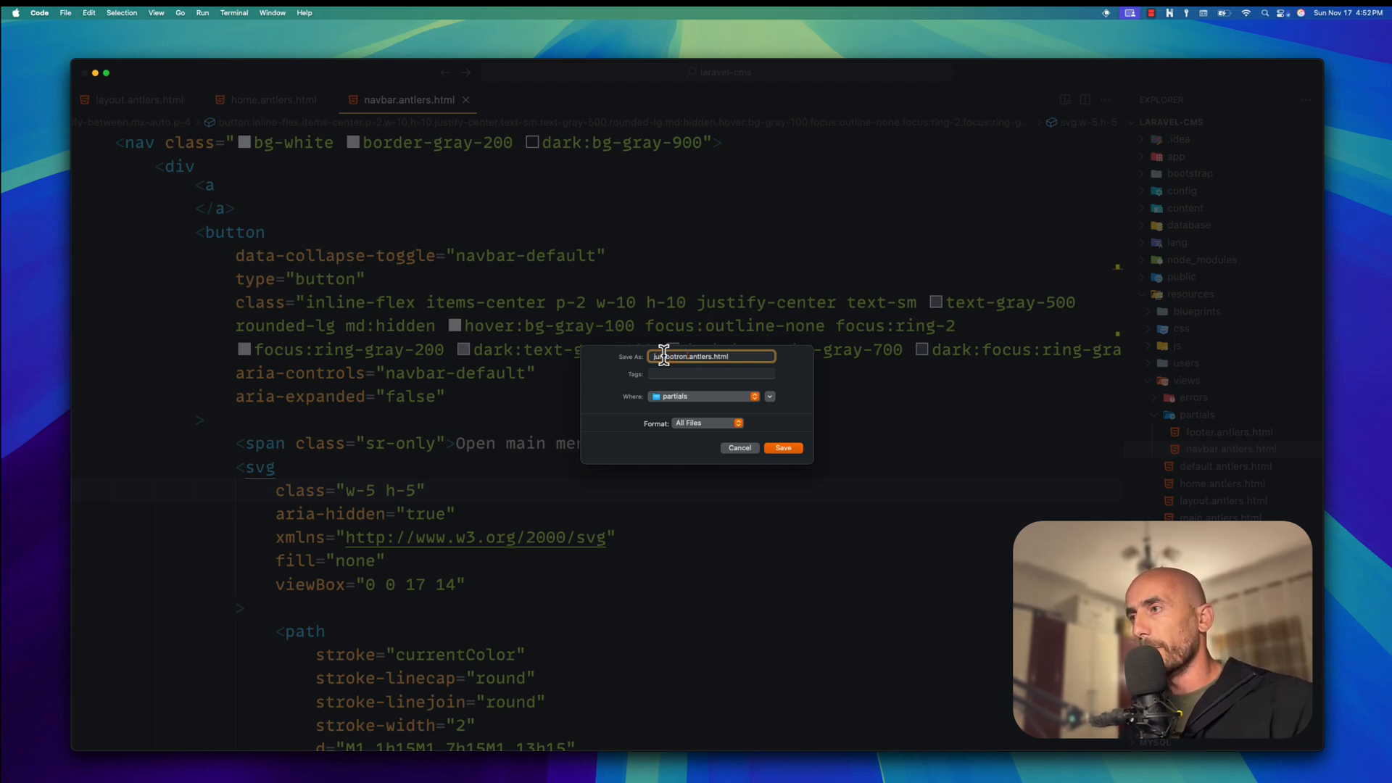
click(782, 448)
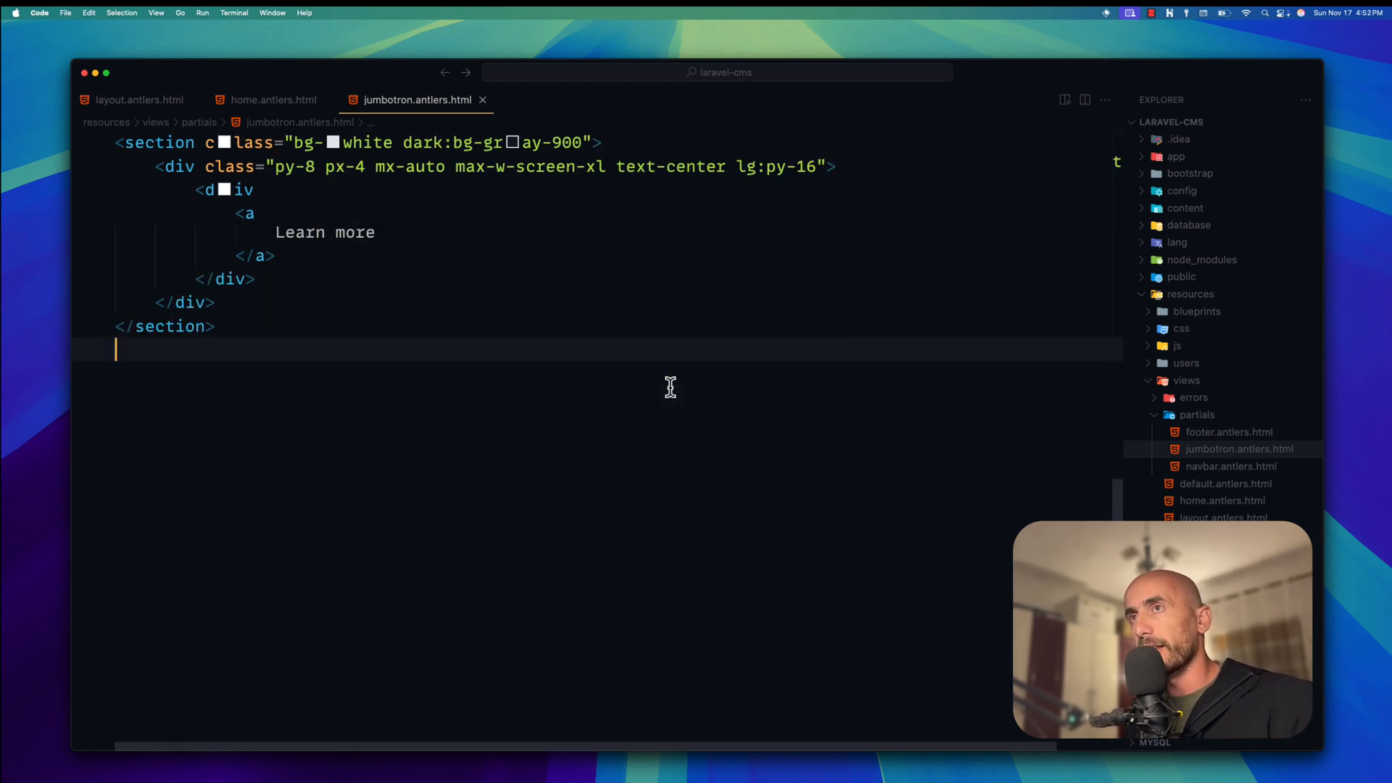
click(271, 100)
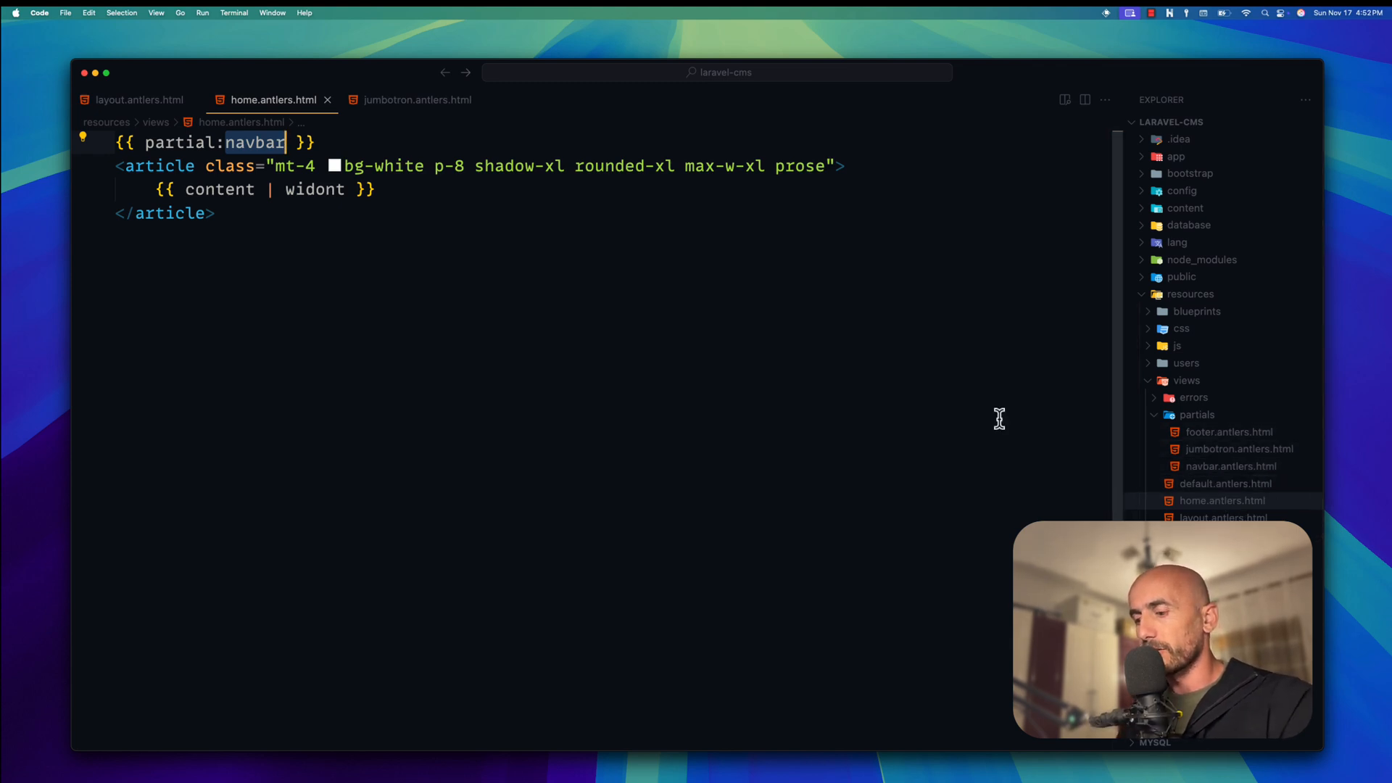
Change the home template's partial tag from navbar to jumbotron and check the render in Arc
text(jumbotron)
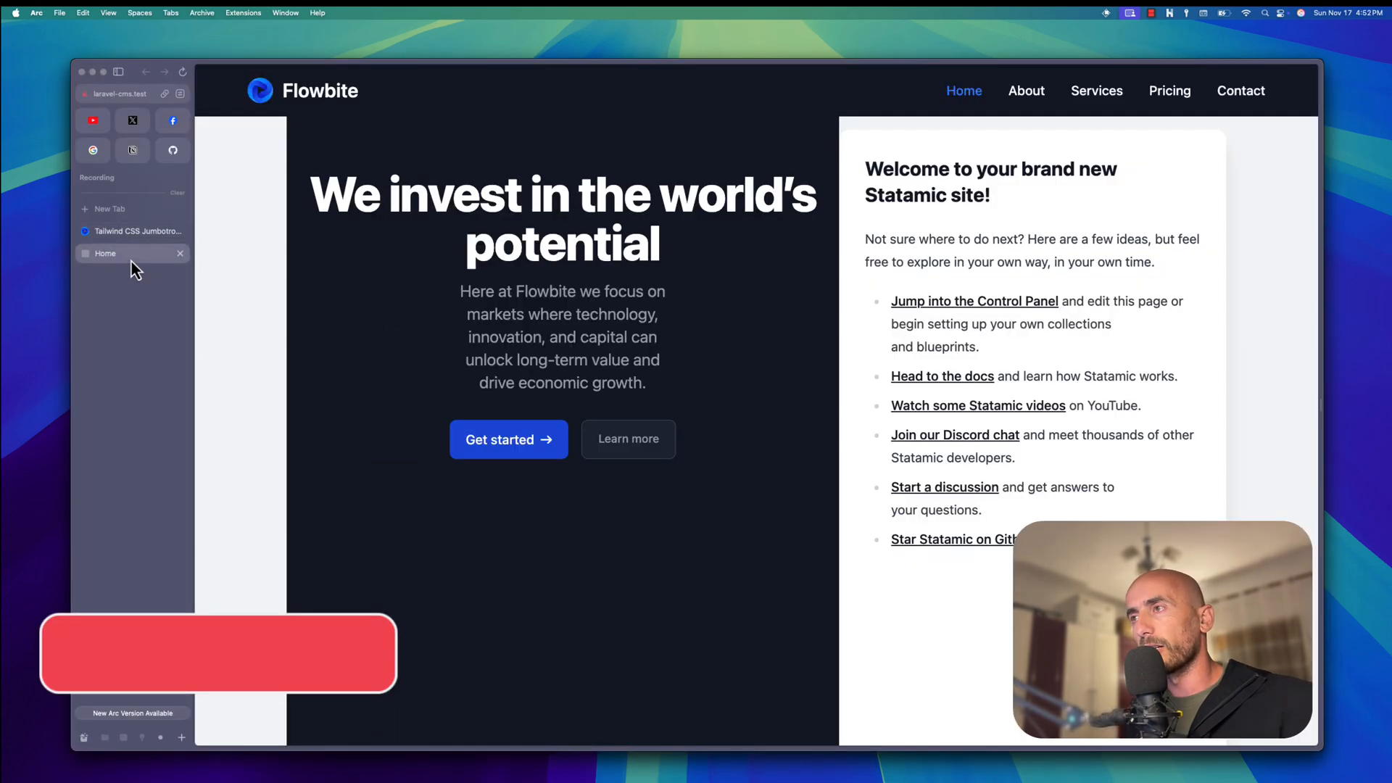
scroll(down, 3)
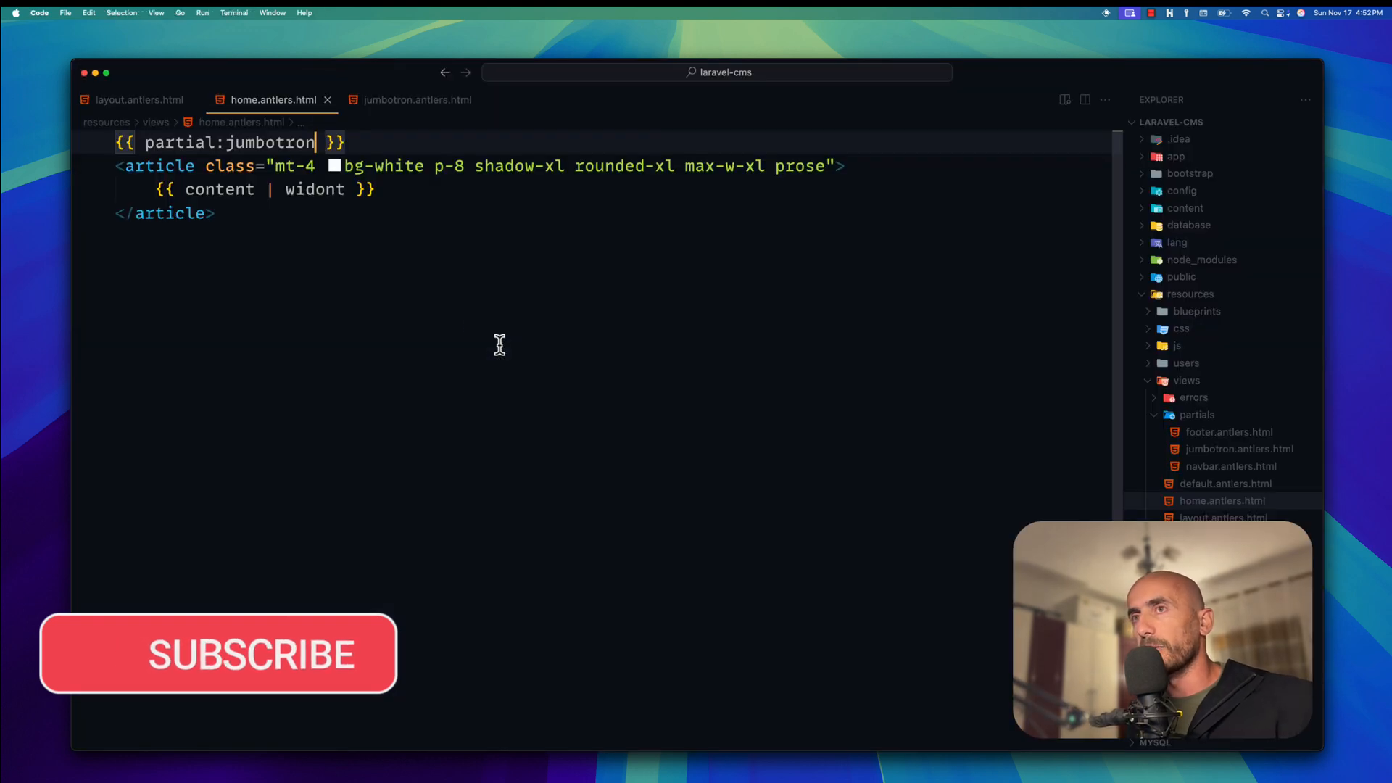
click(139, 100)
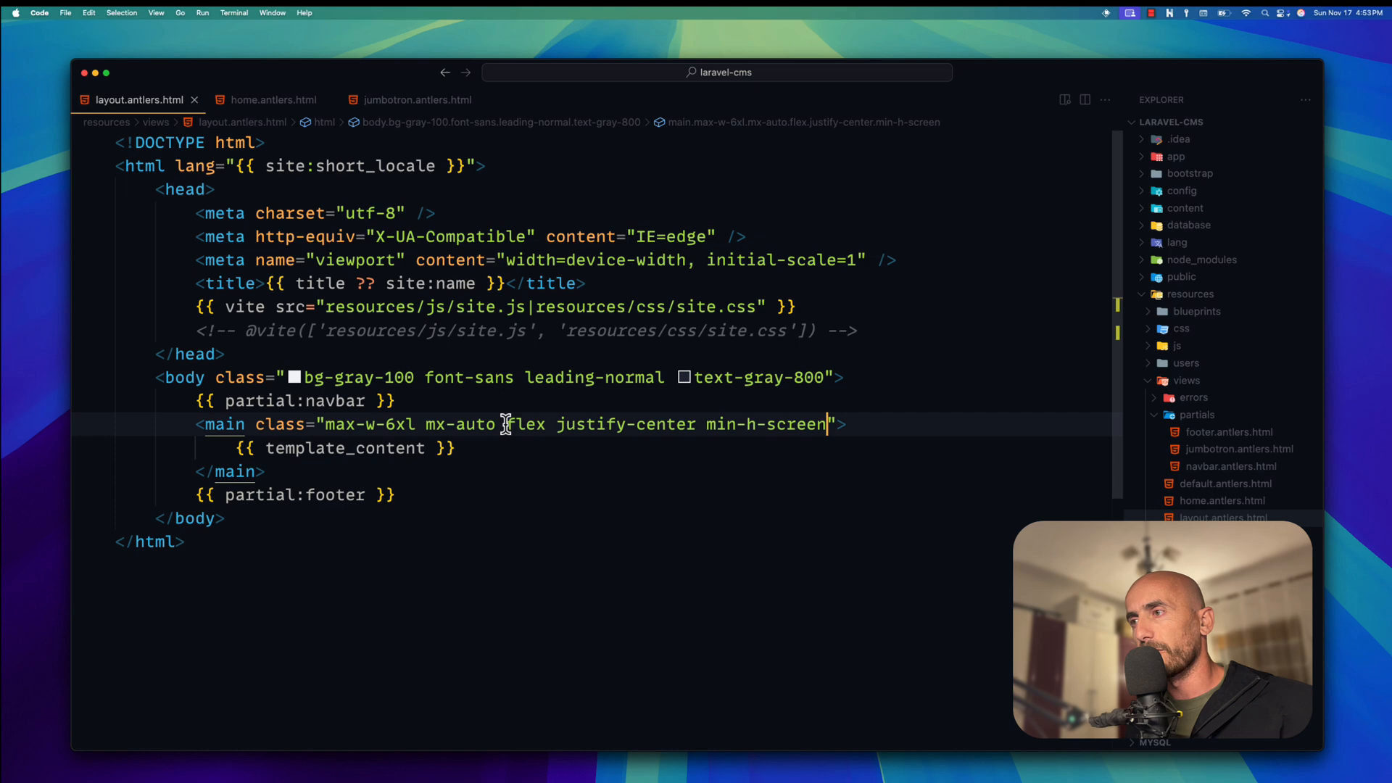
Delete 'flex justify-center' from the layout's <main> and begin an mt- class after min-h-screen
drag(508, 423, 648, 423)
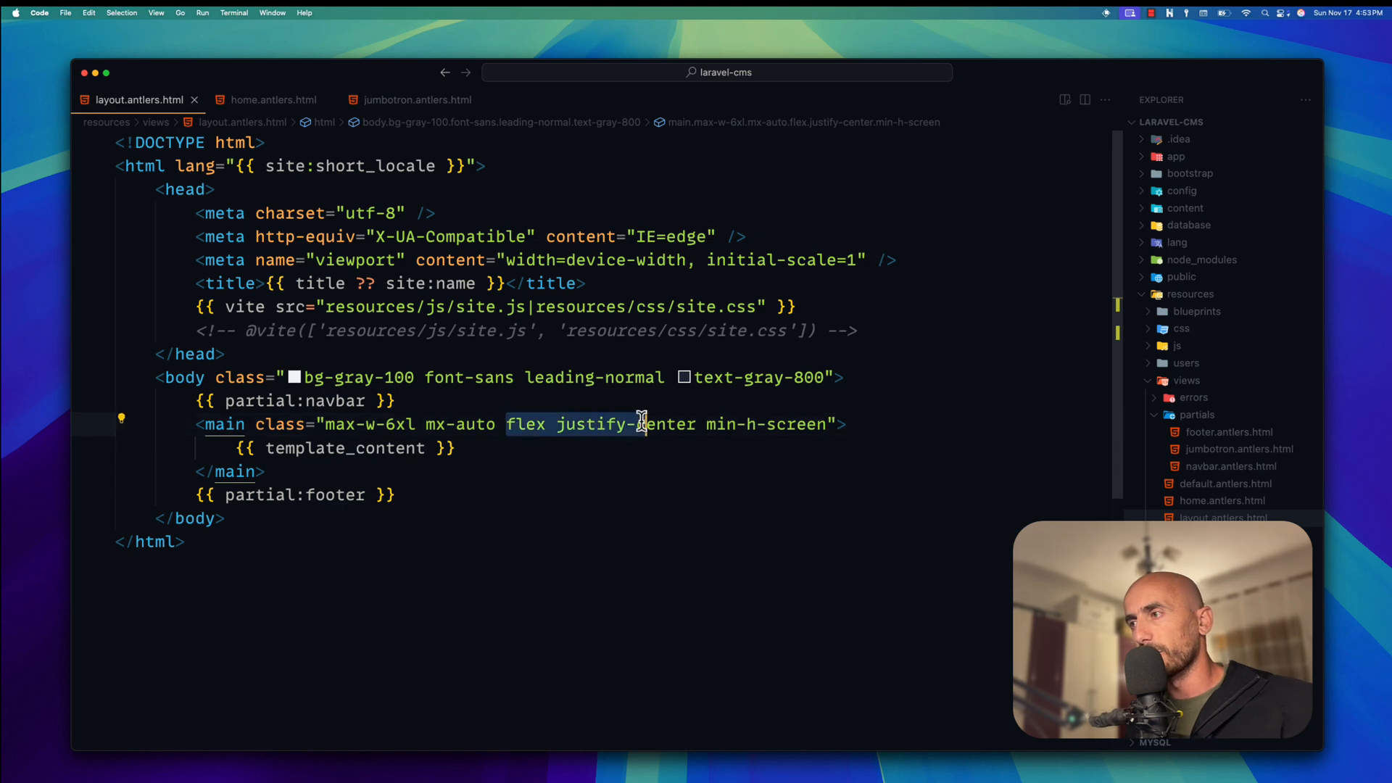
key(Backspace)
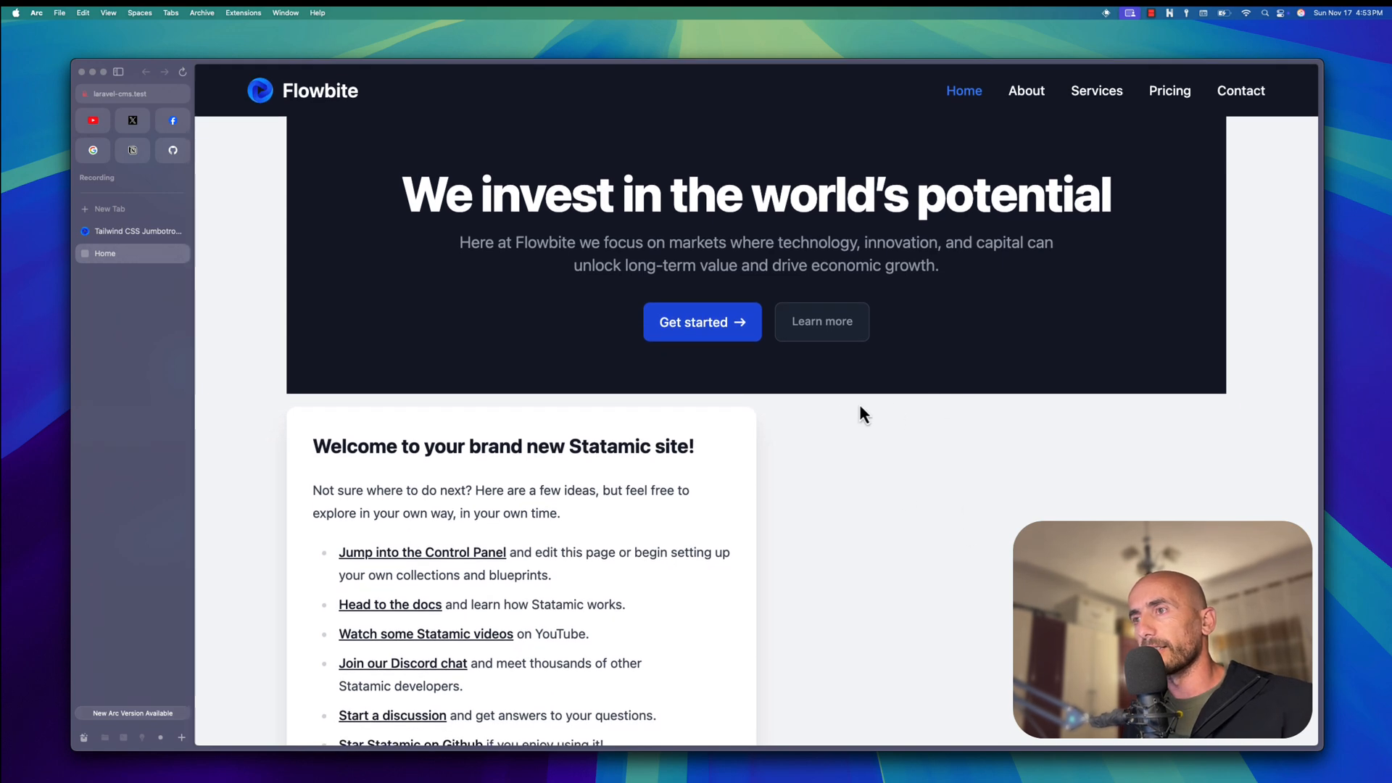
mouse_move(927, 409)
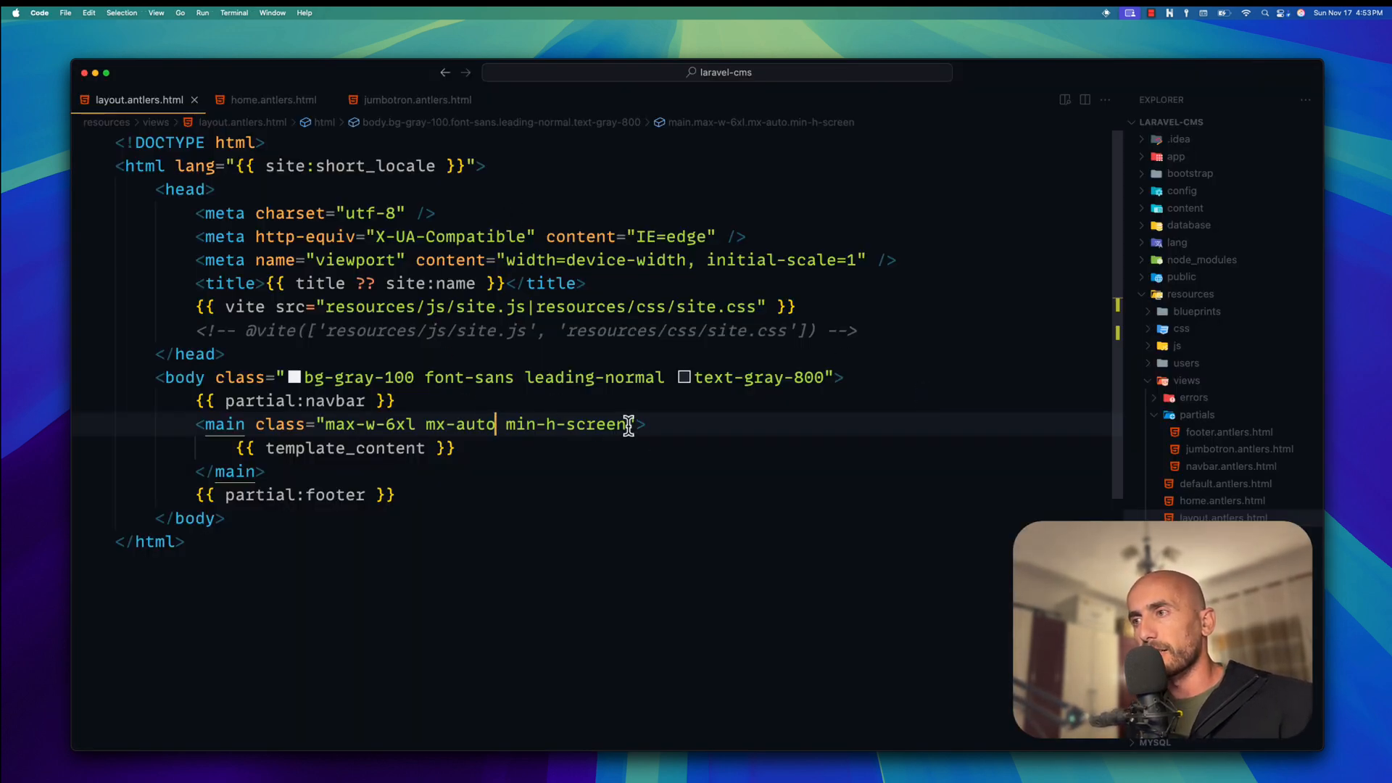
text(mt)
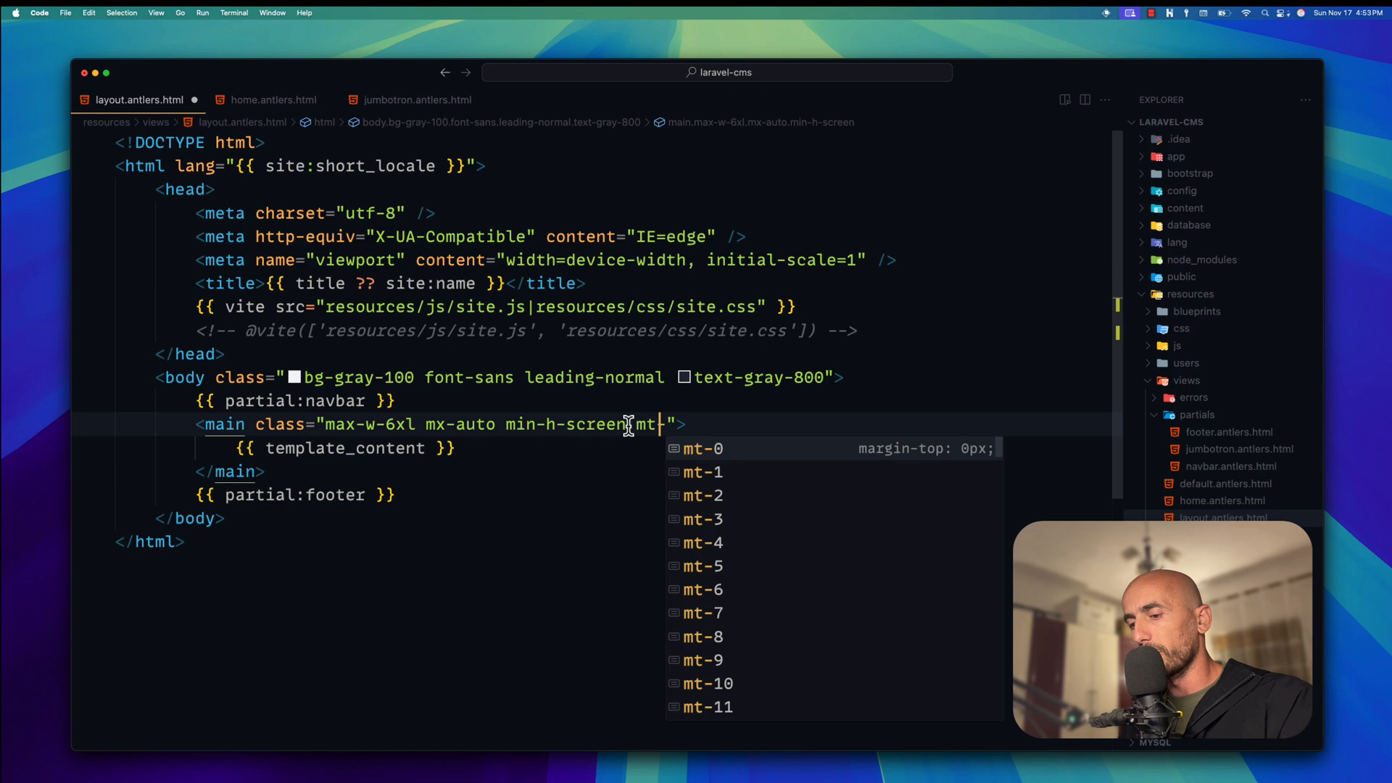